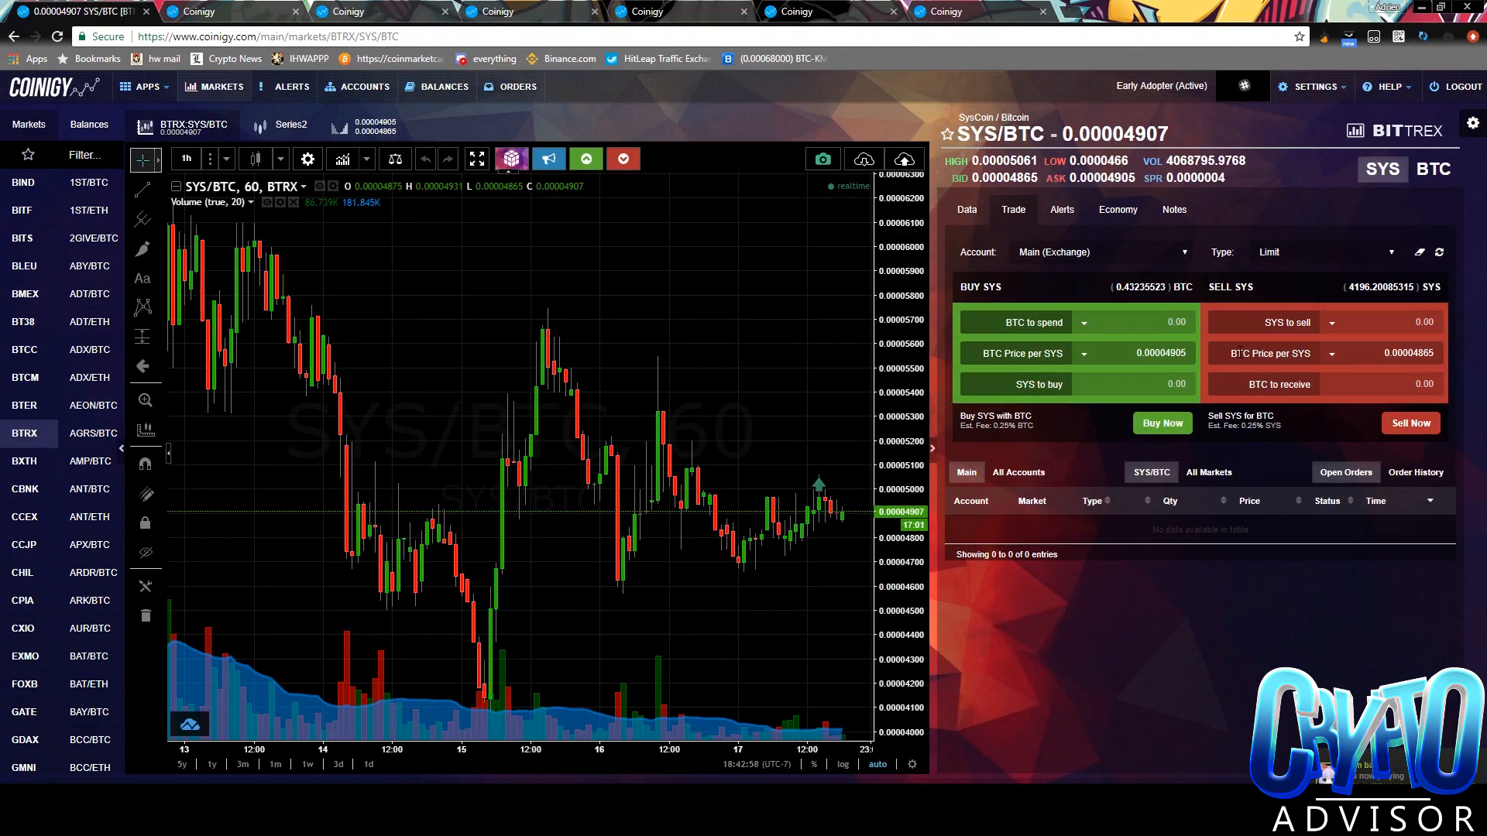
mouse_move(763, 311)
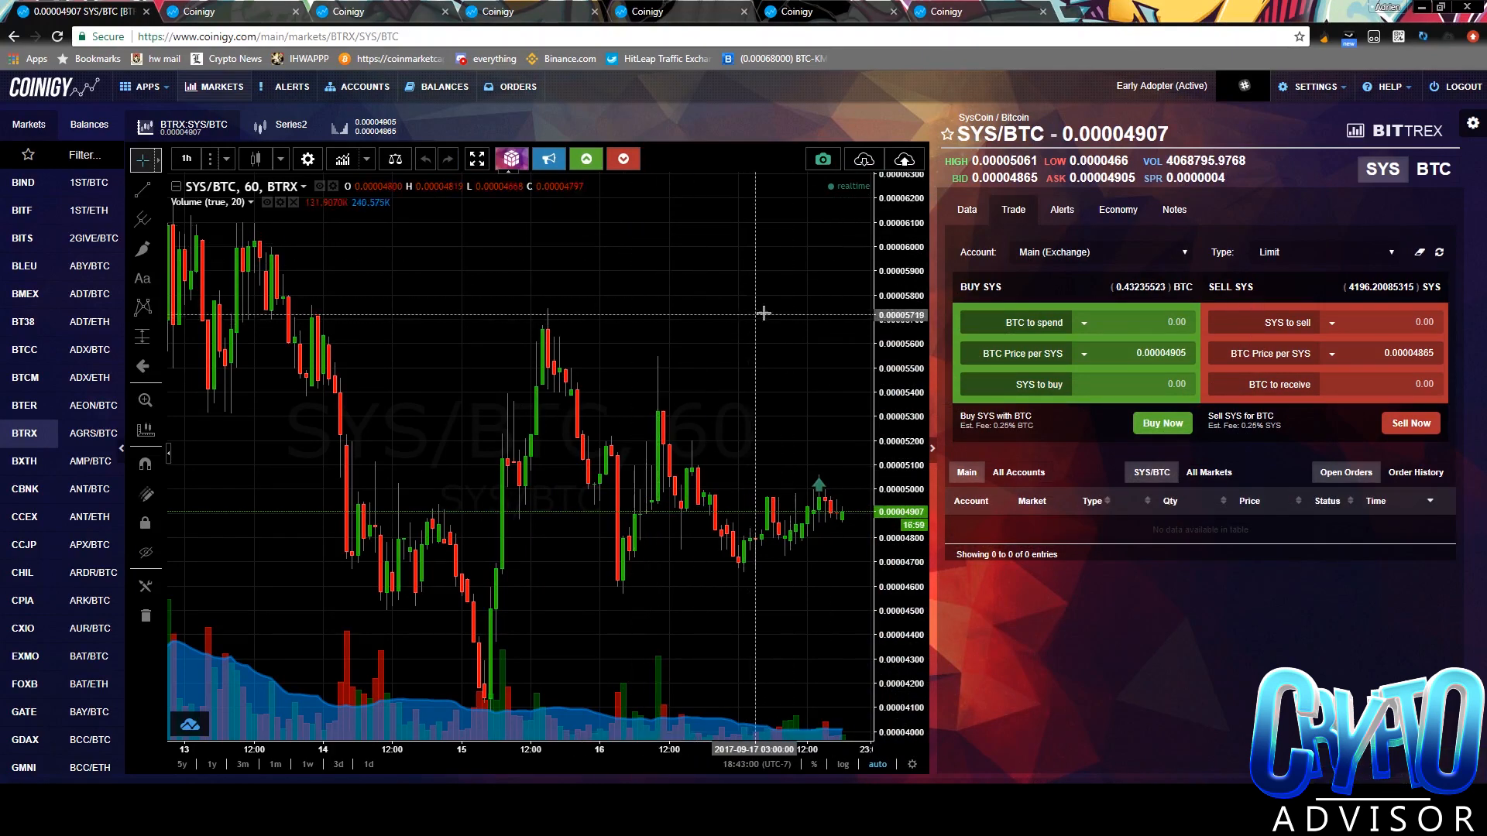
mouse_move(374, 339)
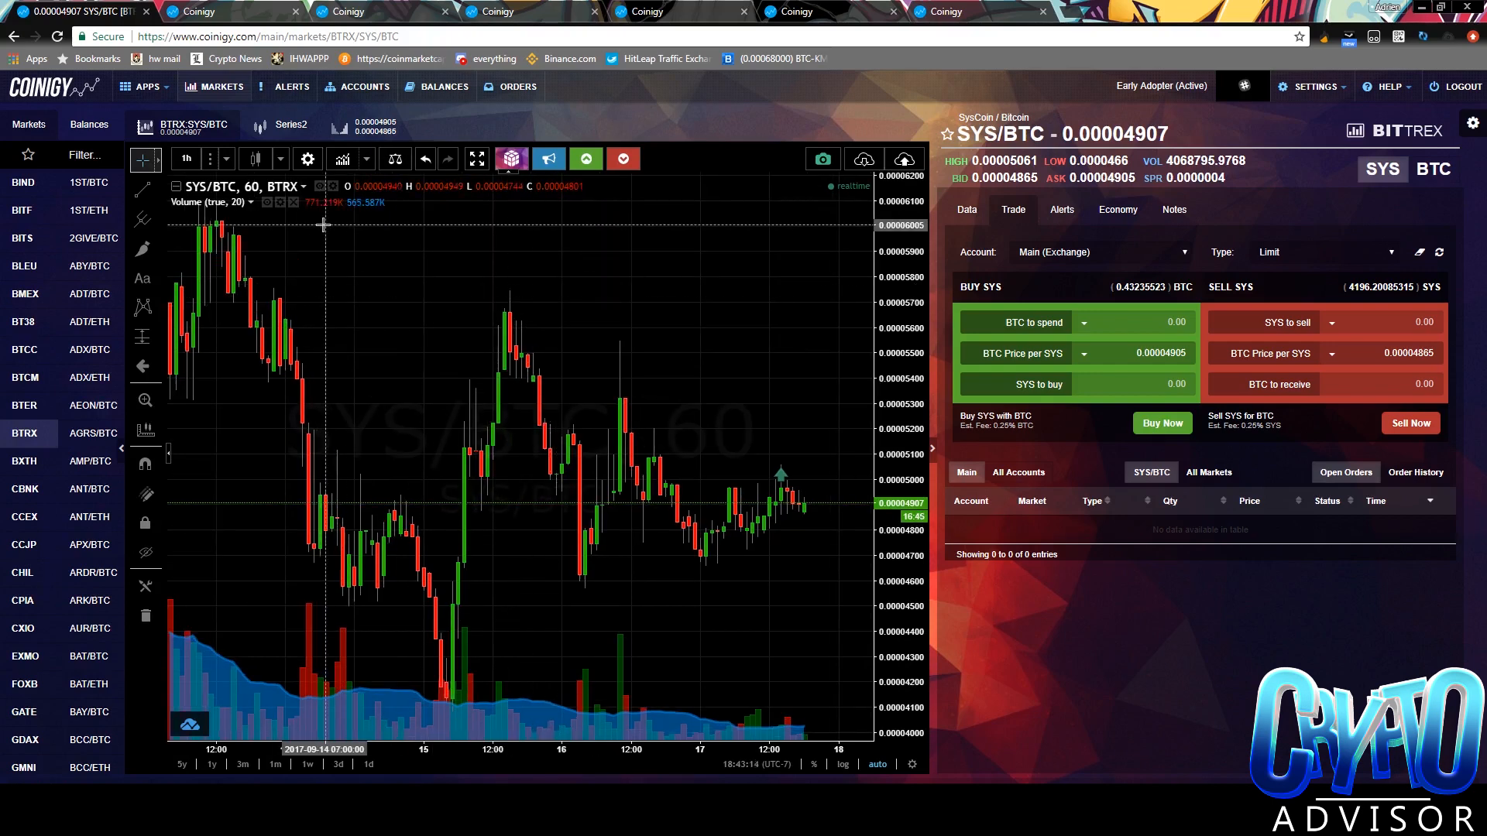
mouse_move(384, 269)
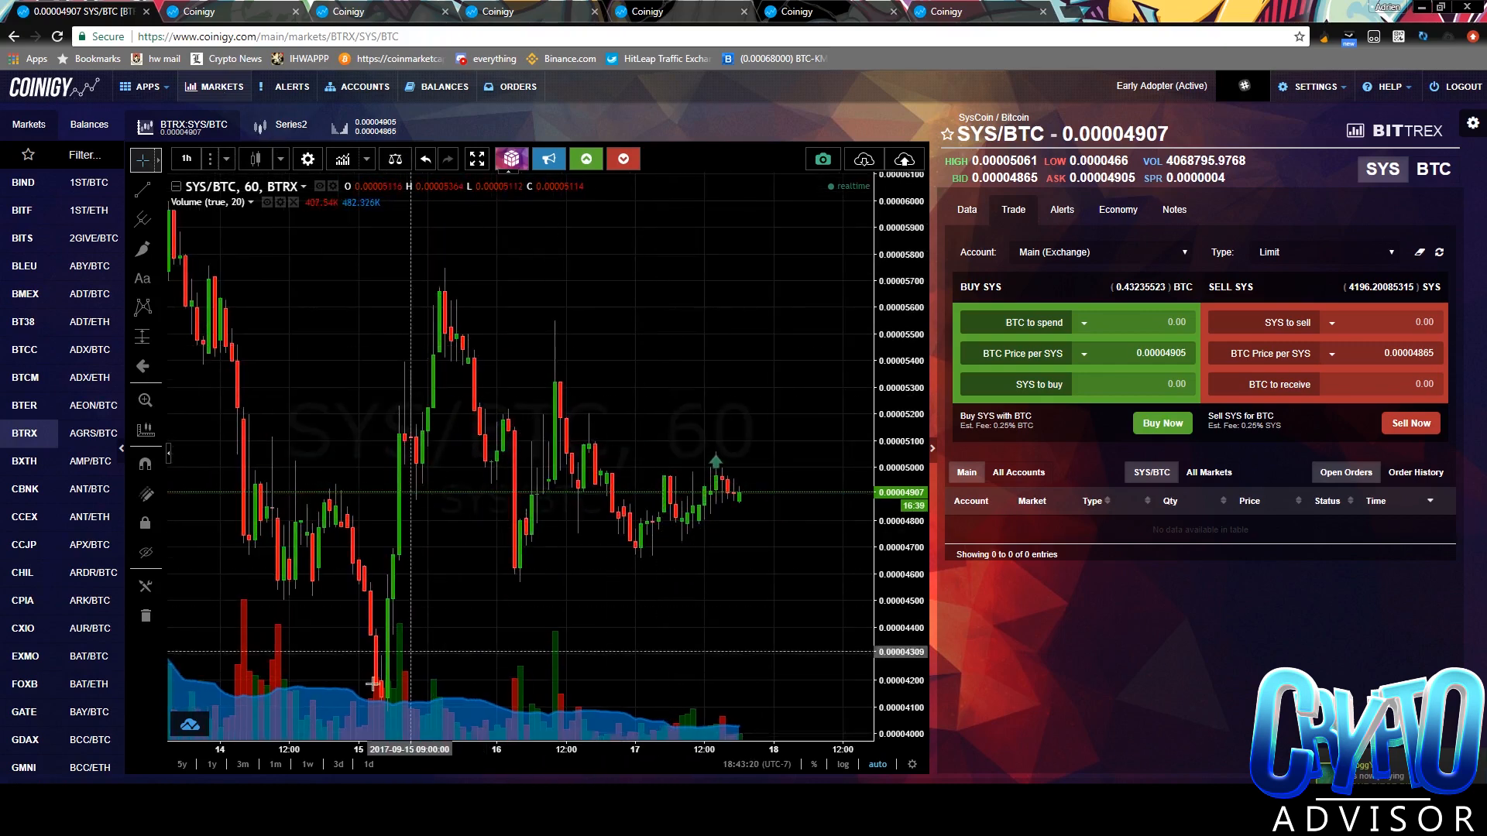
mouse_move(680, 393)
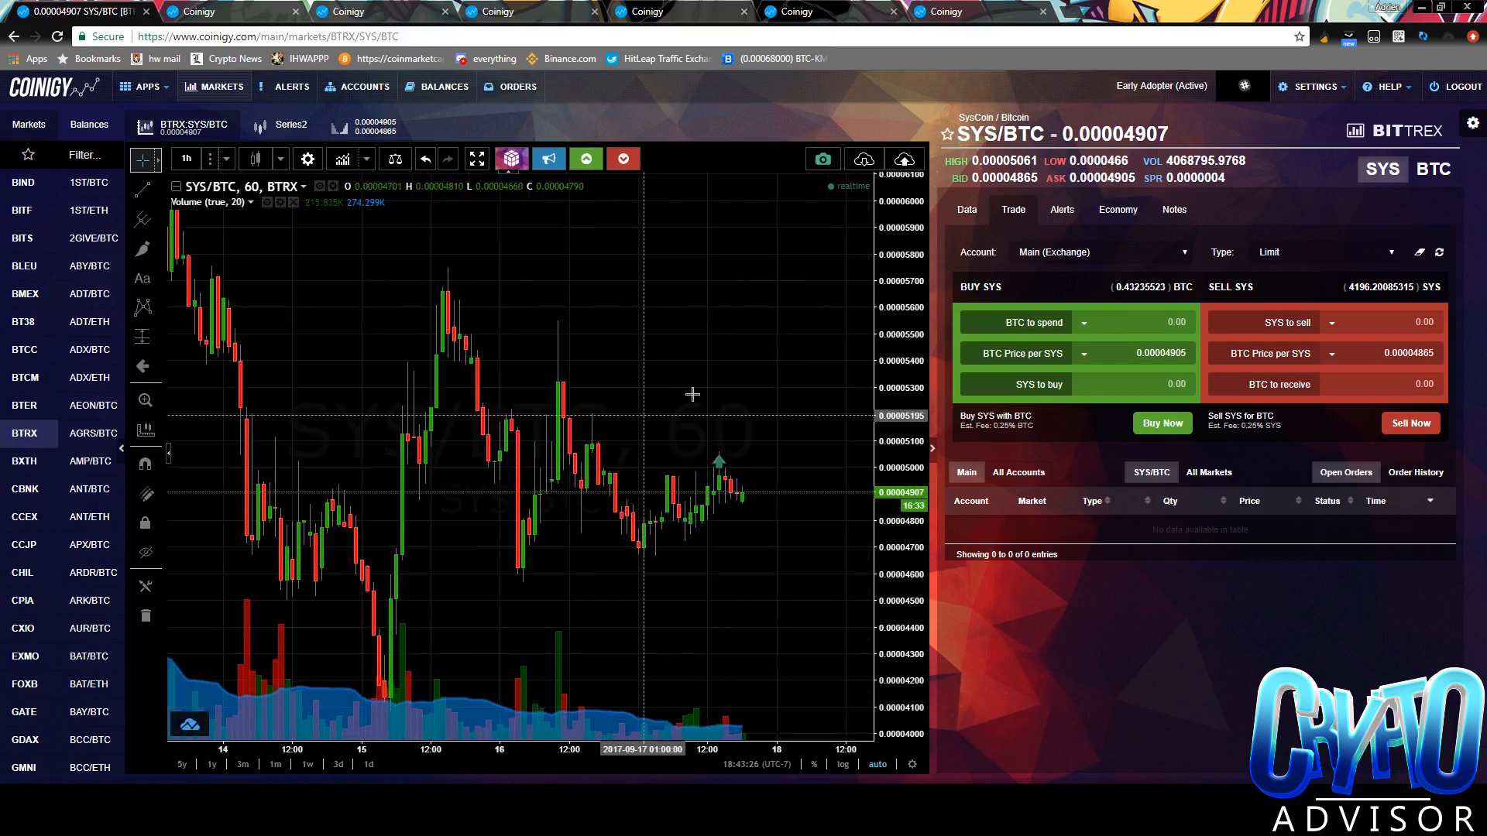
Switch the Bittrex chart from SYS/BTC to the ETH/BTC market
left_click(863, 158)
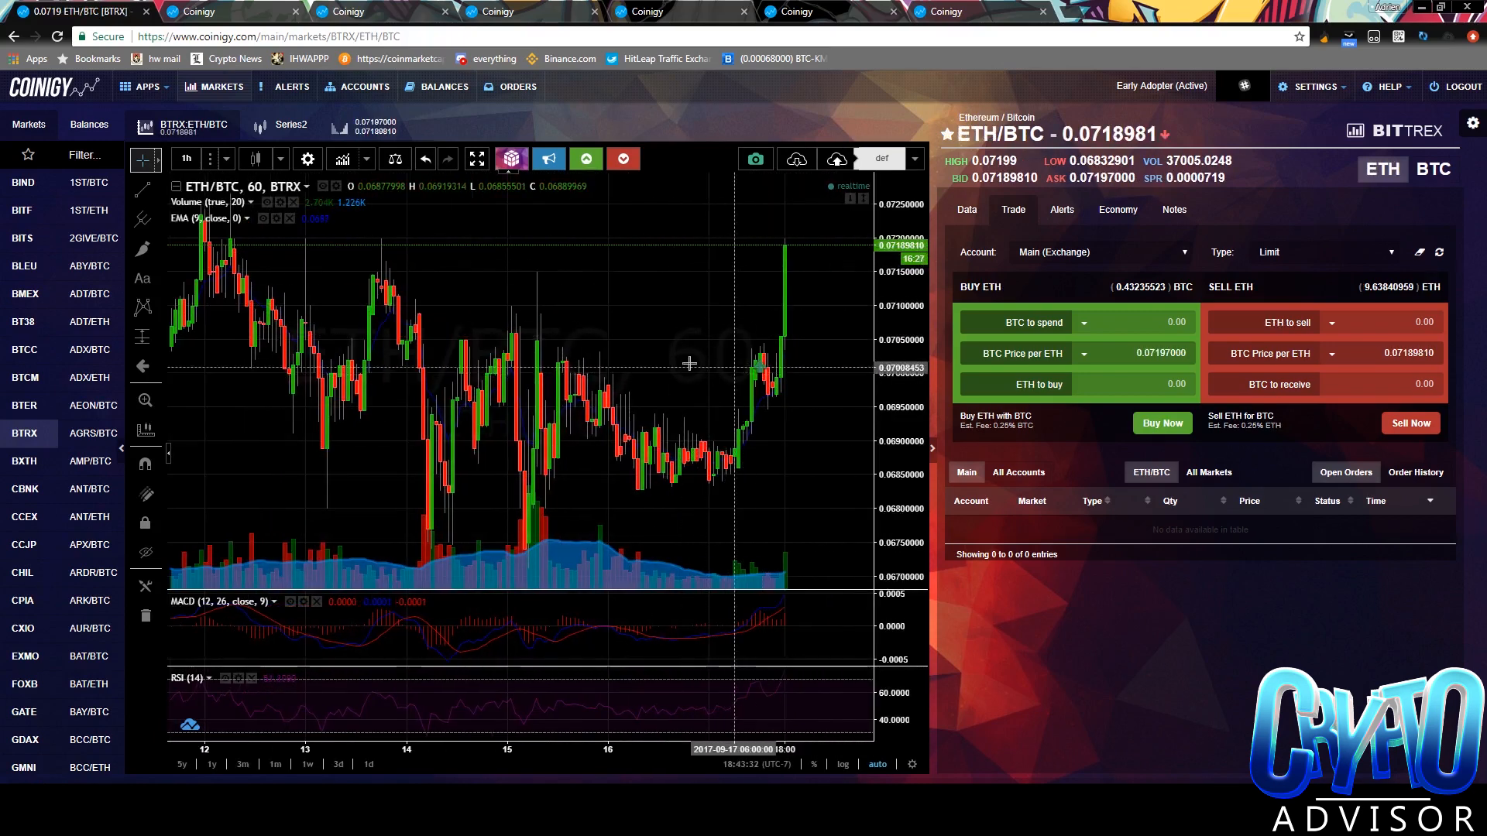
mouse_move(817, 348)
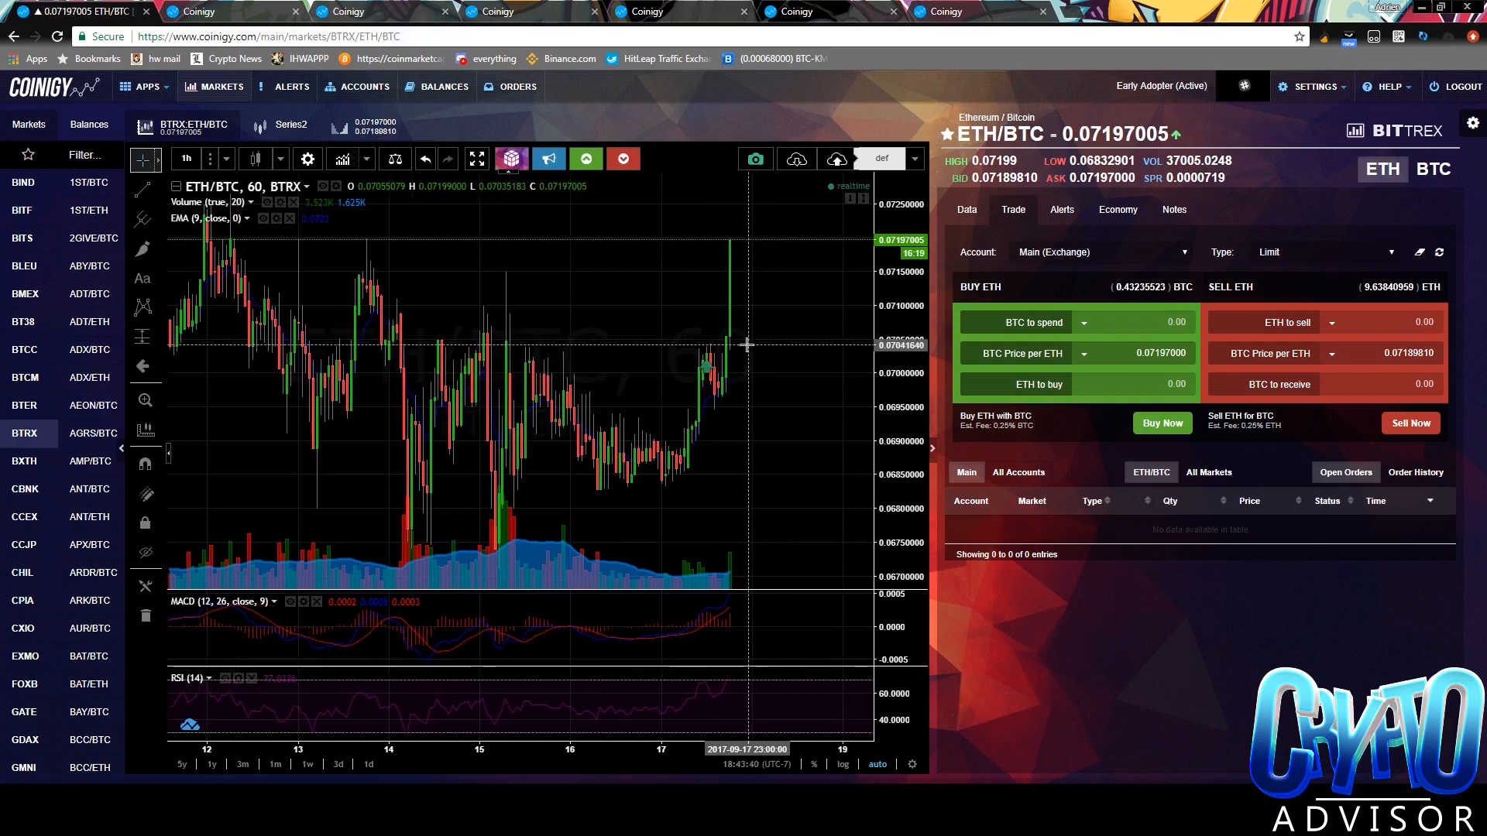
mouse_move(753, 248)
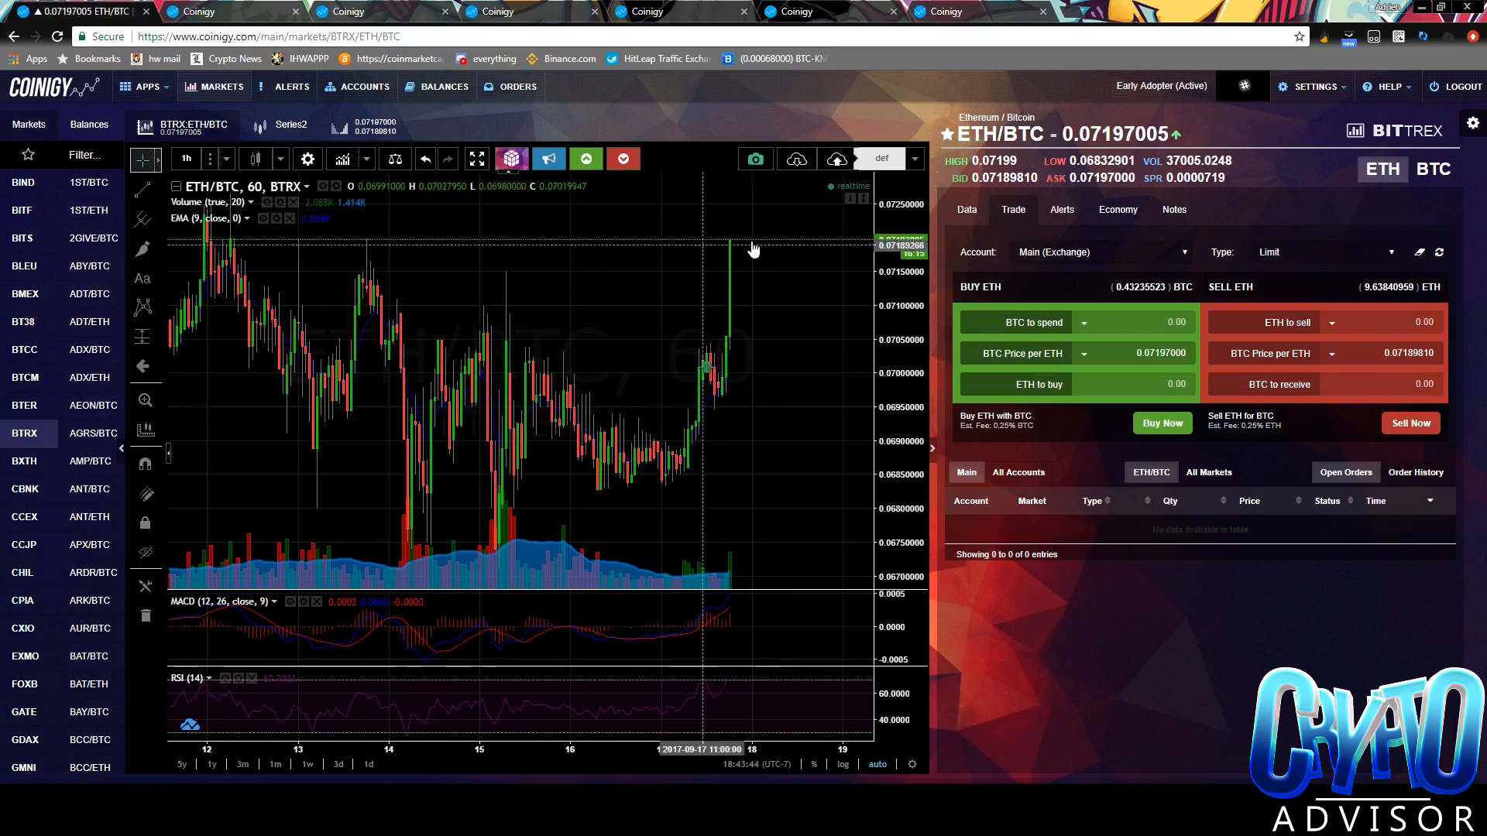
mouse_move(706, 275)
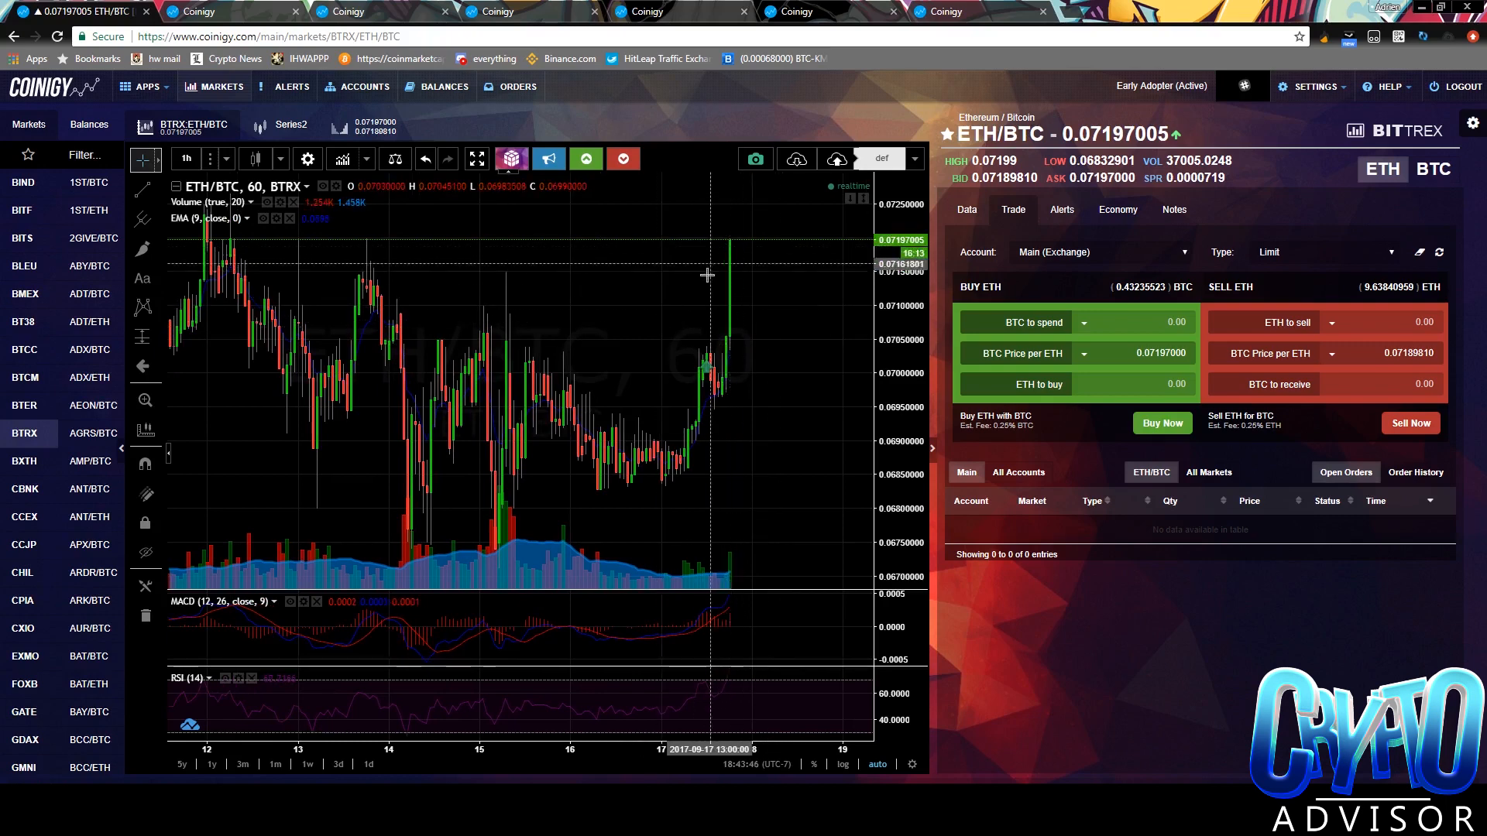
mouse_move(728, 276)
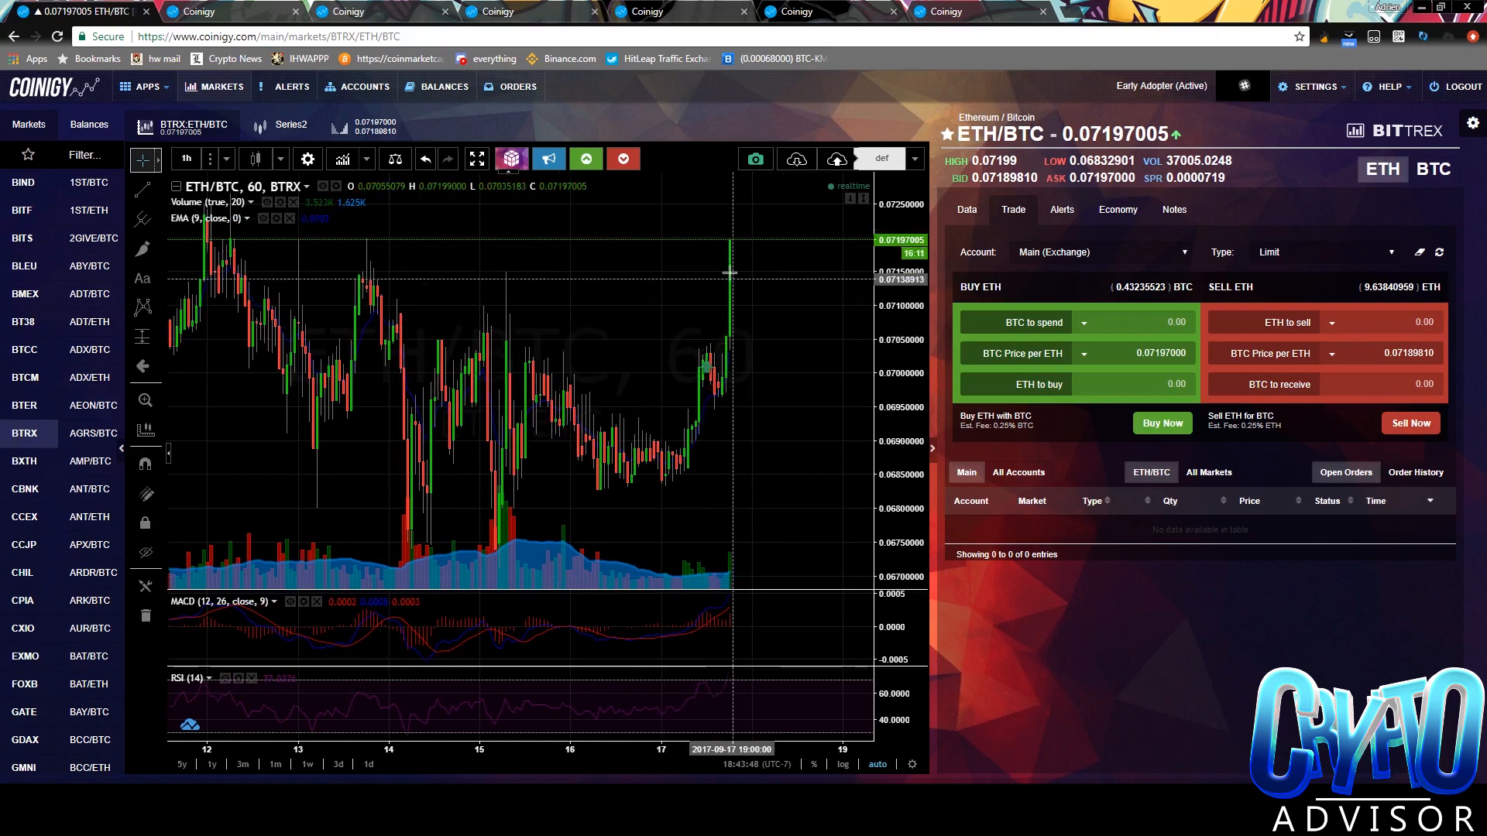
mouse_move(686, 250)
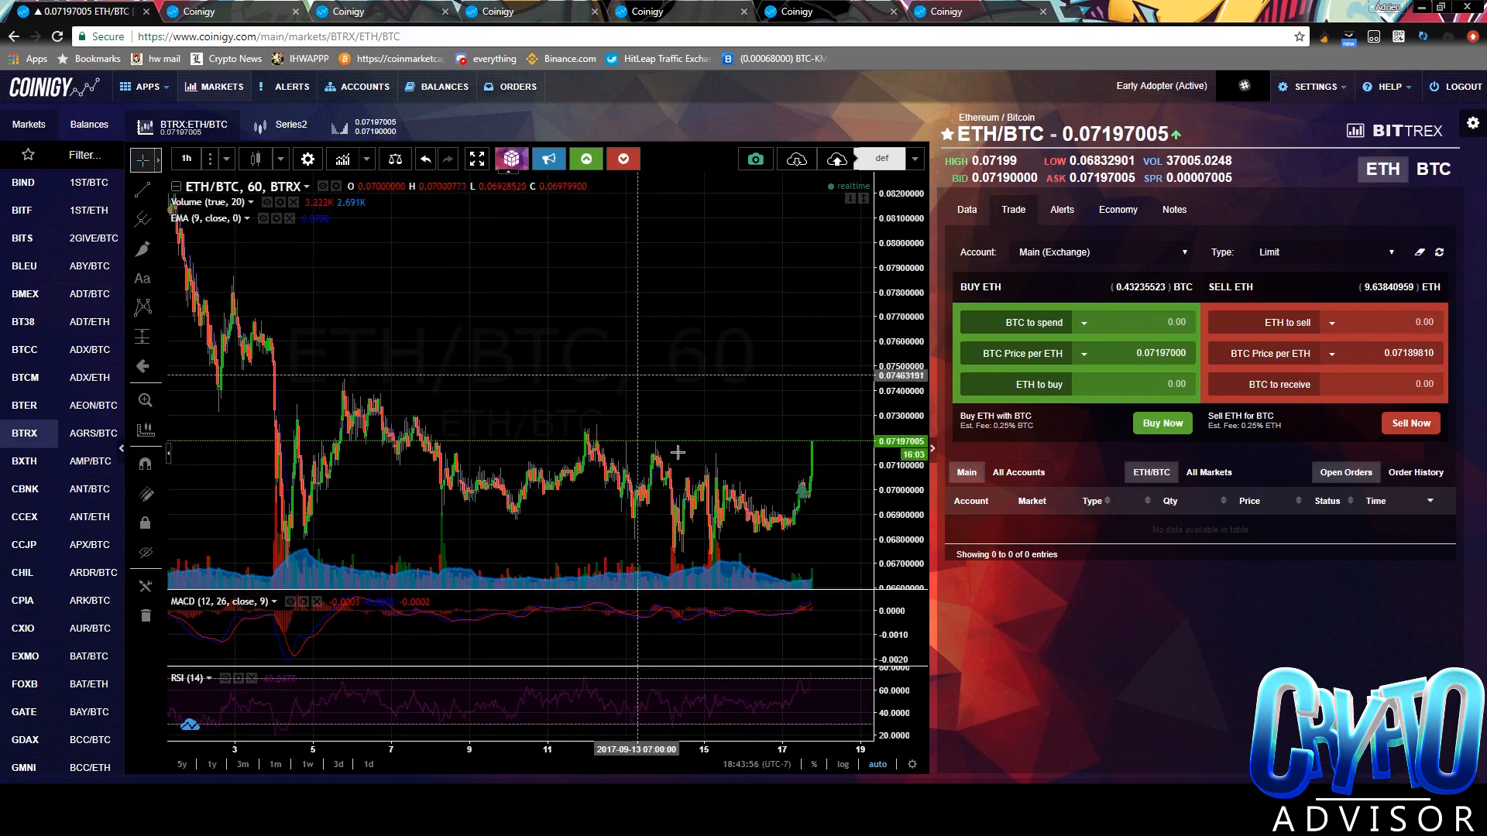
mouse_move(742, 310)
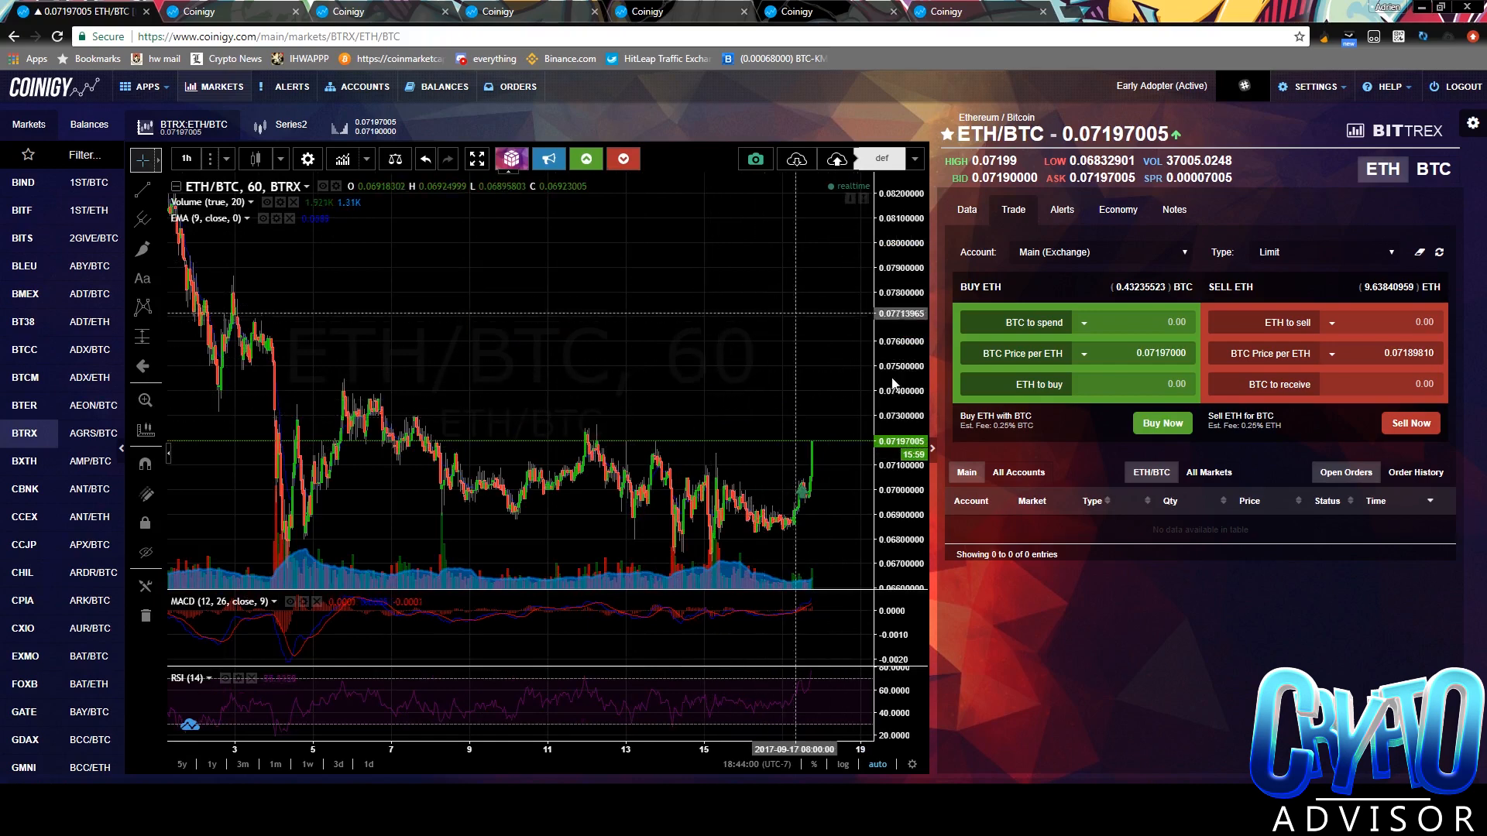
mouse_move(619, 382)
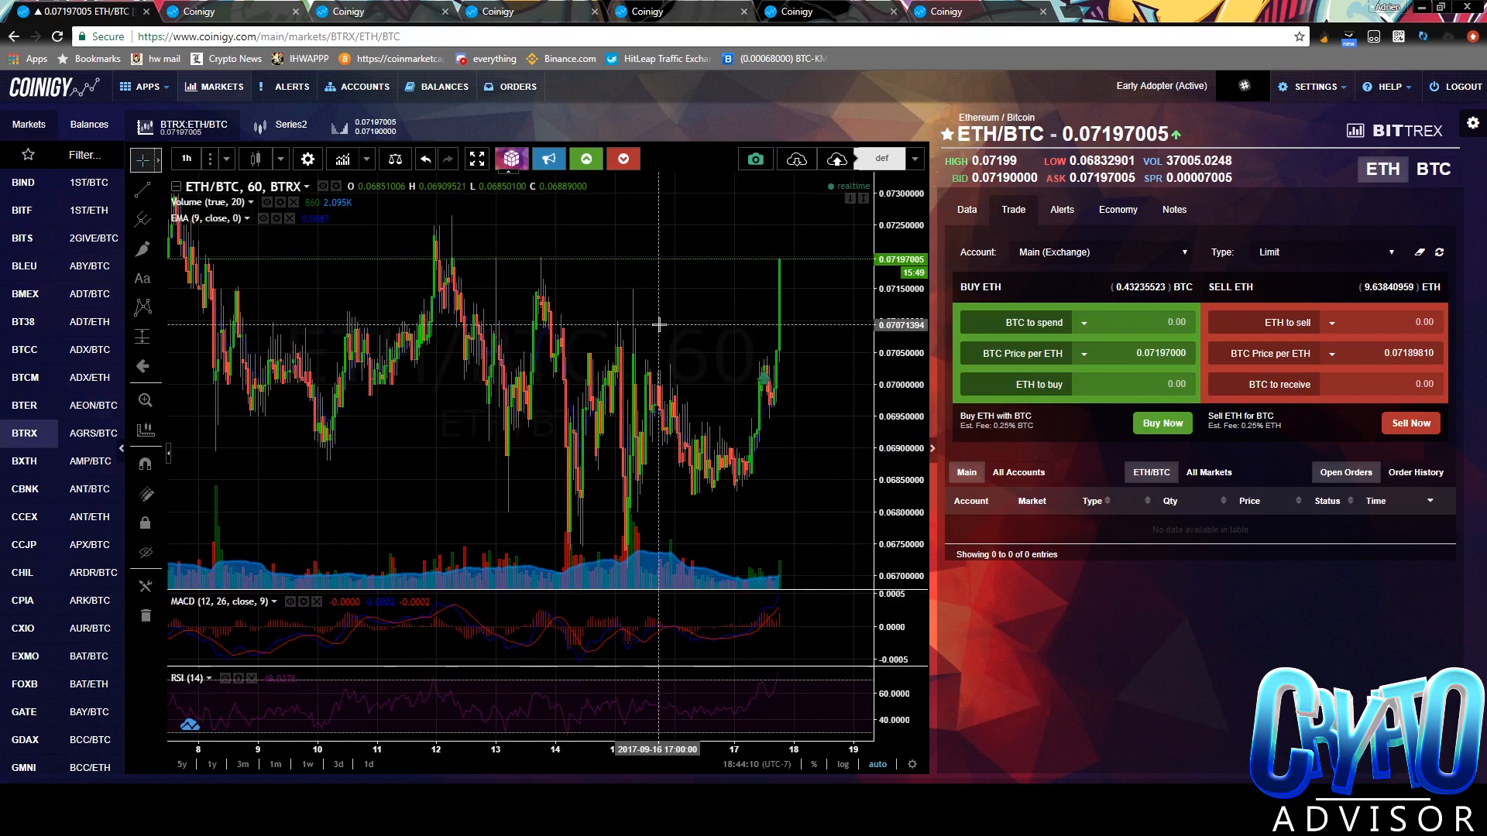
mouse_move(661, 318)
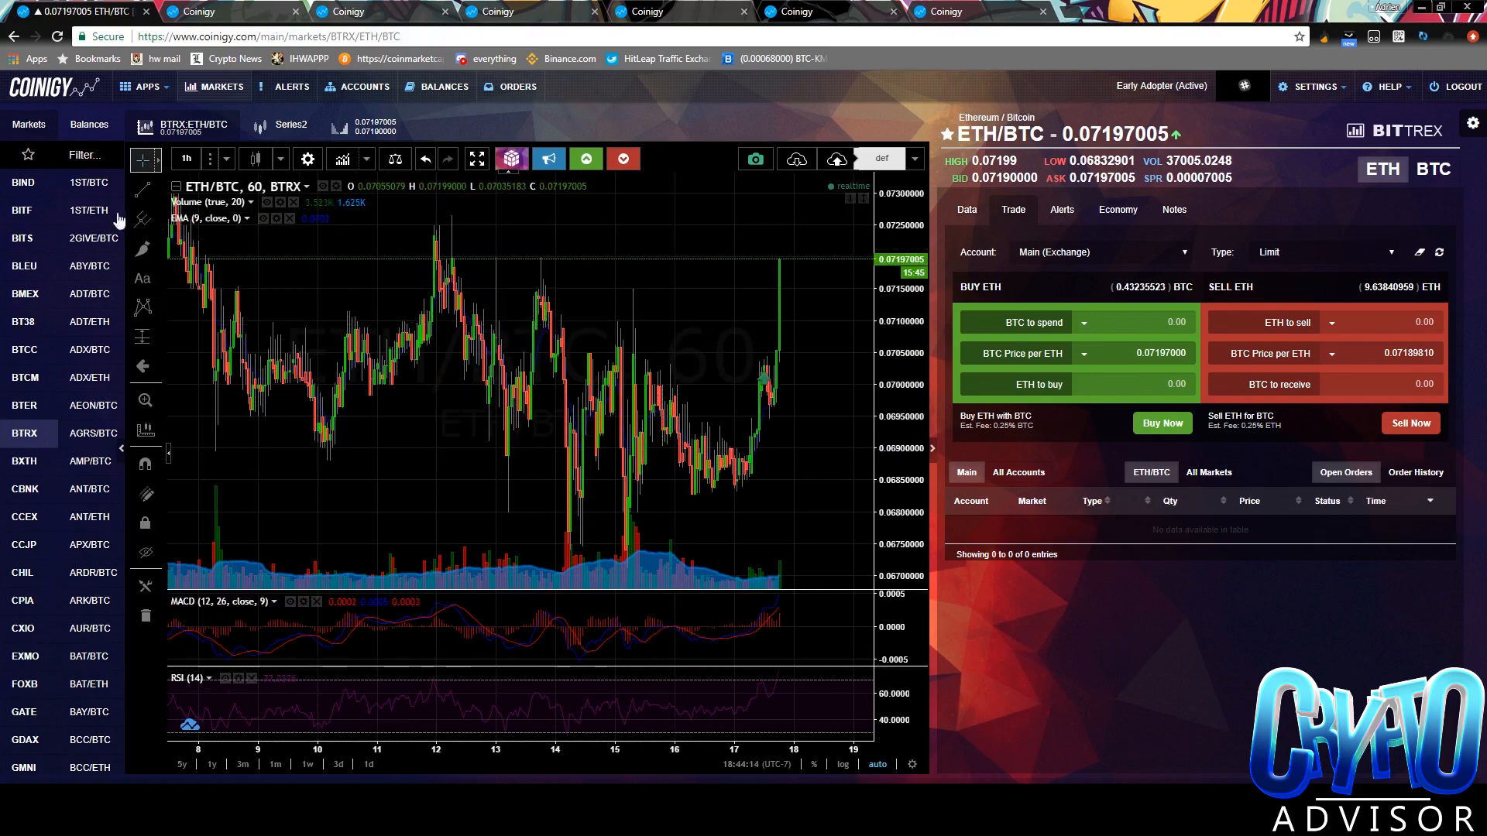
mouse_move(28, 154)
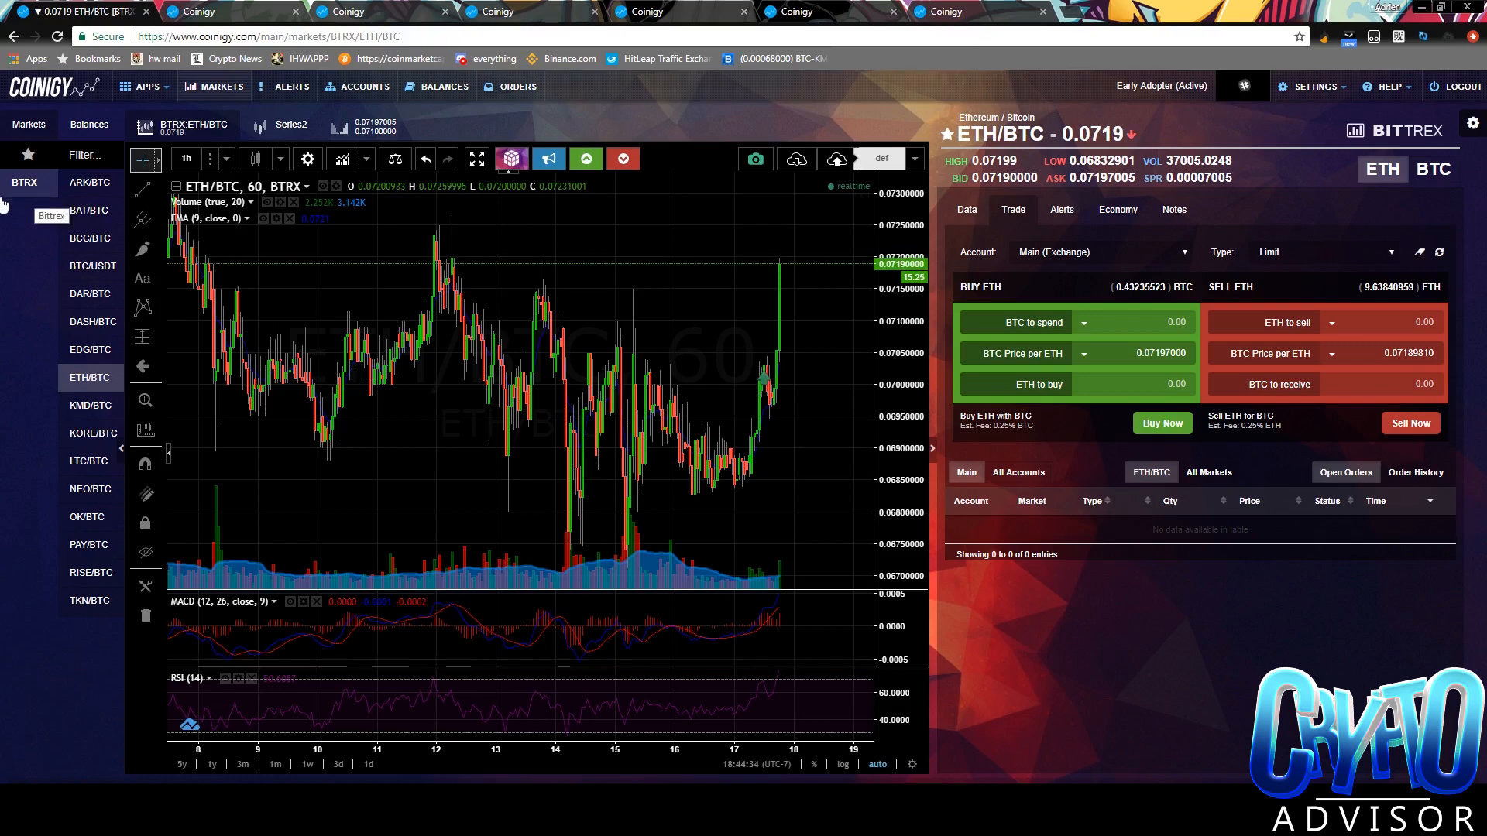
mouse_move(23, 254)
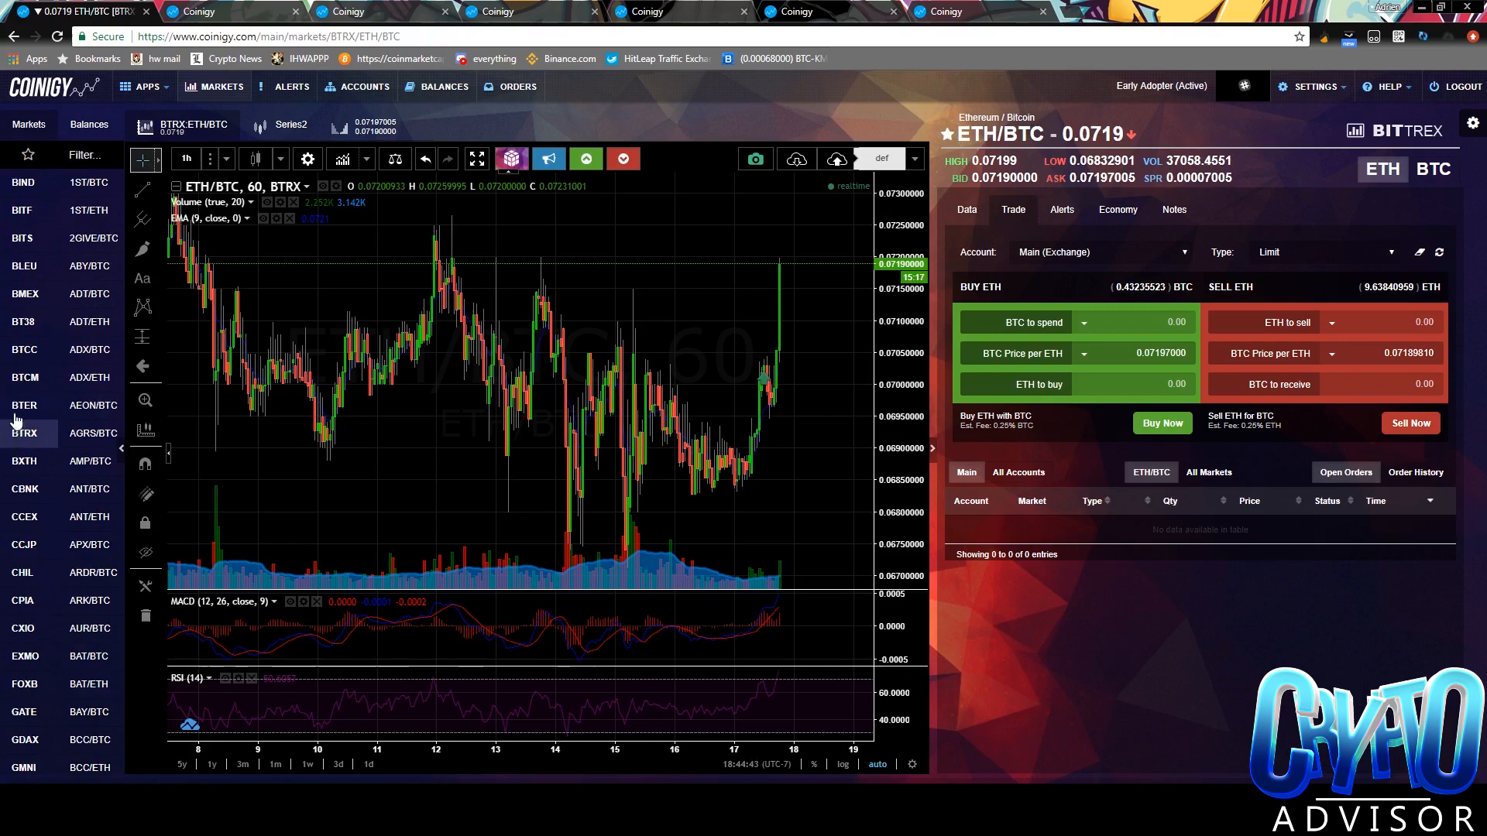
mouse_move(23, 178)
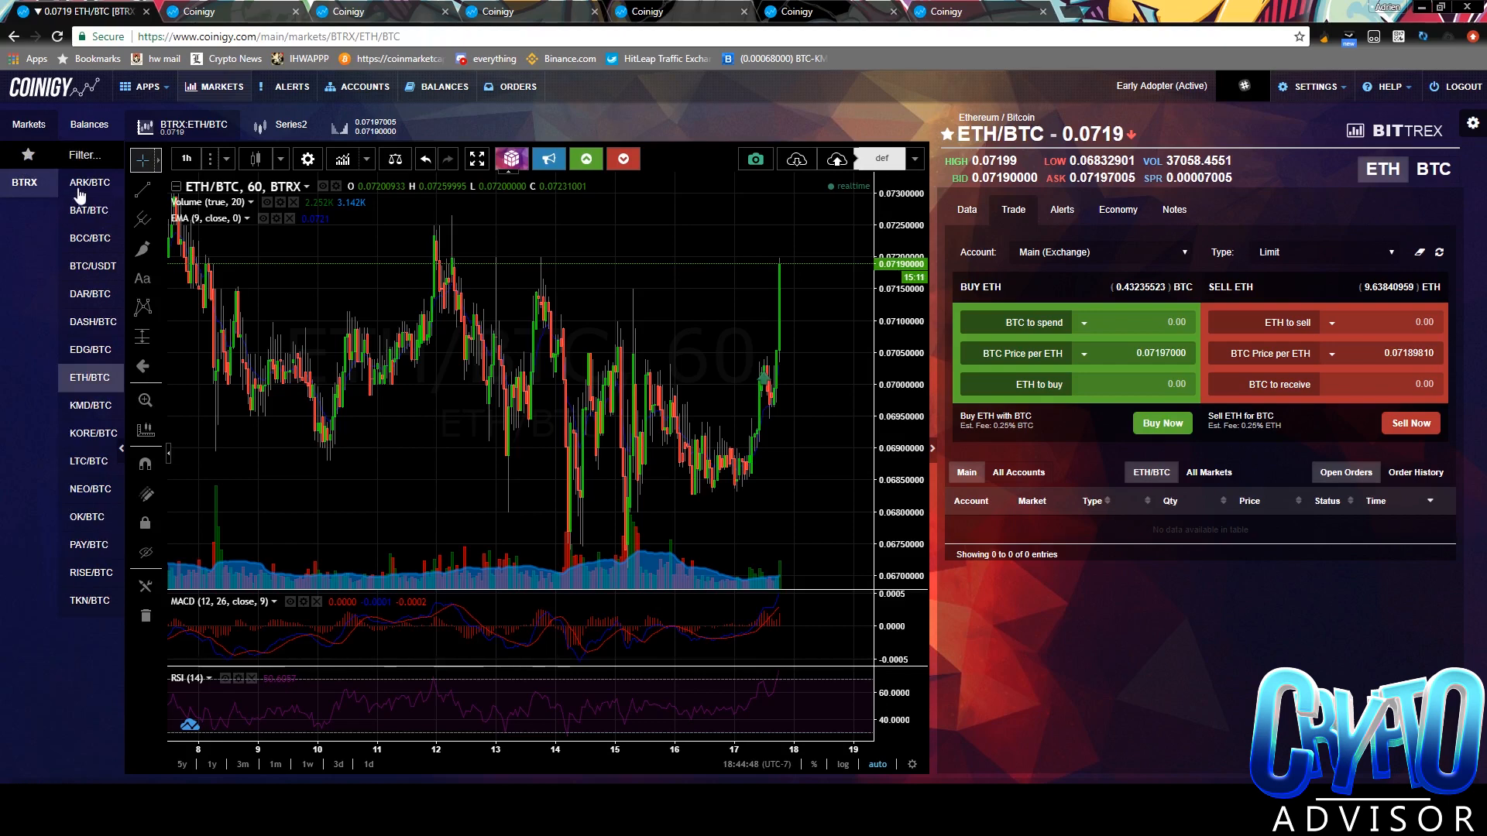
mouse_move(27, 155)
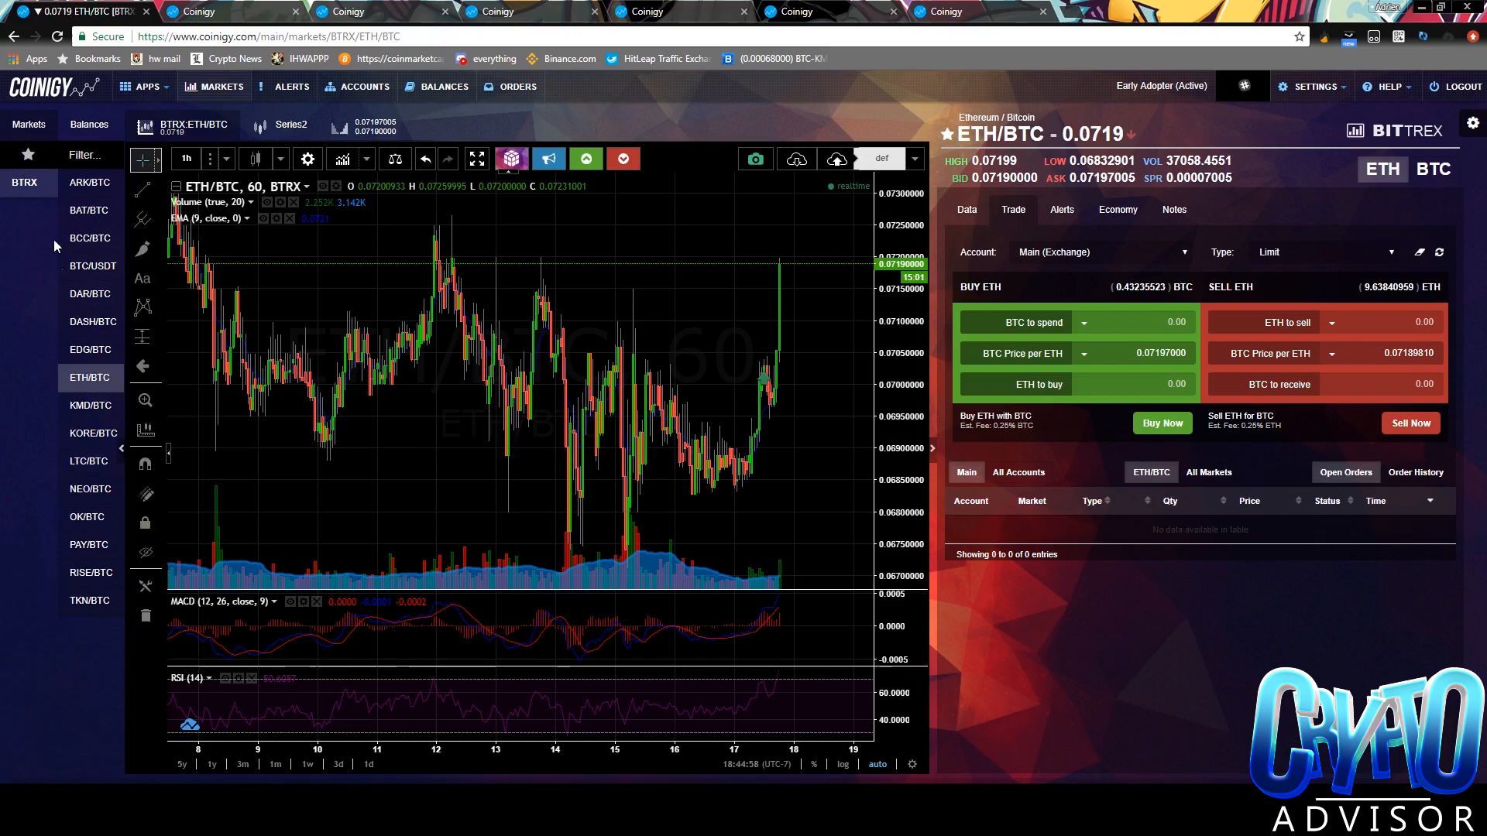
mouse_move(14, 161)
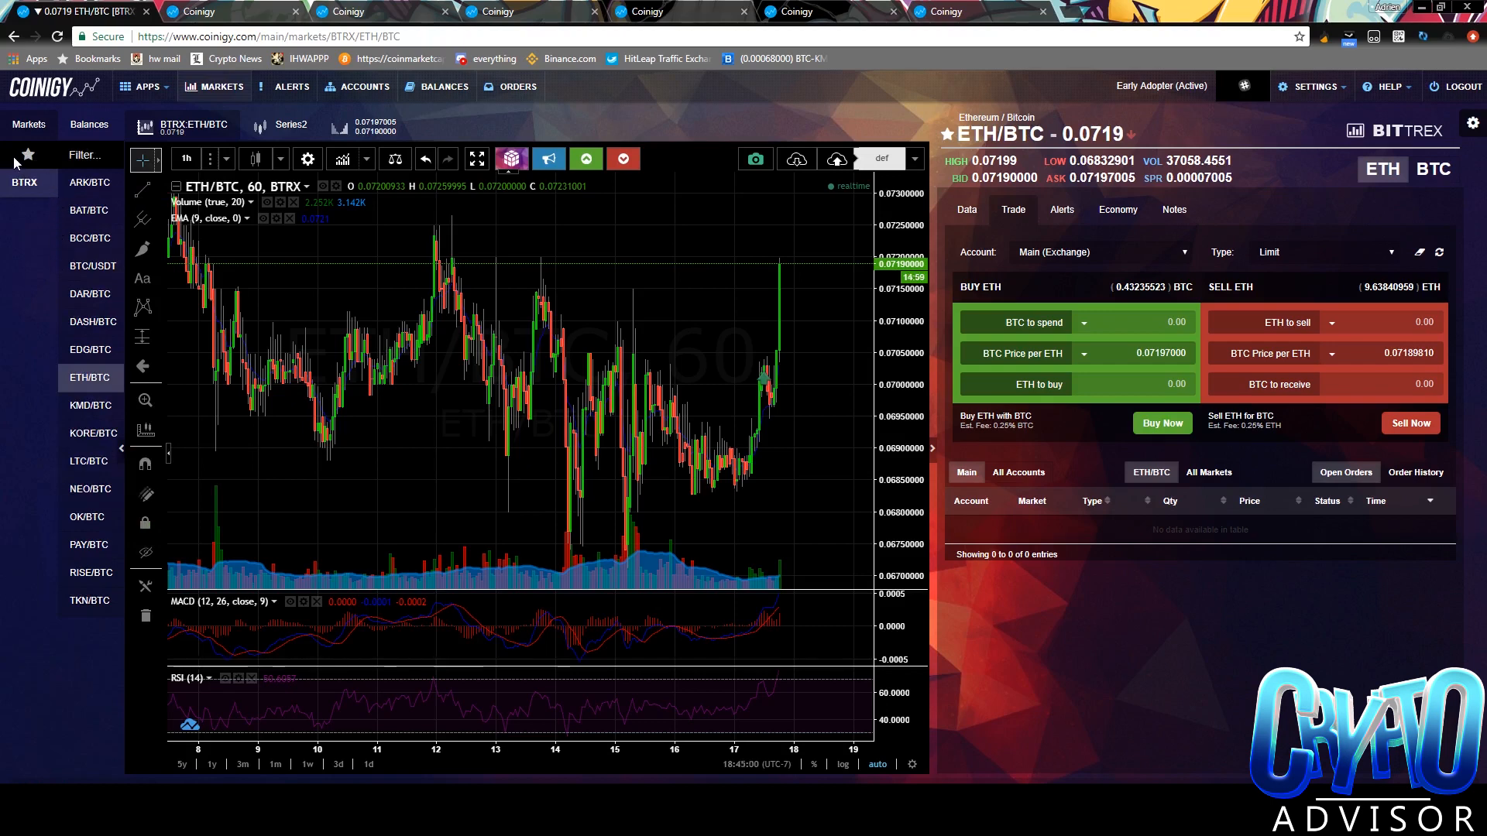
mouse_move(79, 252)
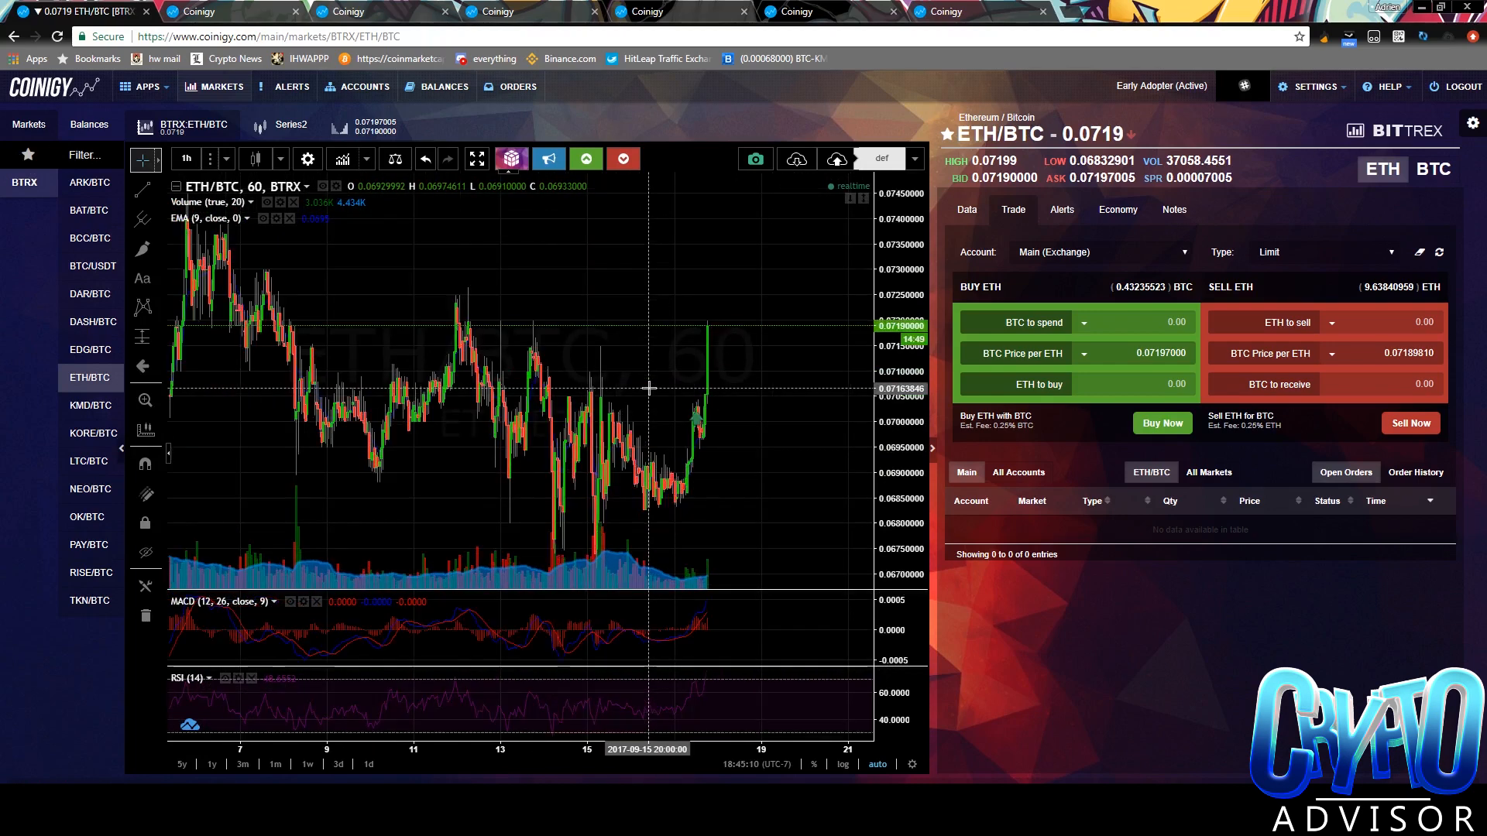
mouse_move(635, 383)
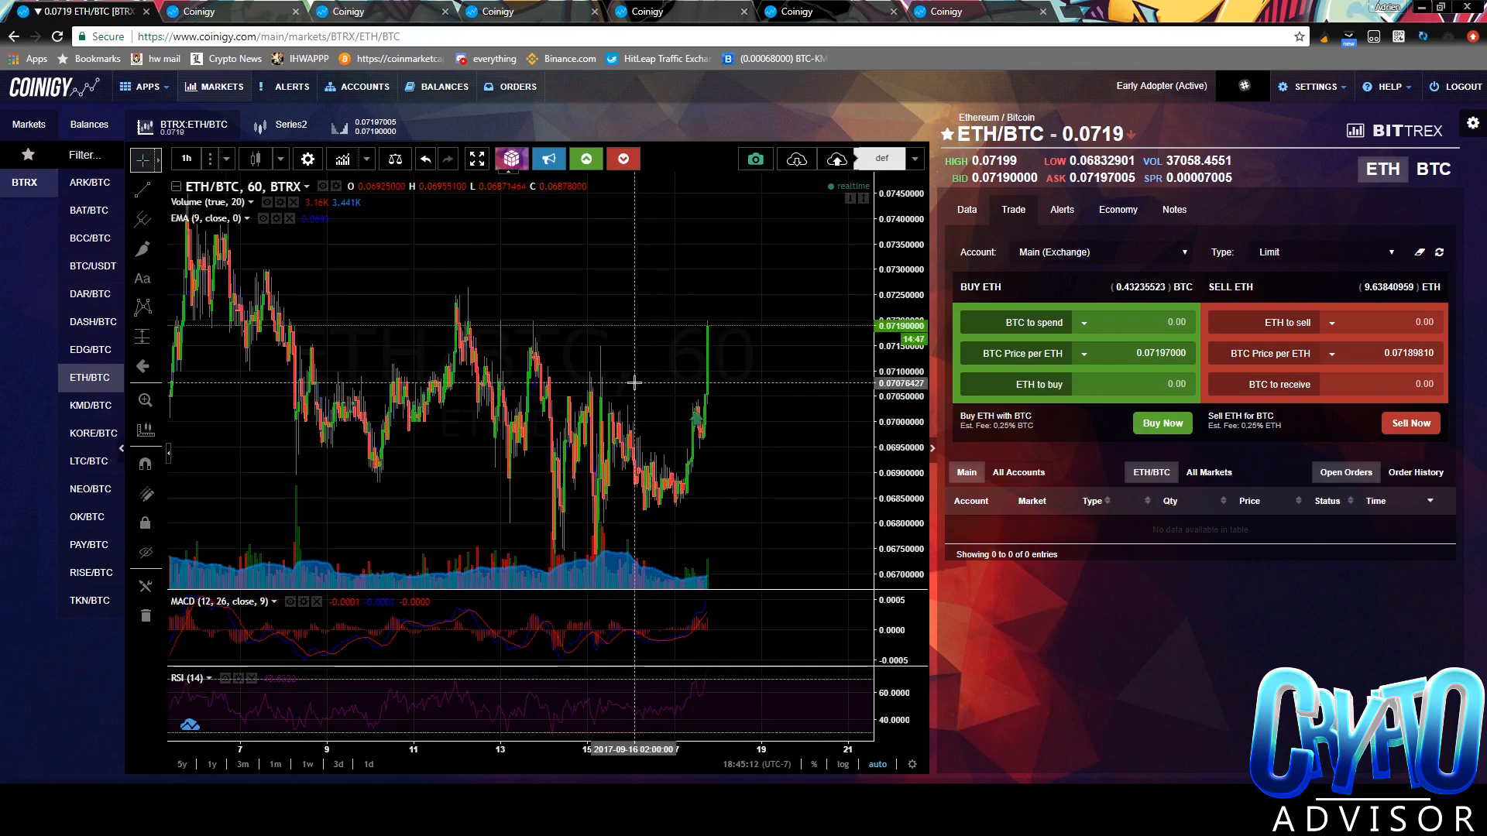
mouse_move(685, 353)
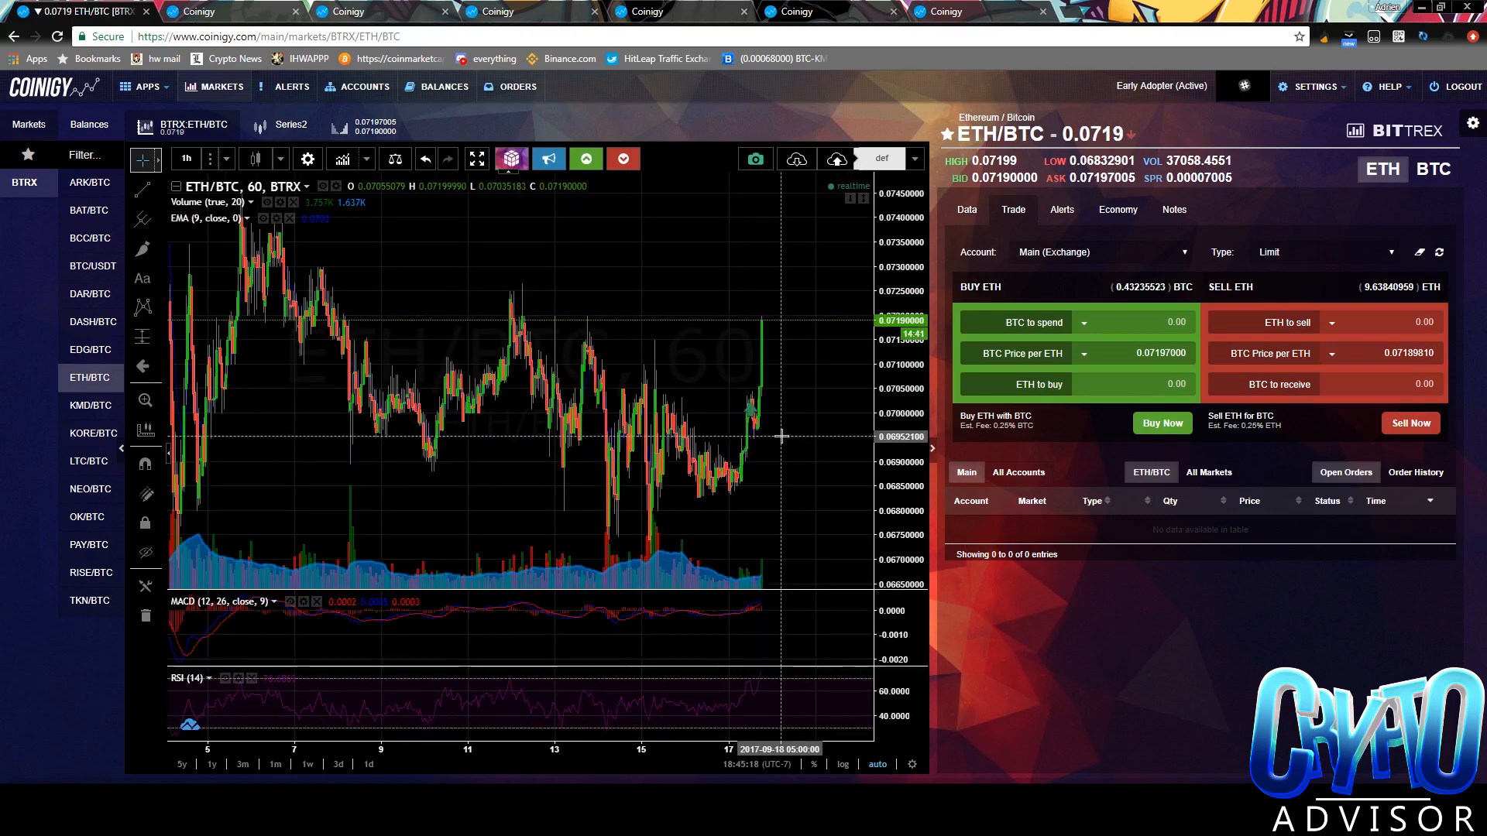
mouse_move(753, 415)
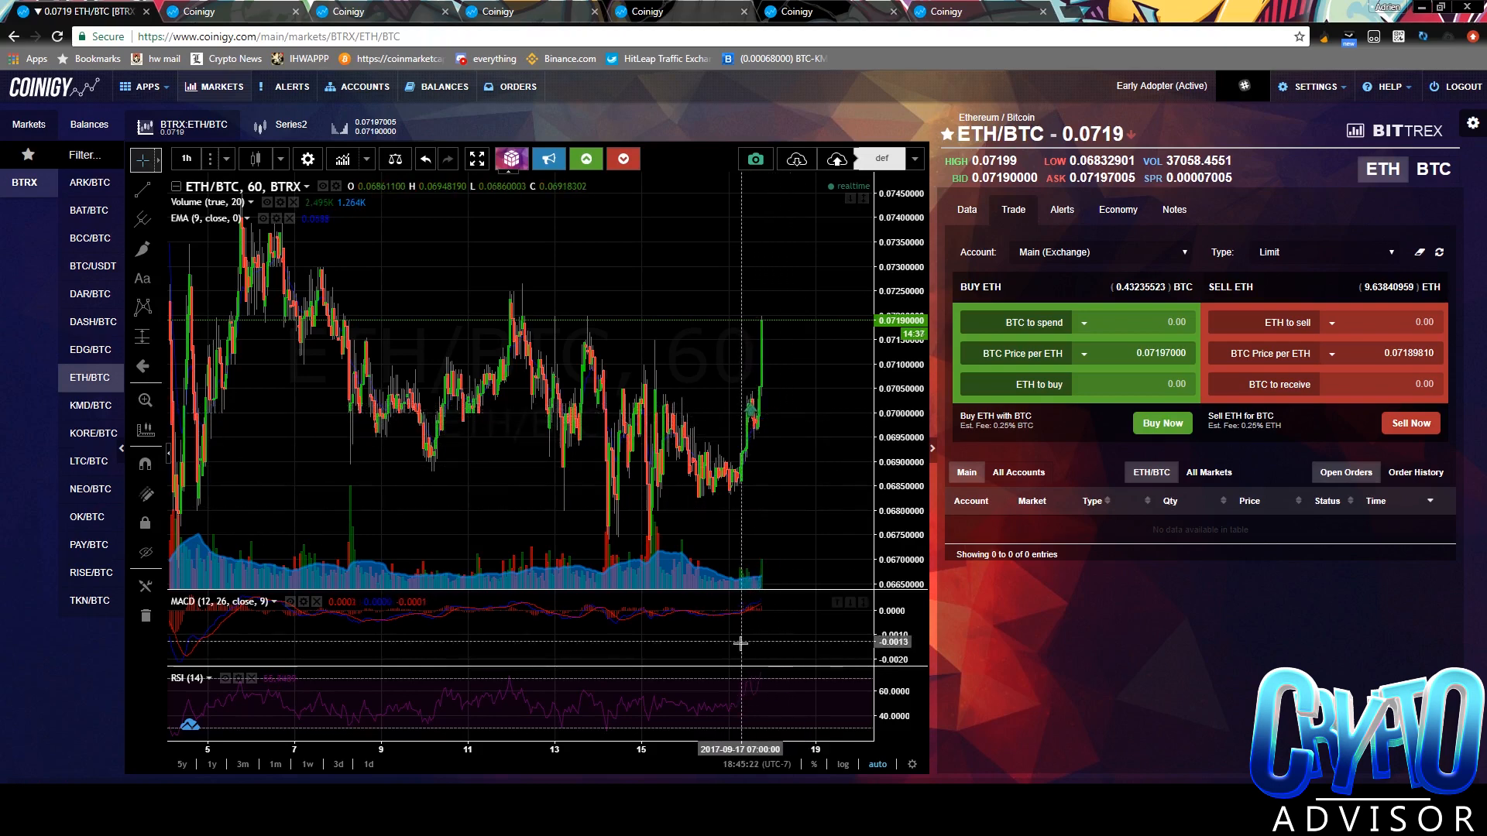
mouse_move(793, 432)
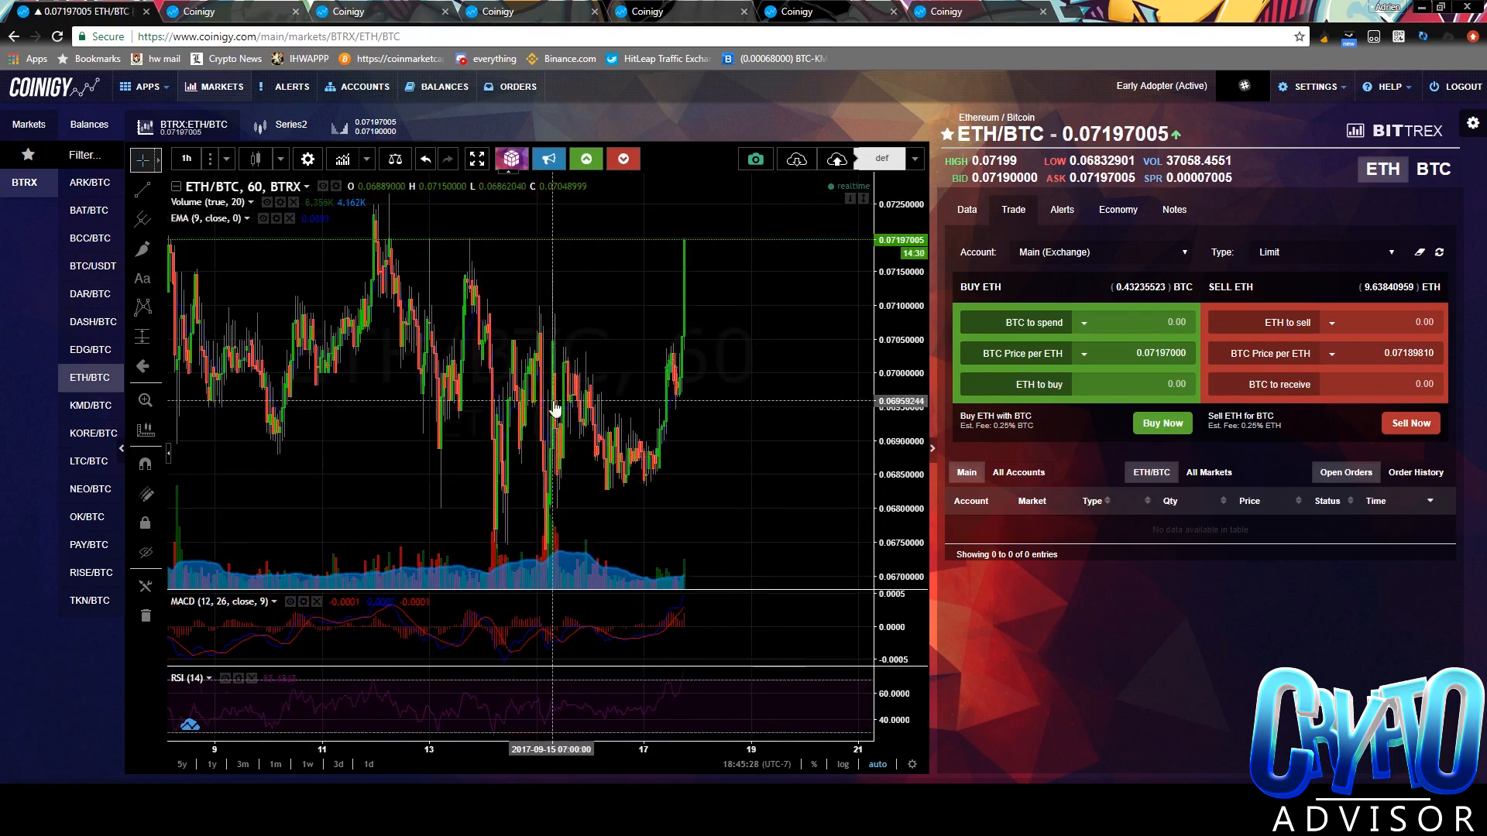
mouse_move(454, 379)
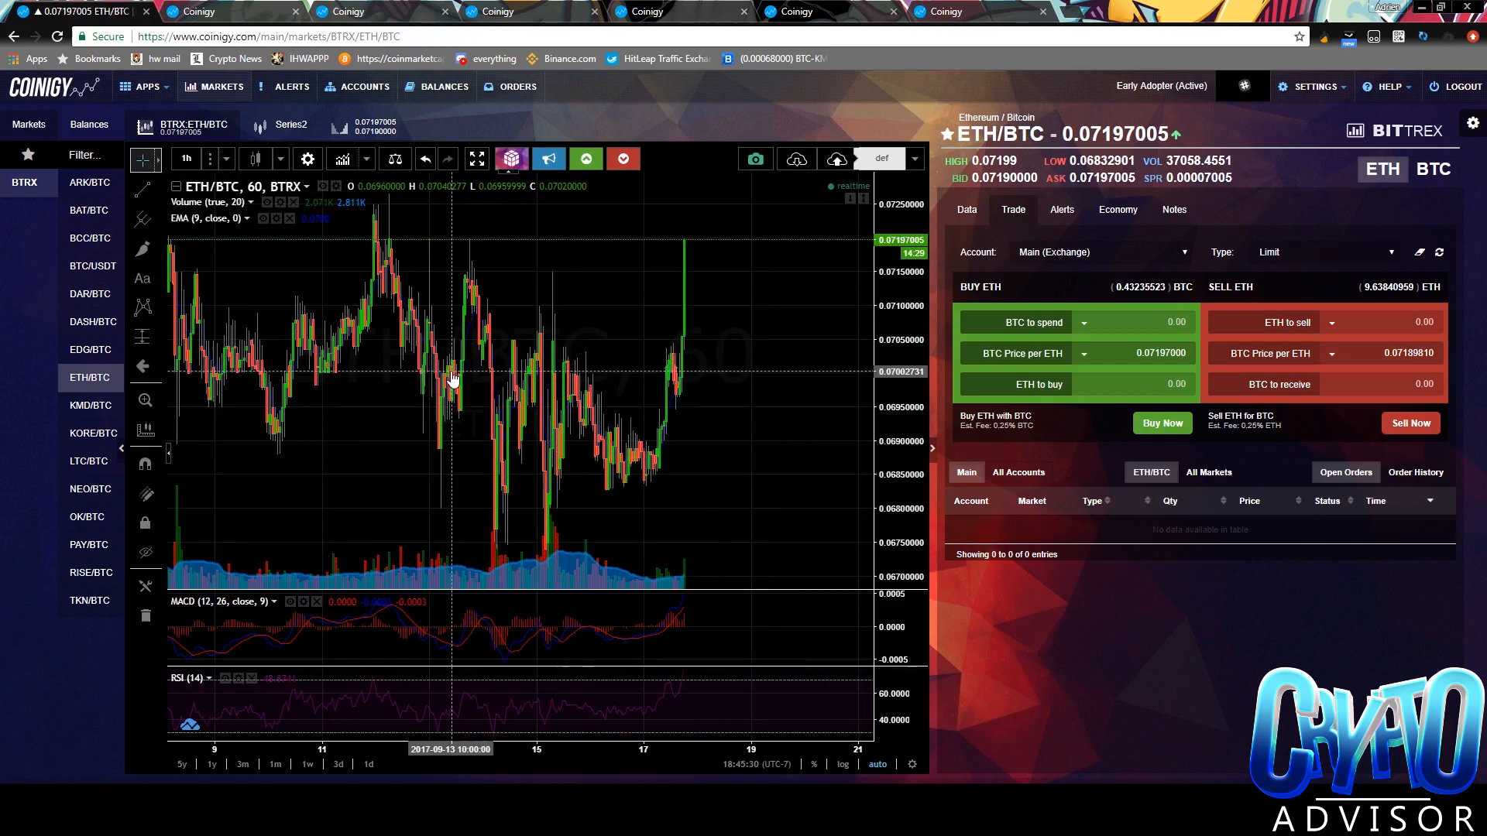
mouse_move(412, 370)
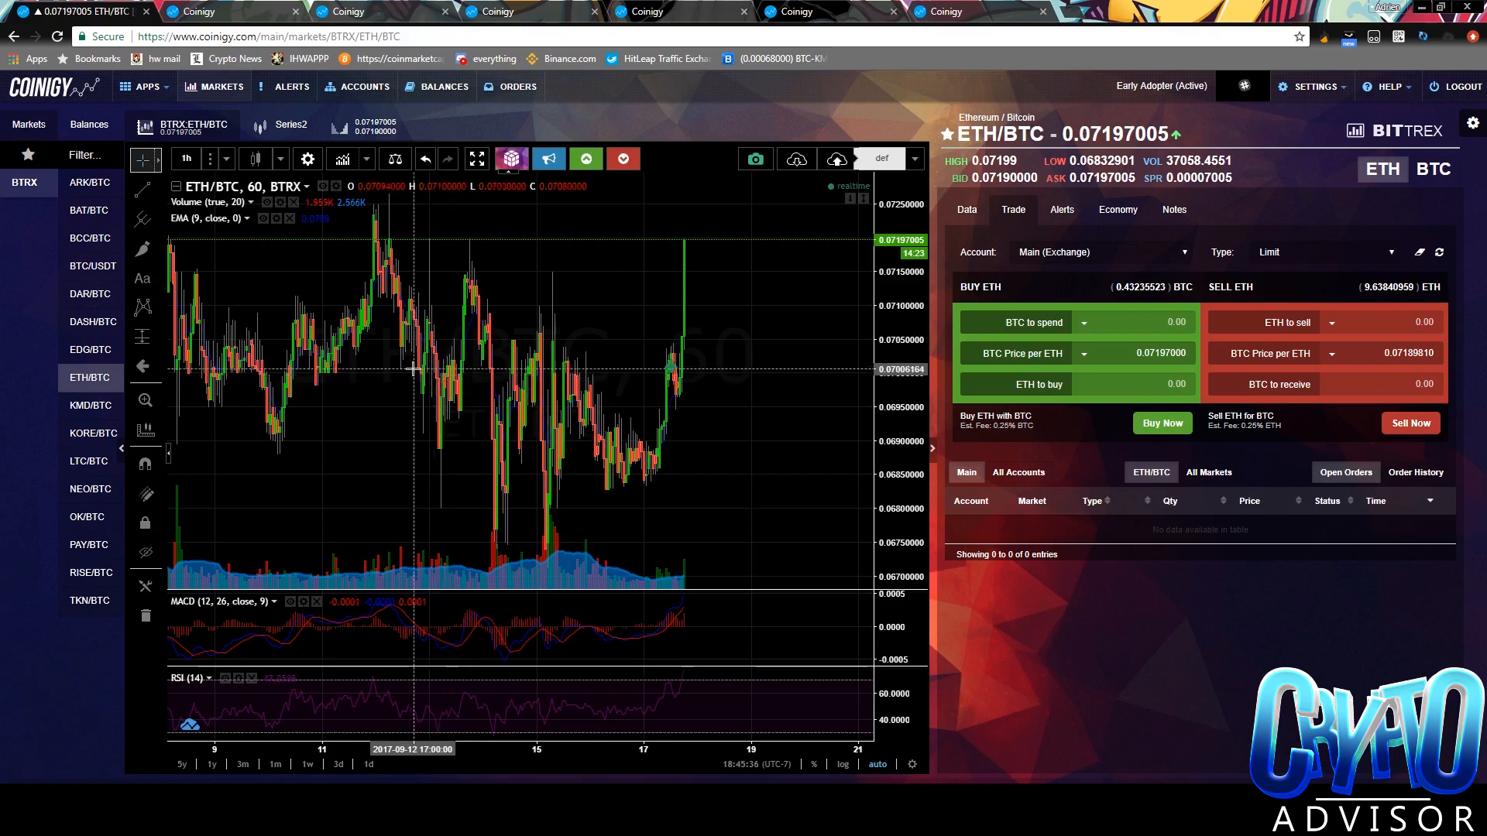
mouse_move(757, 229)
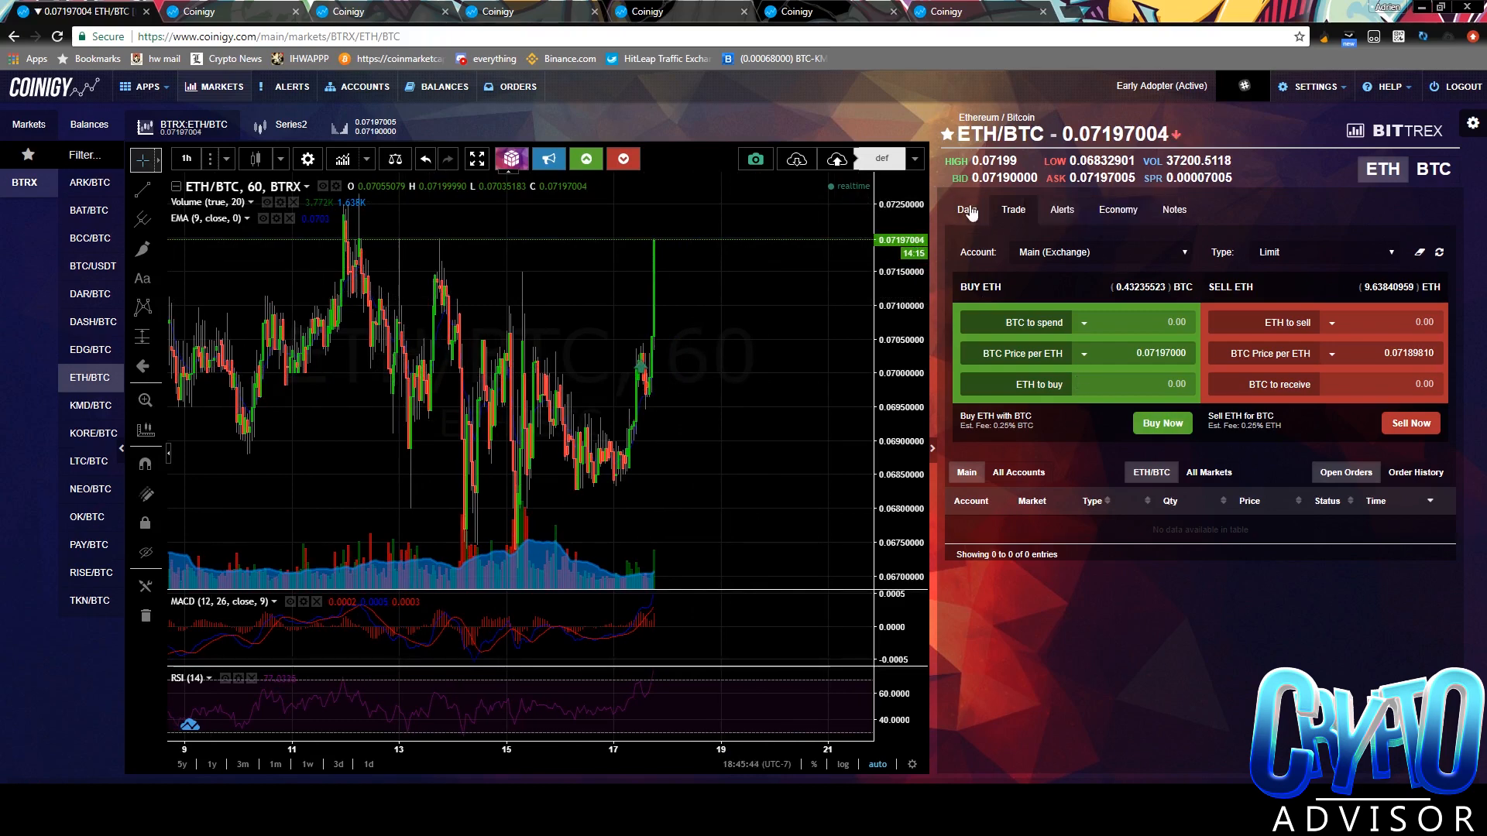
View the ETH/BTC order book and recent trades under Data, then return to the chart view
left_click(966, 209)
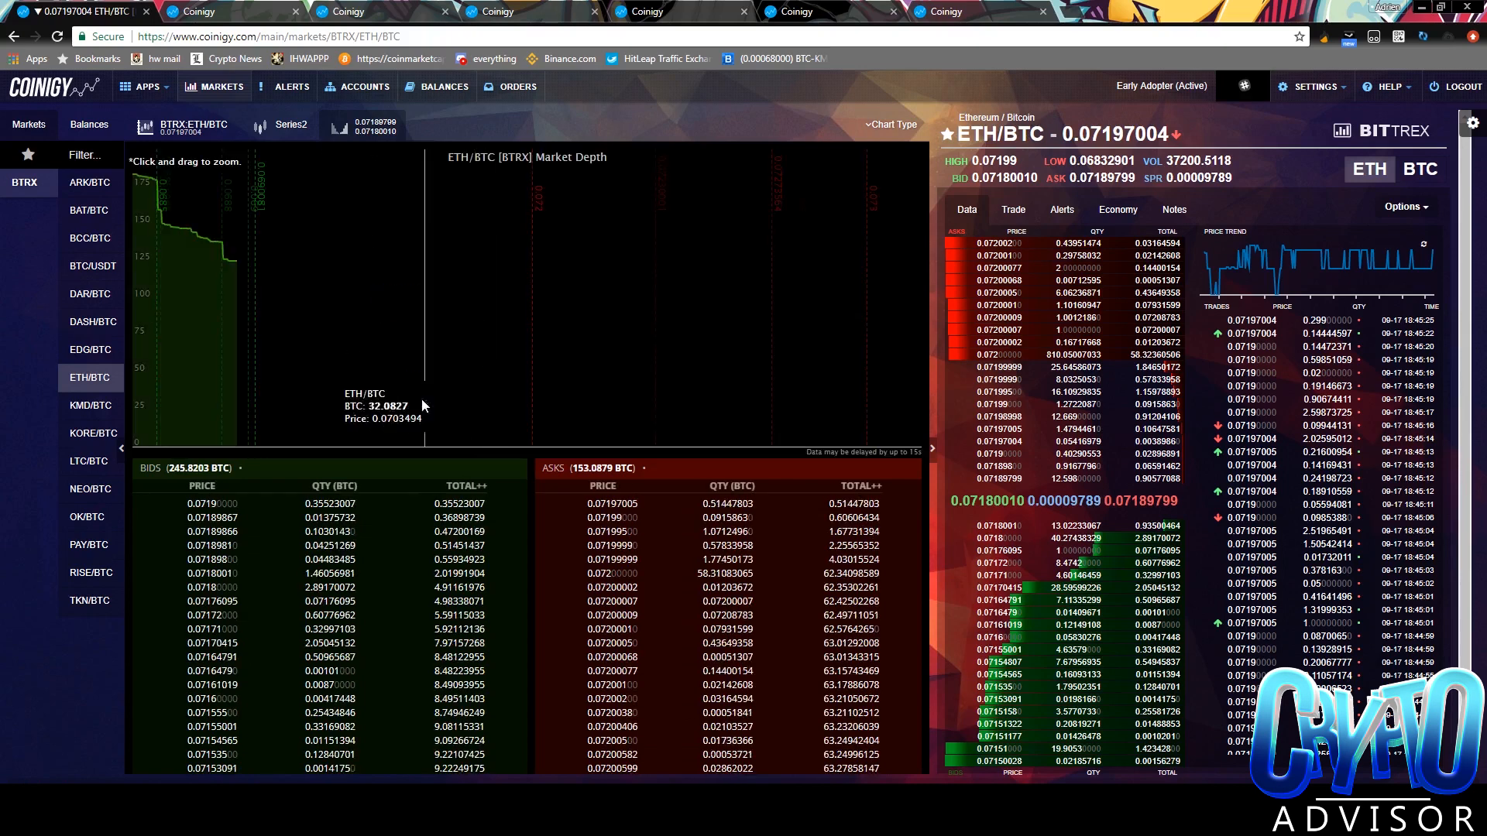
mouse_move(199, 165)
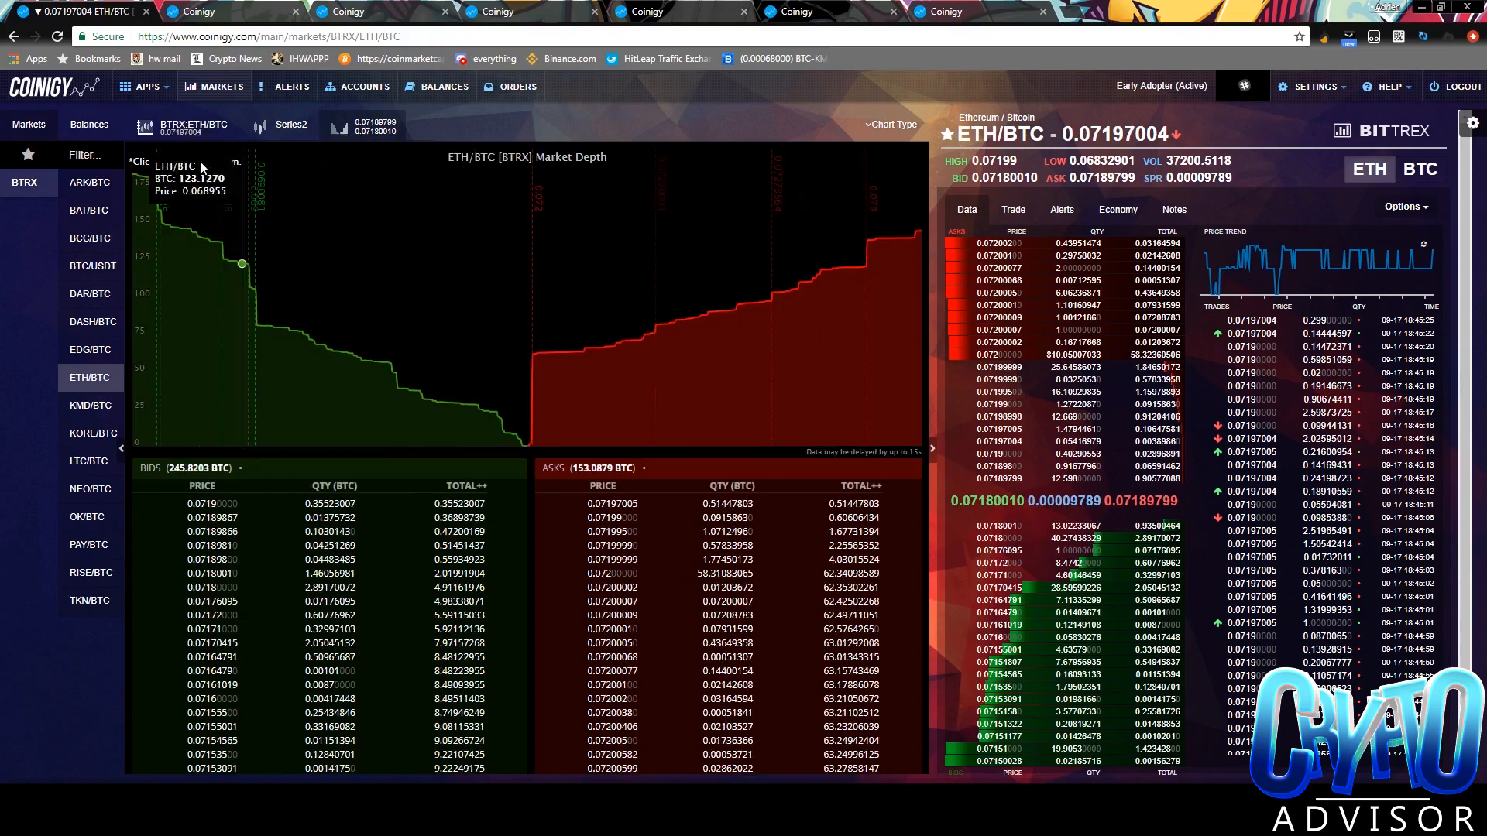
mouse_move(535, 298)
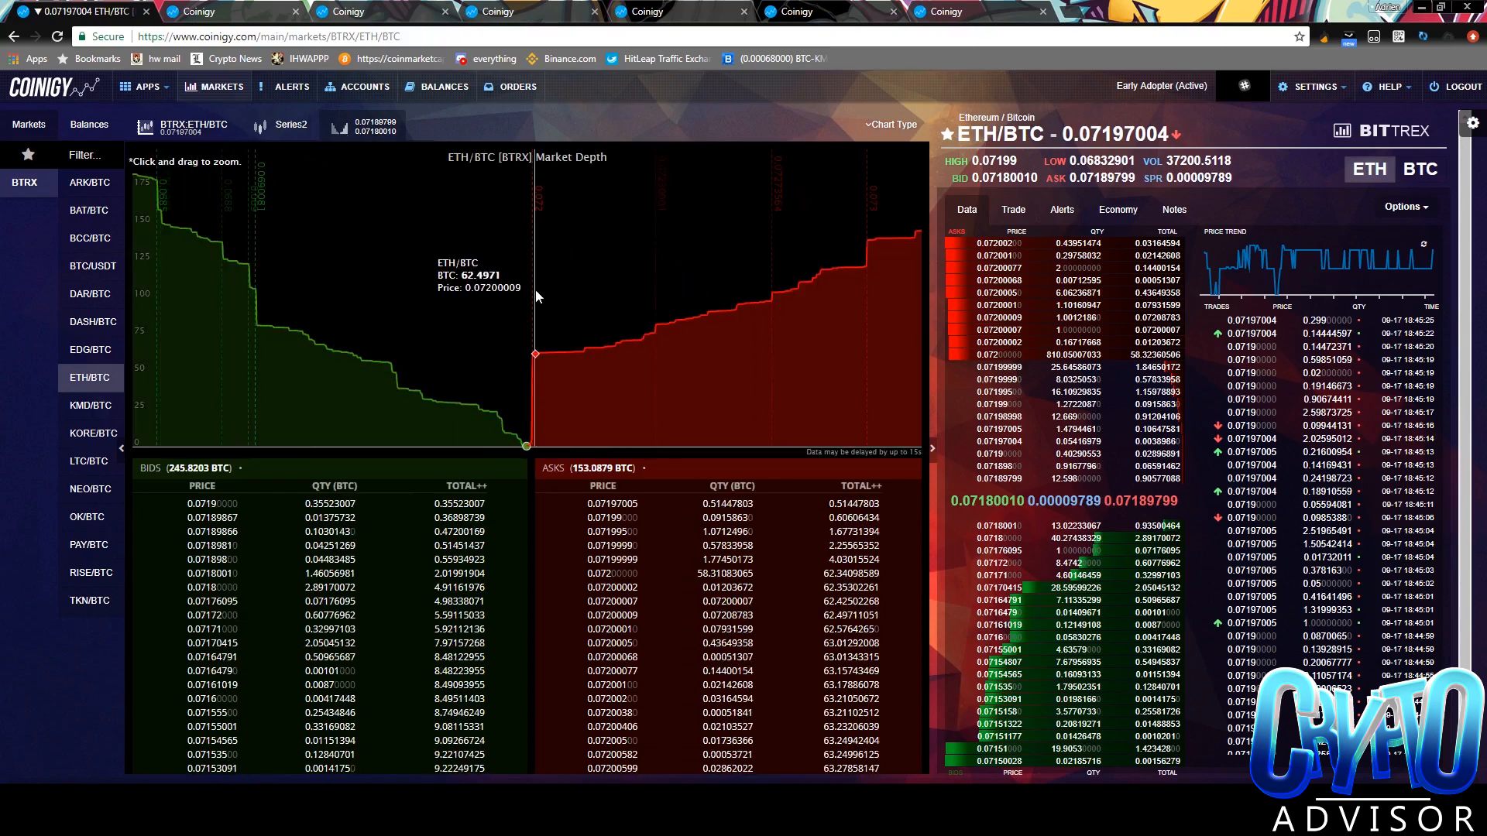
mouse_move(533, 220)
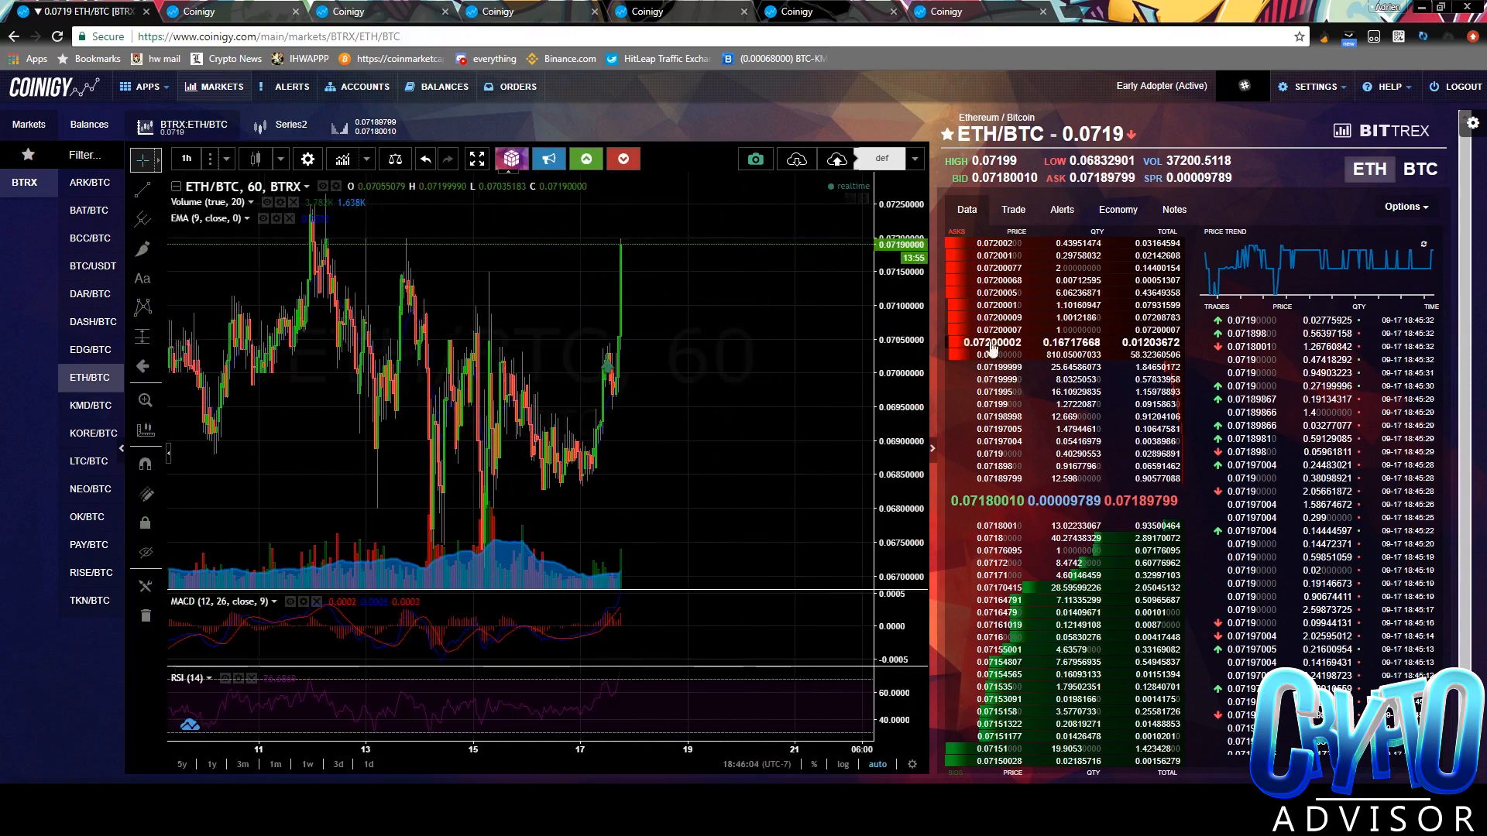
mouse_move(1236, 253)
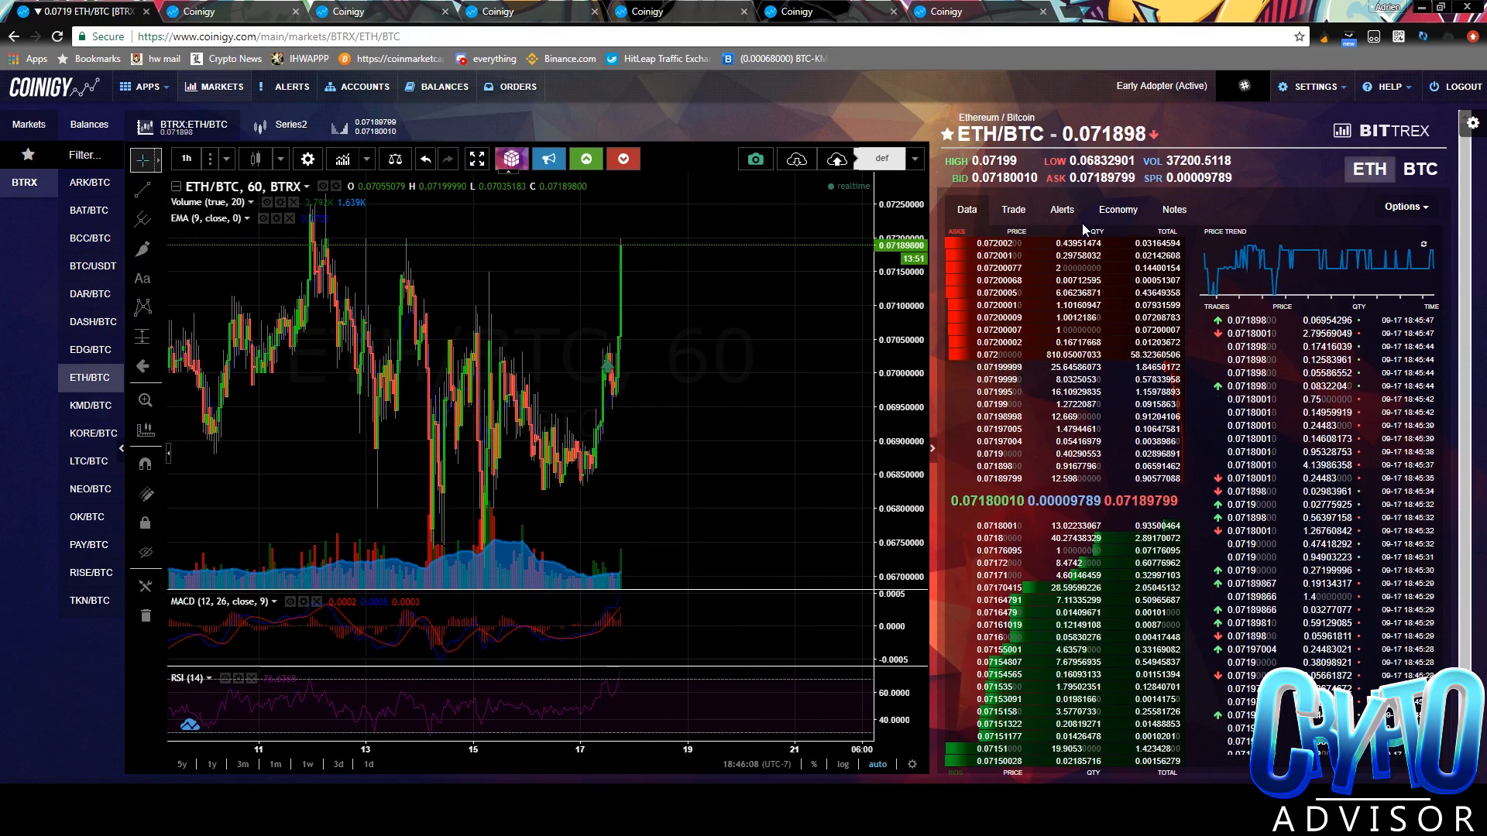
left_click(1011, 209)
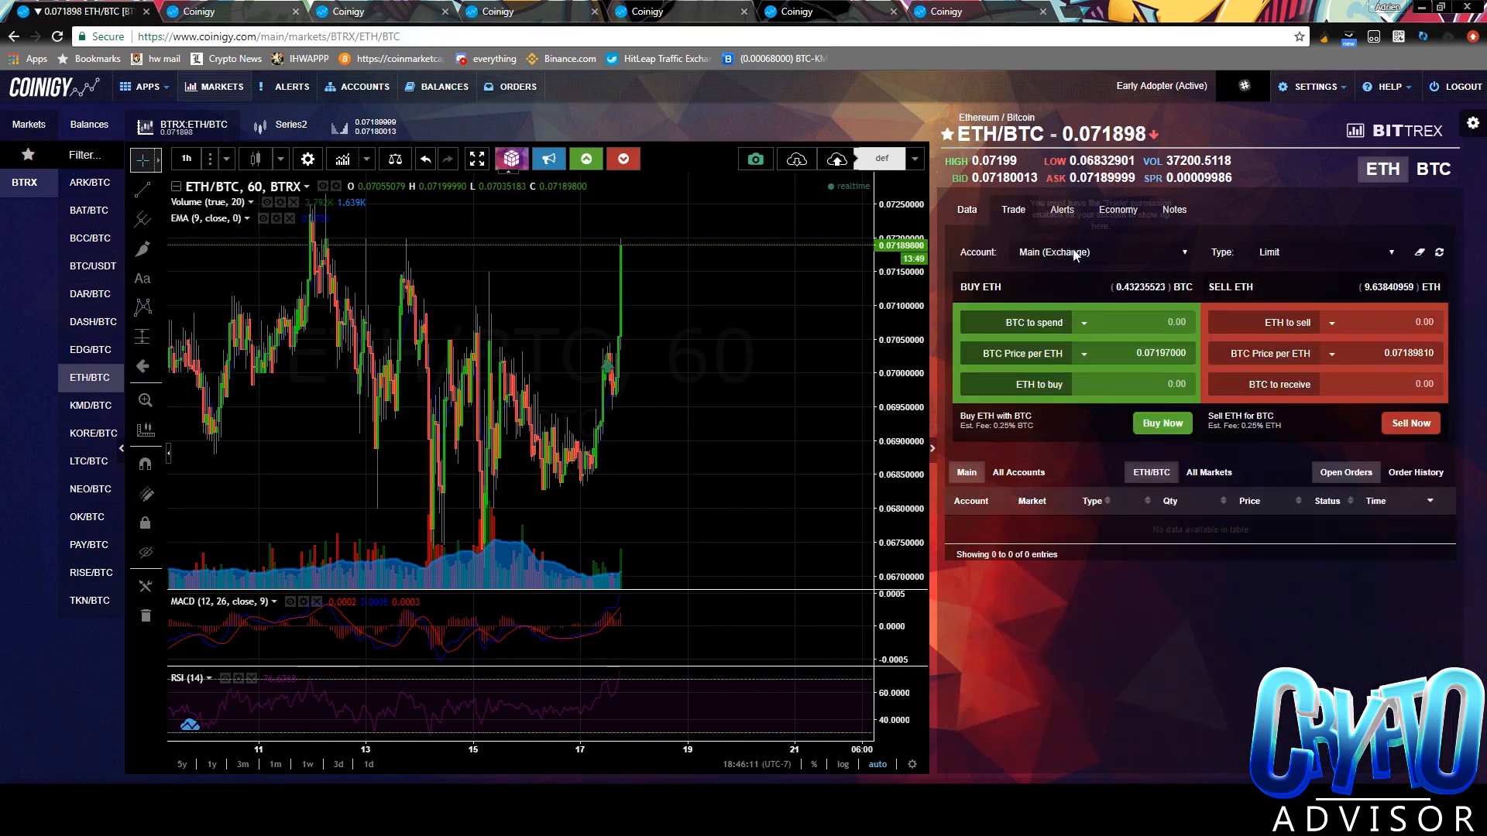
mouse_move(1181, 259)
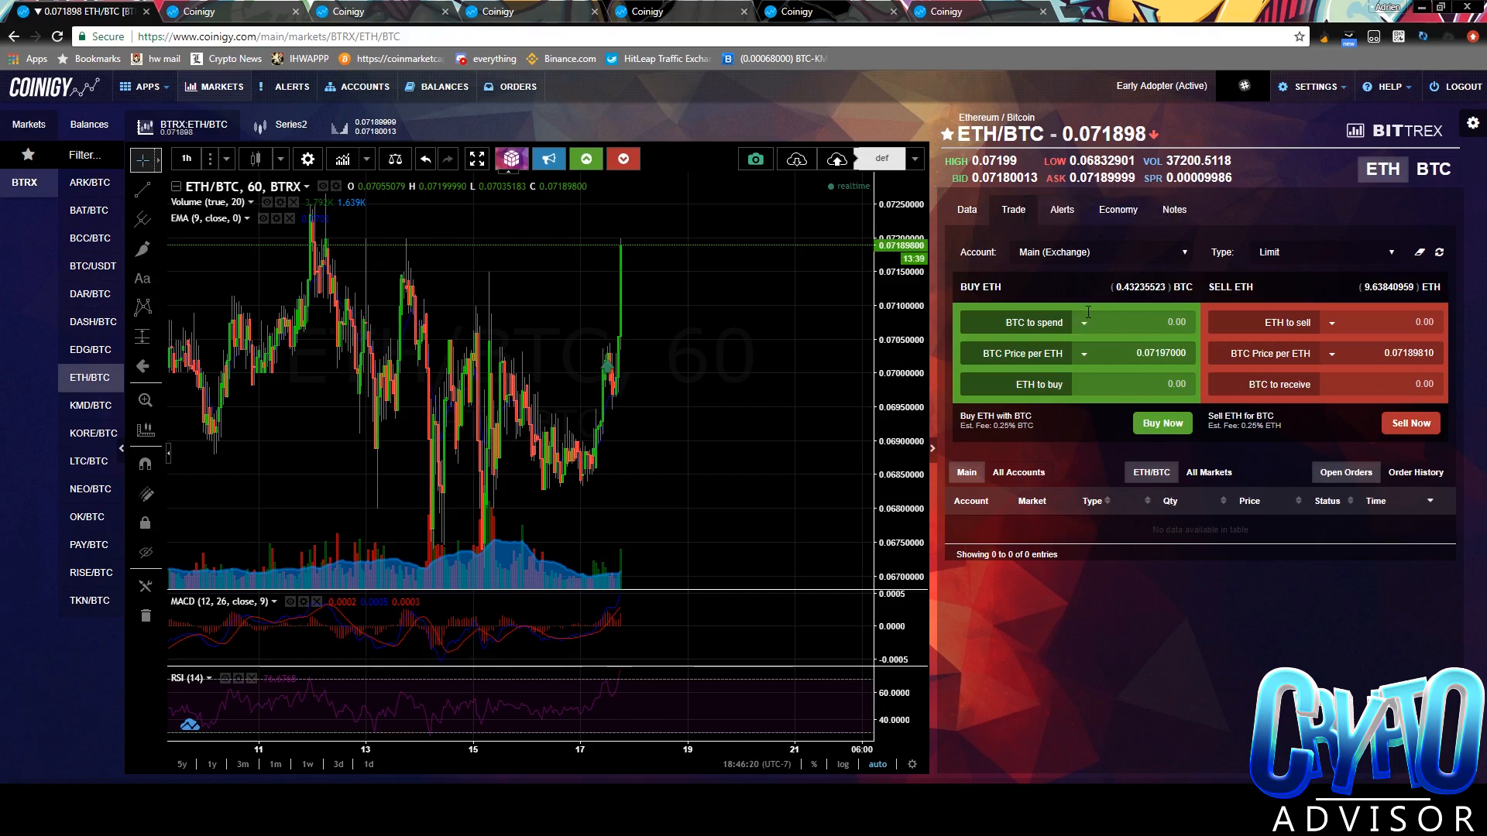
left_click(1082, 322)
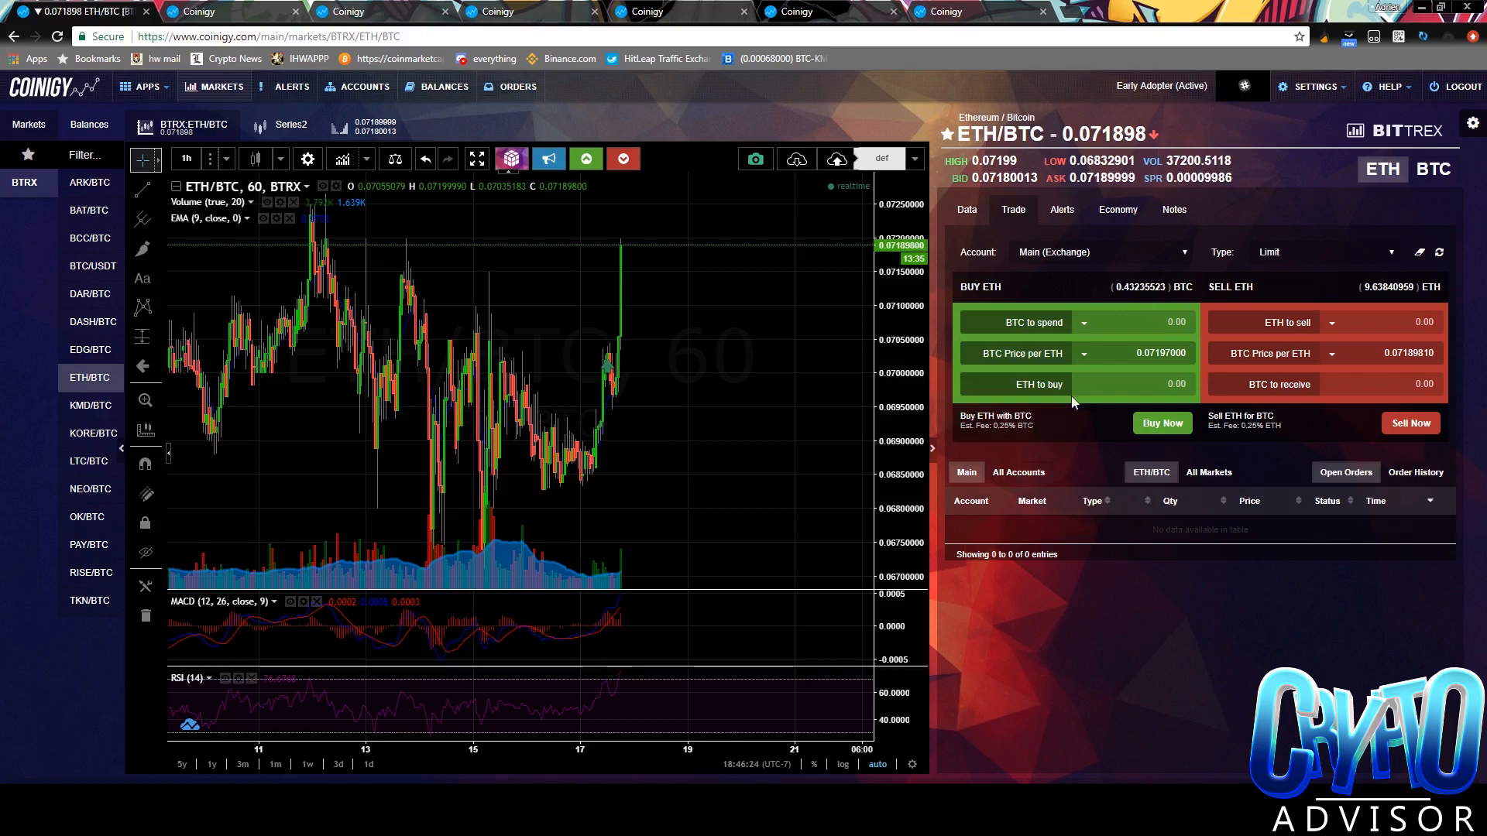
left_click(1083, 353)
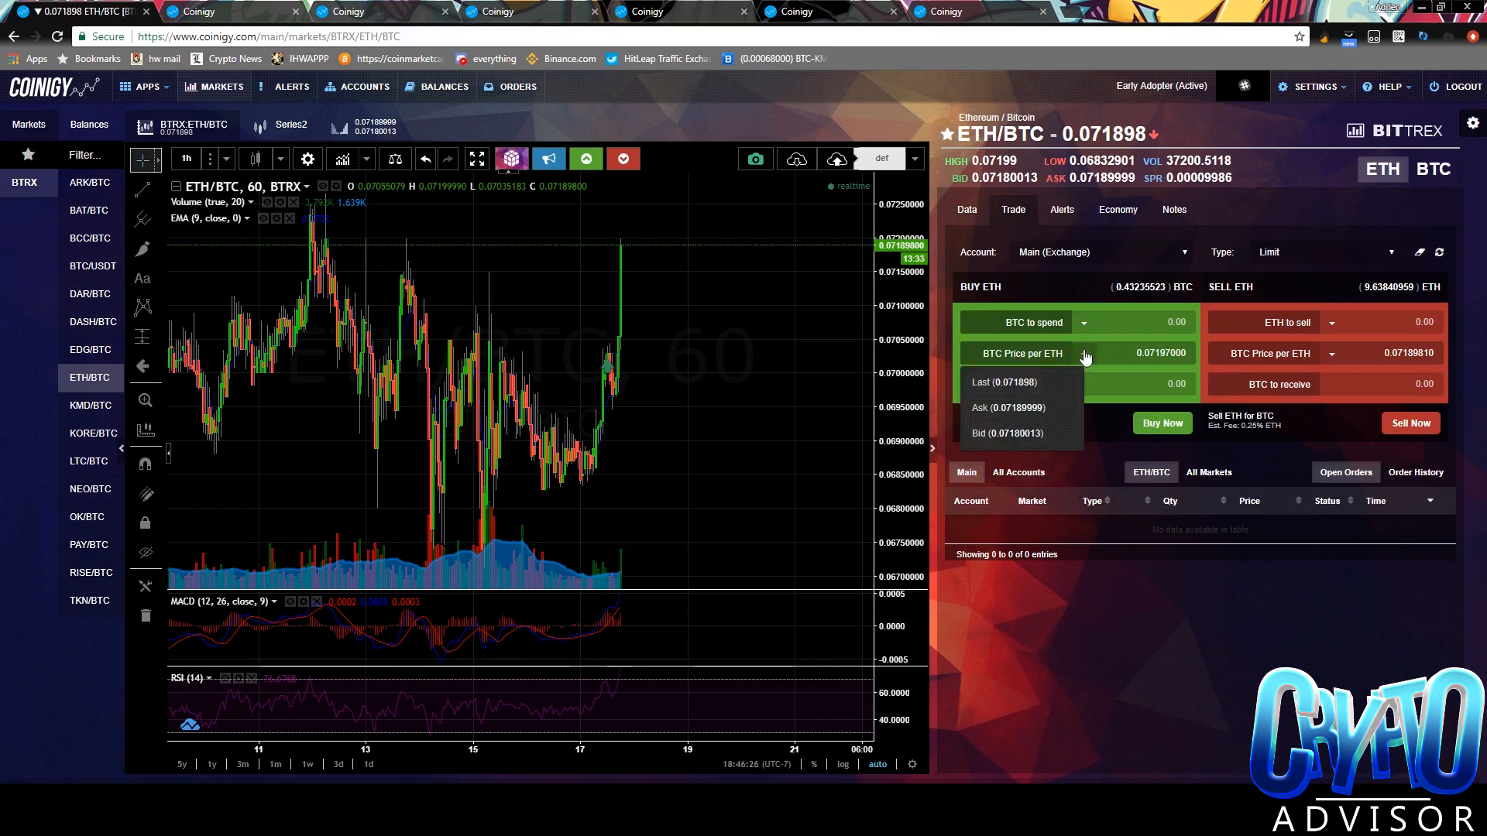
left_click(1082, 353)
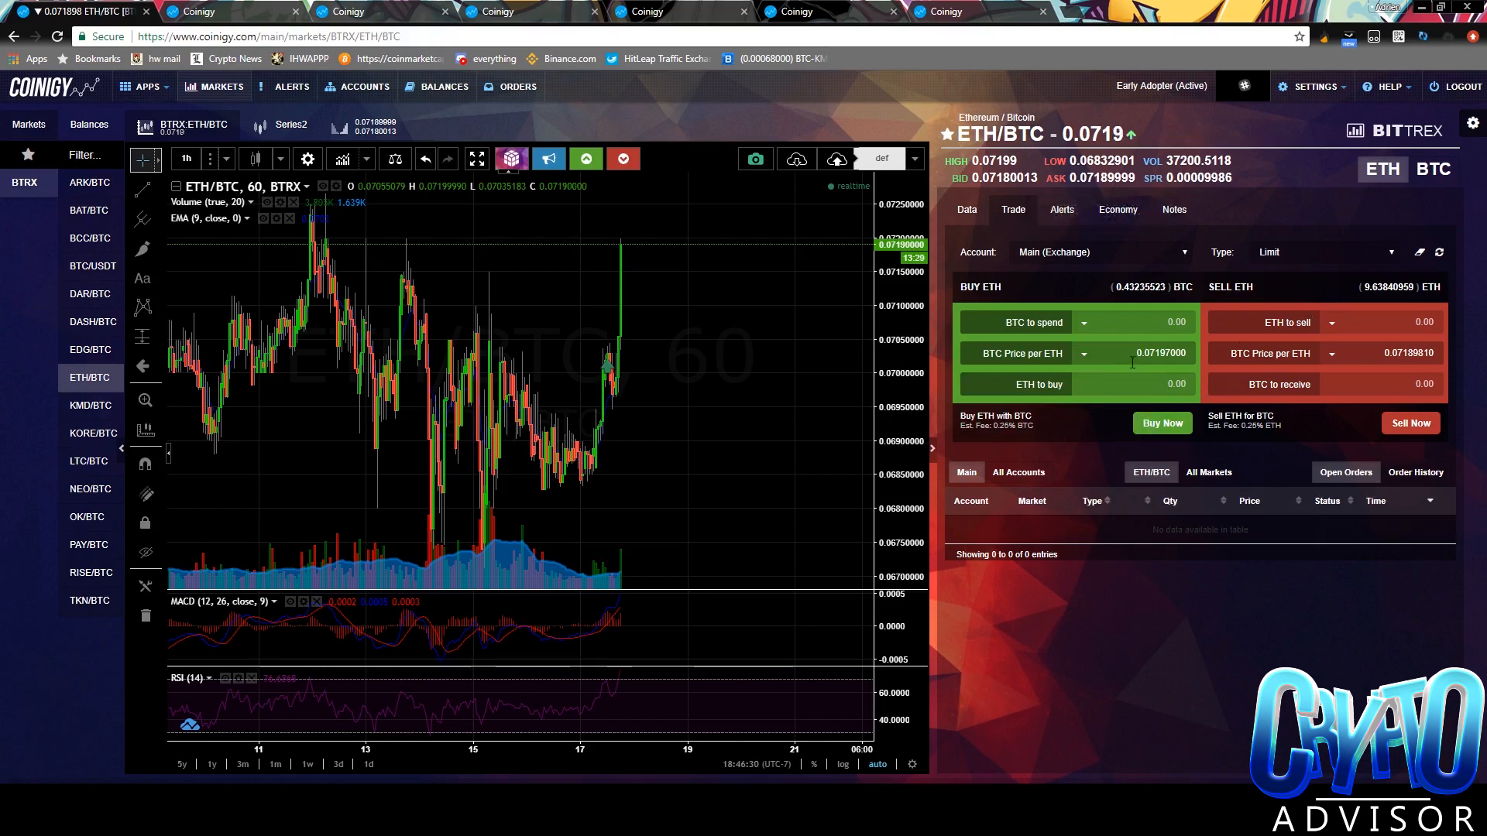
mouse_move(1349, 438)
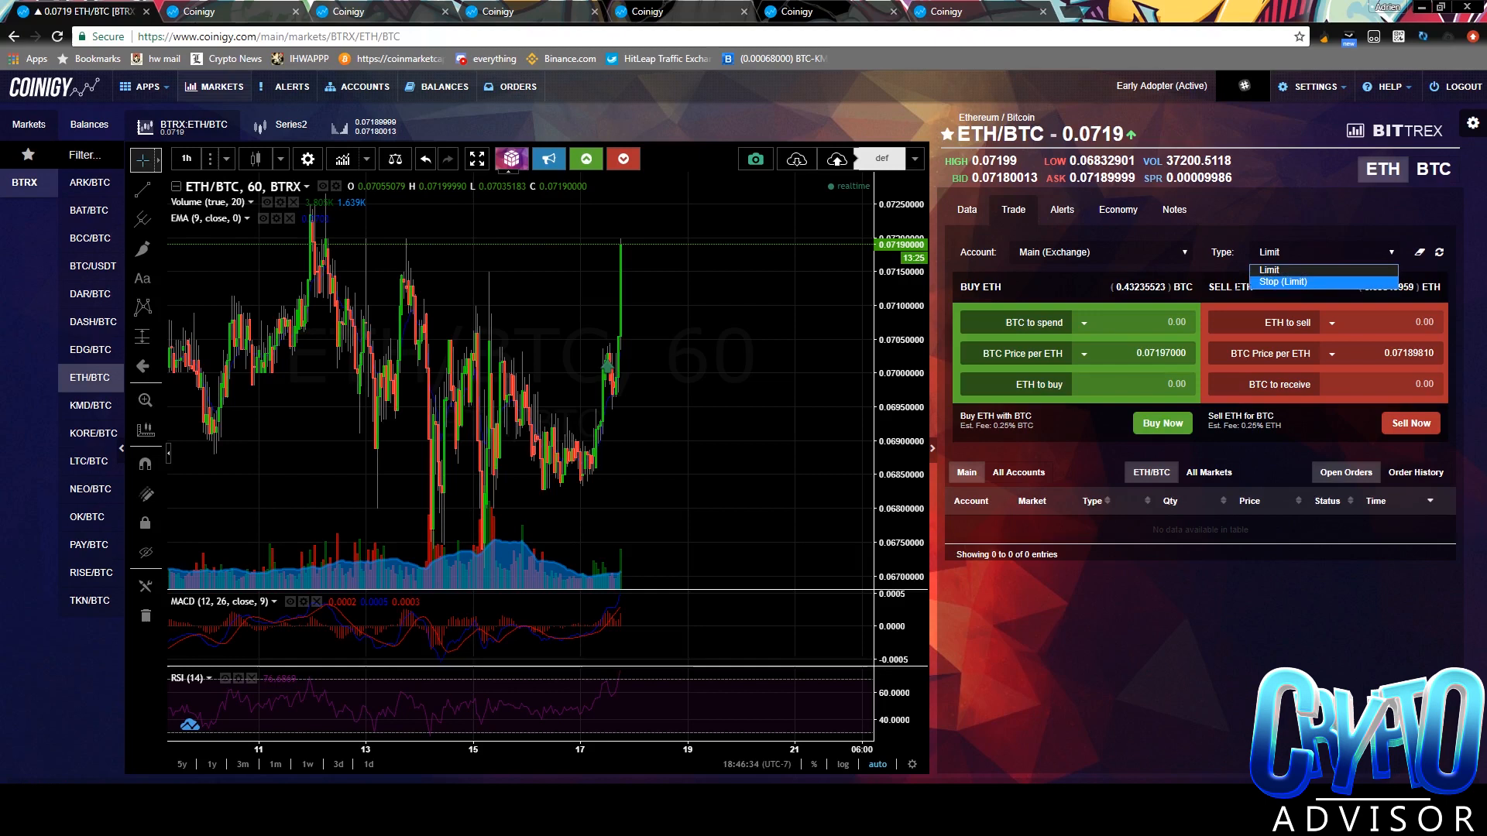
left_click(1282, 282)
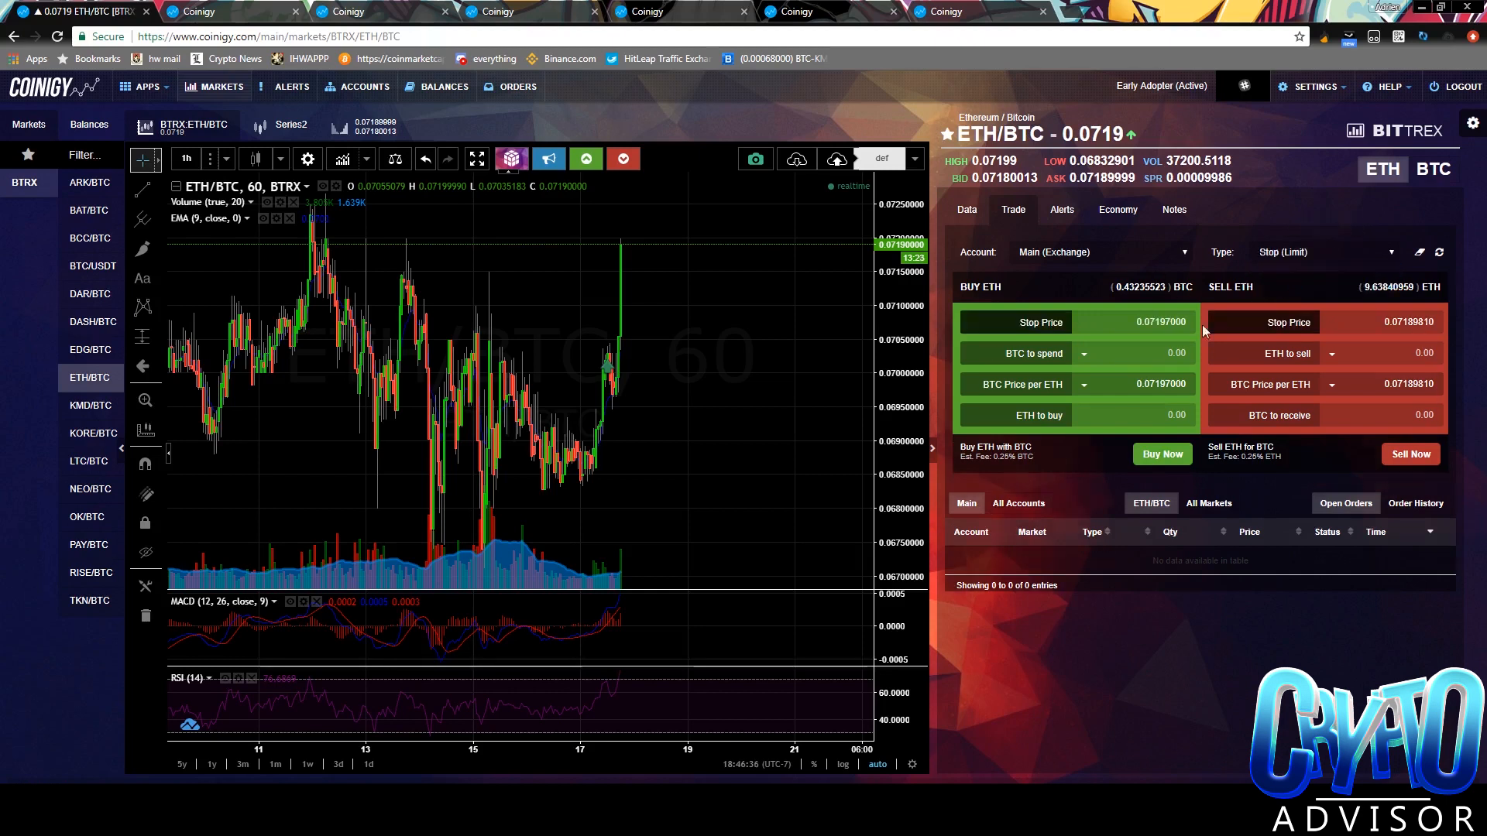
mouse_move(1321, 279)
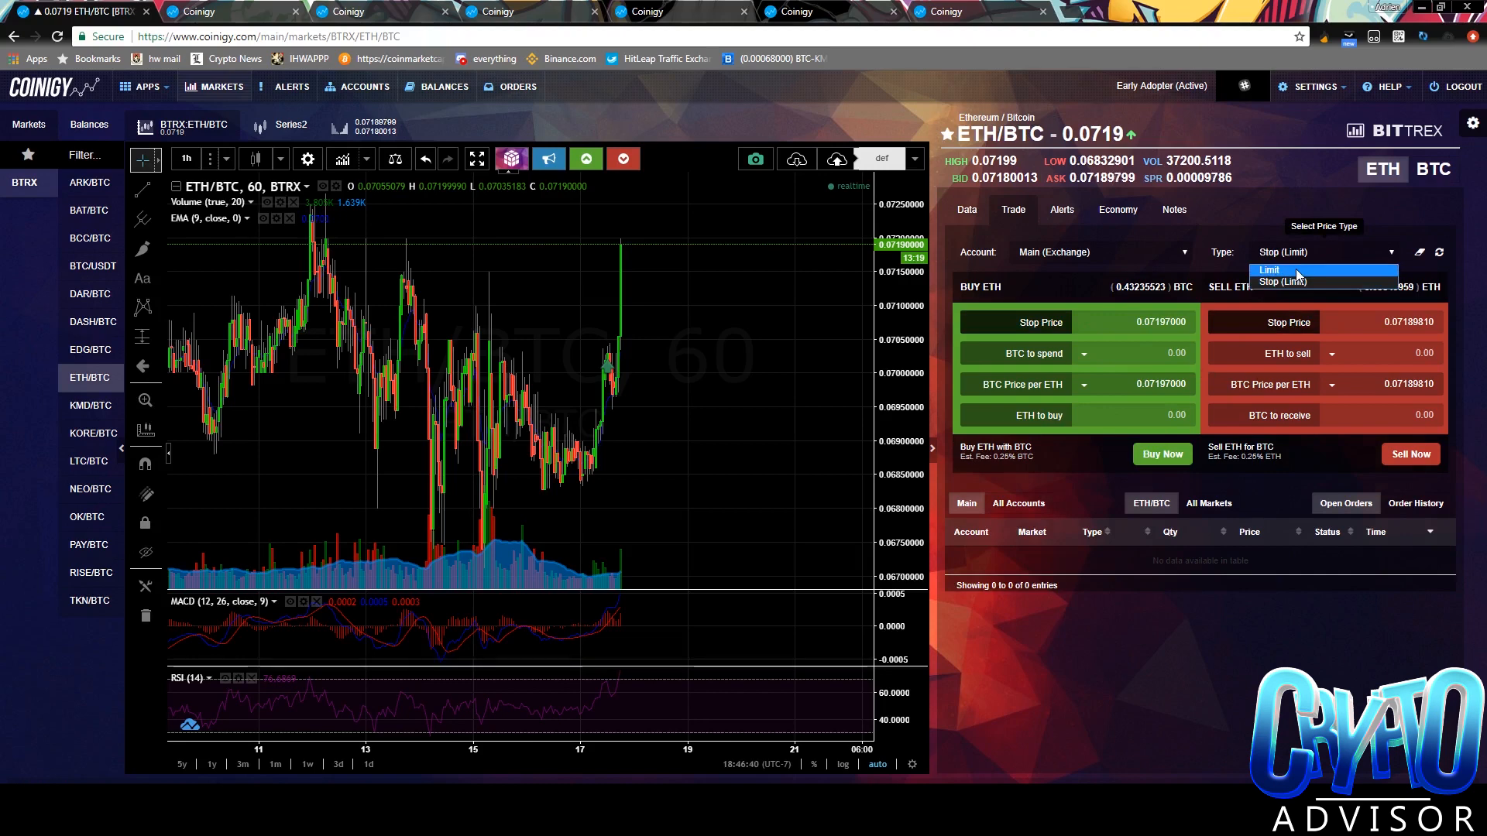
left_click(1270, 270)
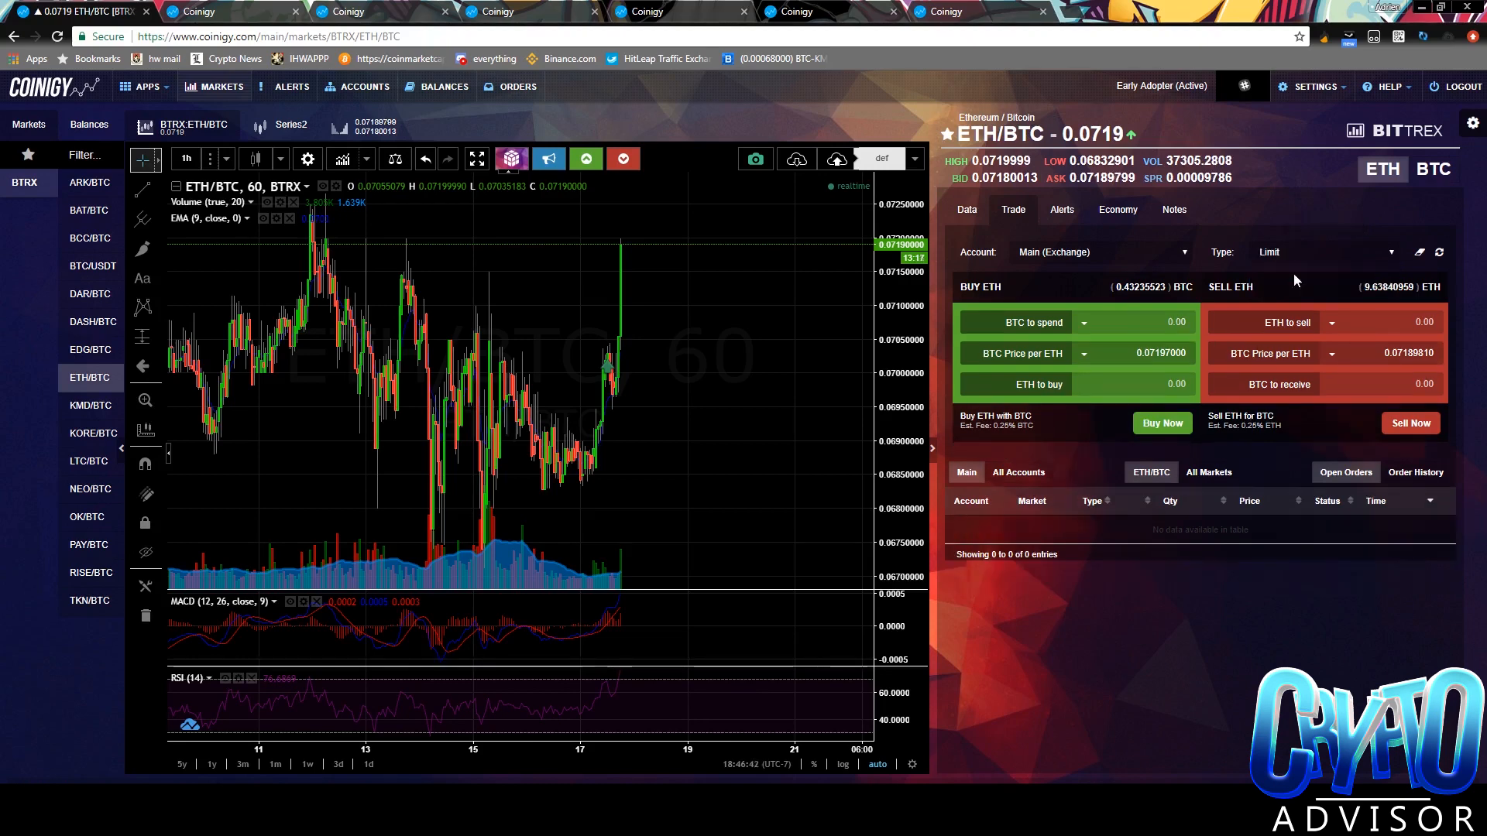
mouse_move(1259, 271)
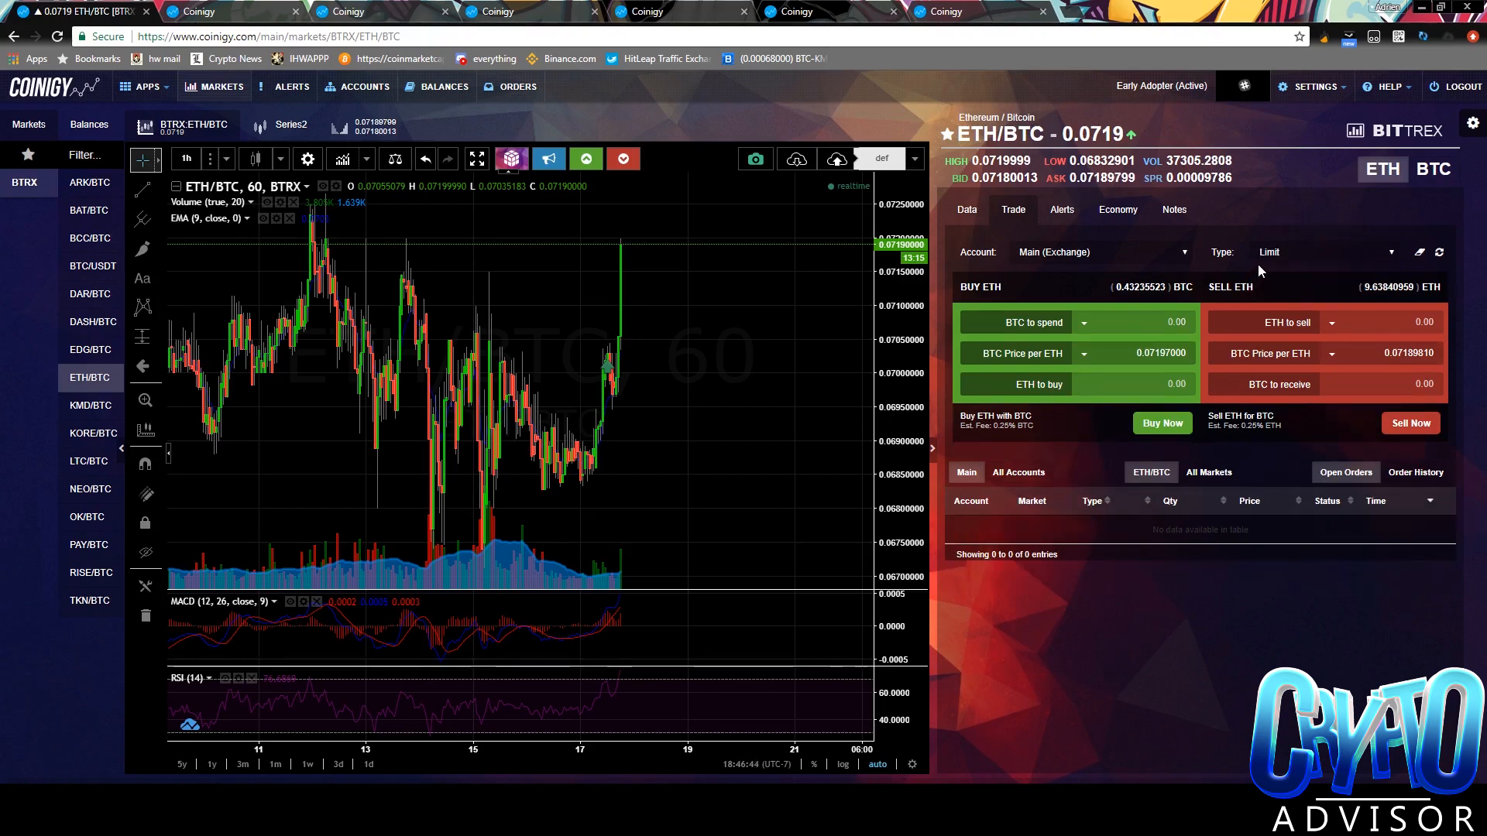
mouse_move(1199, 258)
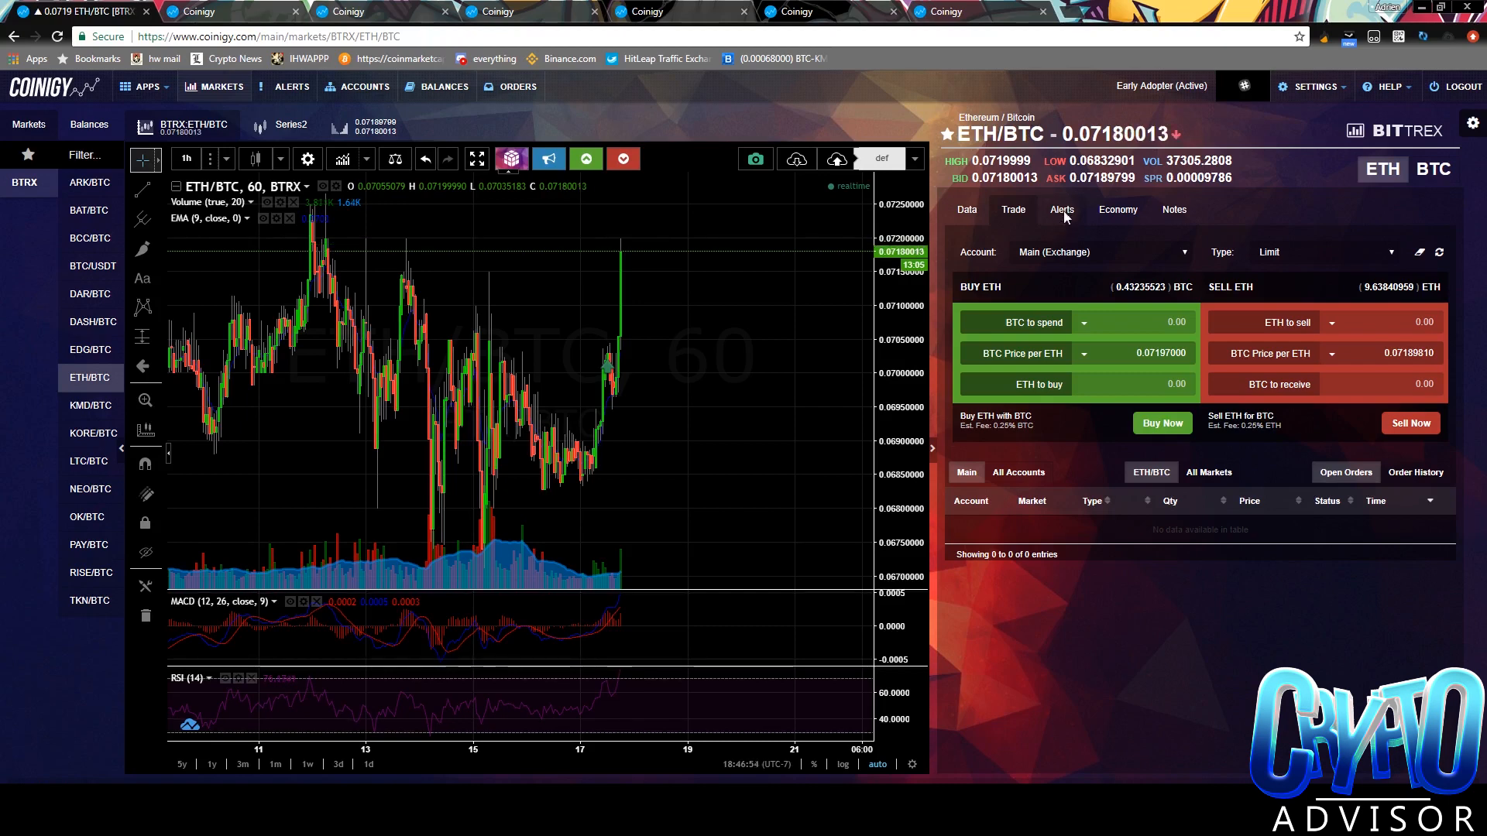
left_click(1061, 209)
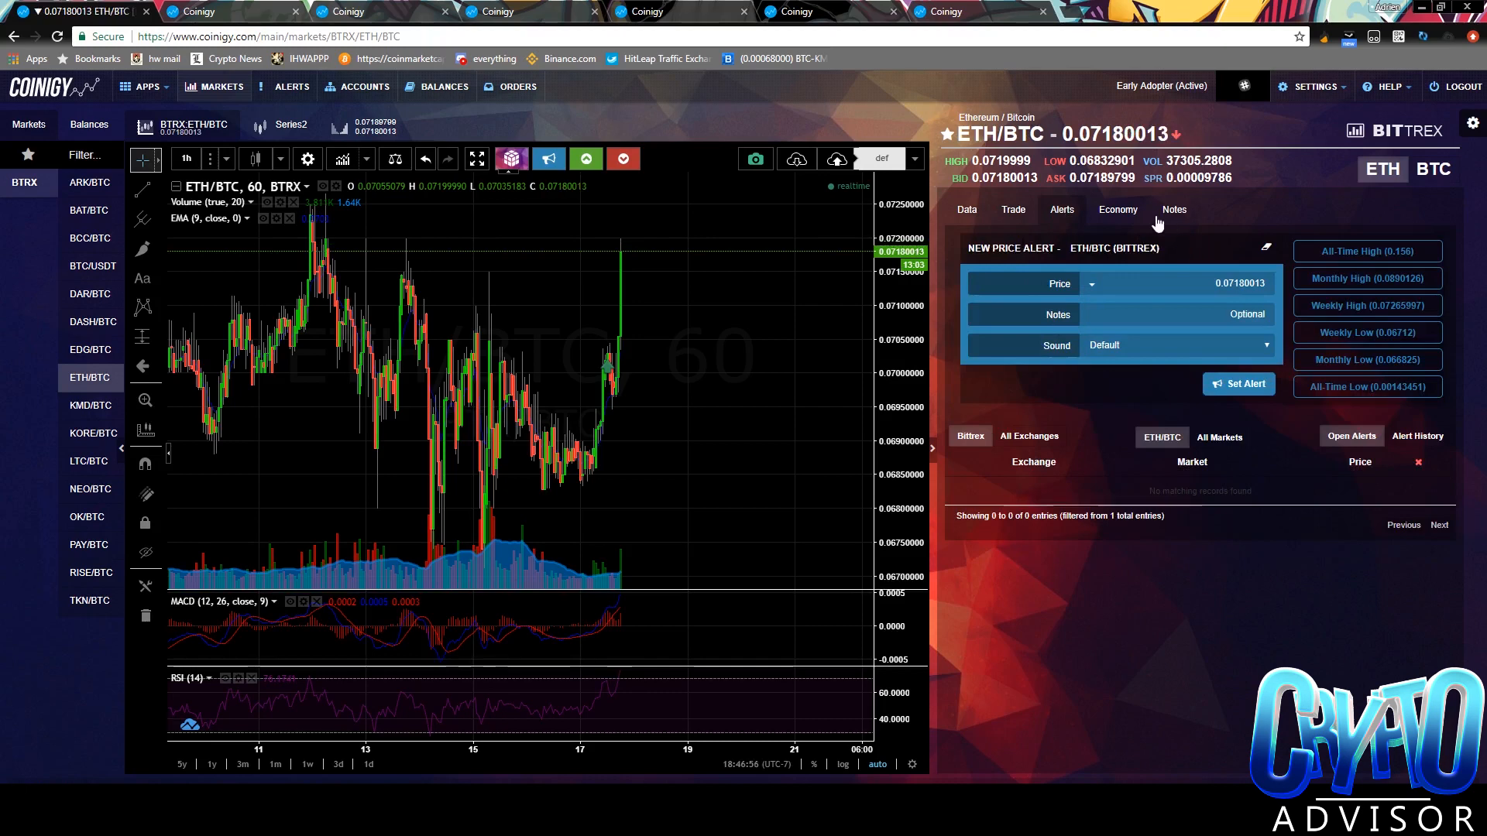
left_click(1117, 209)
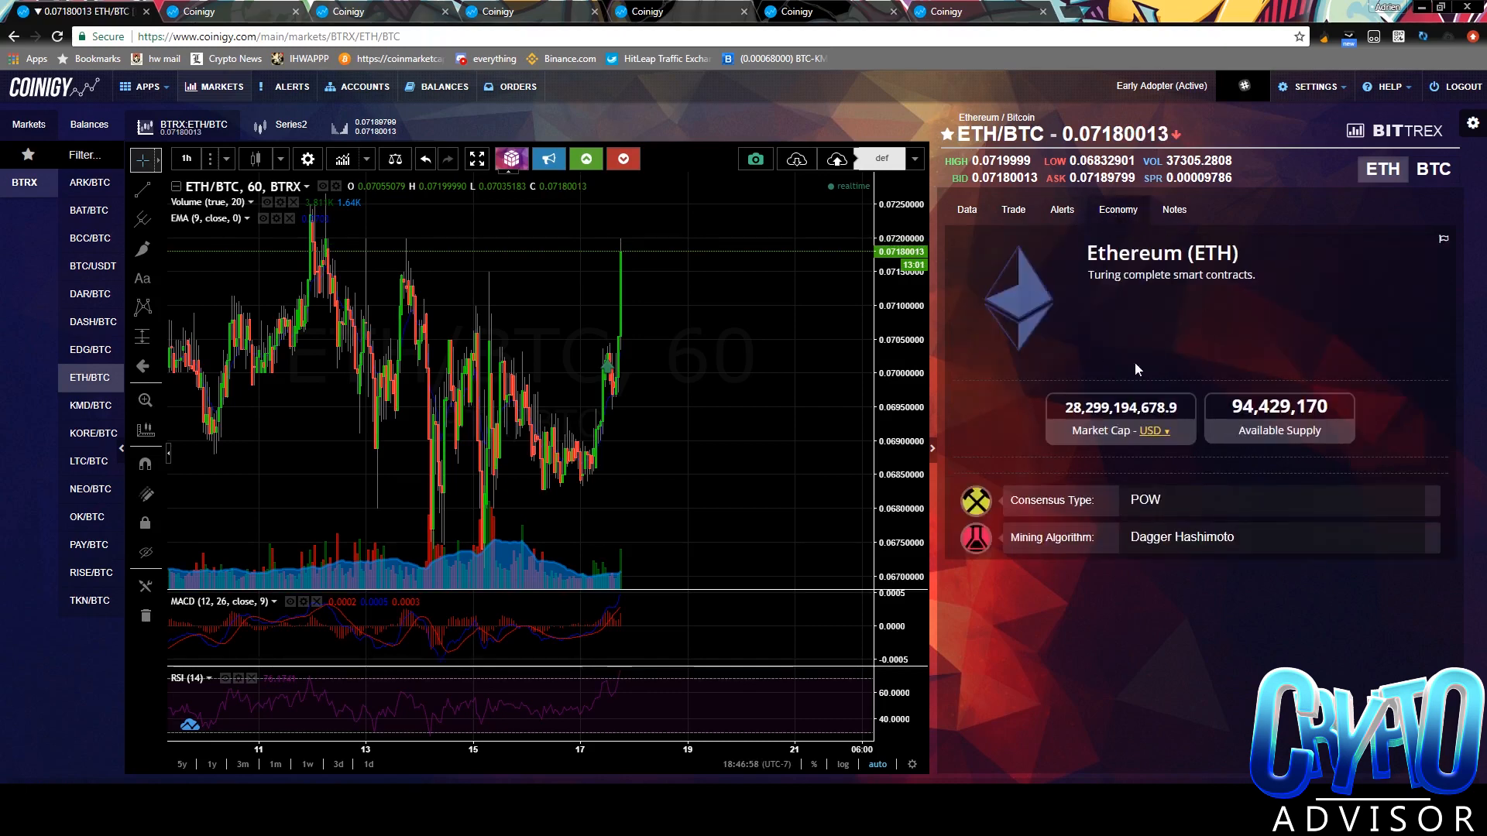
mouse_move(1174, 209)
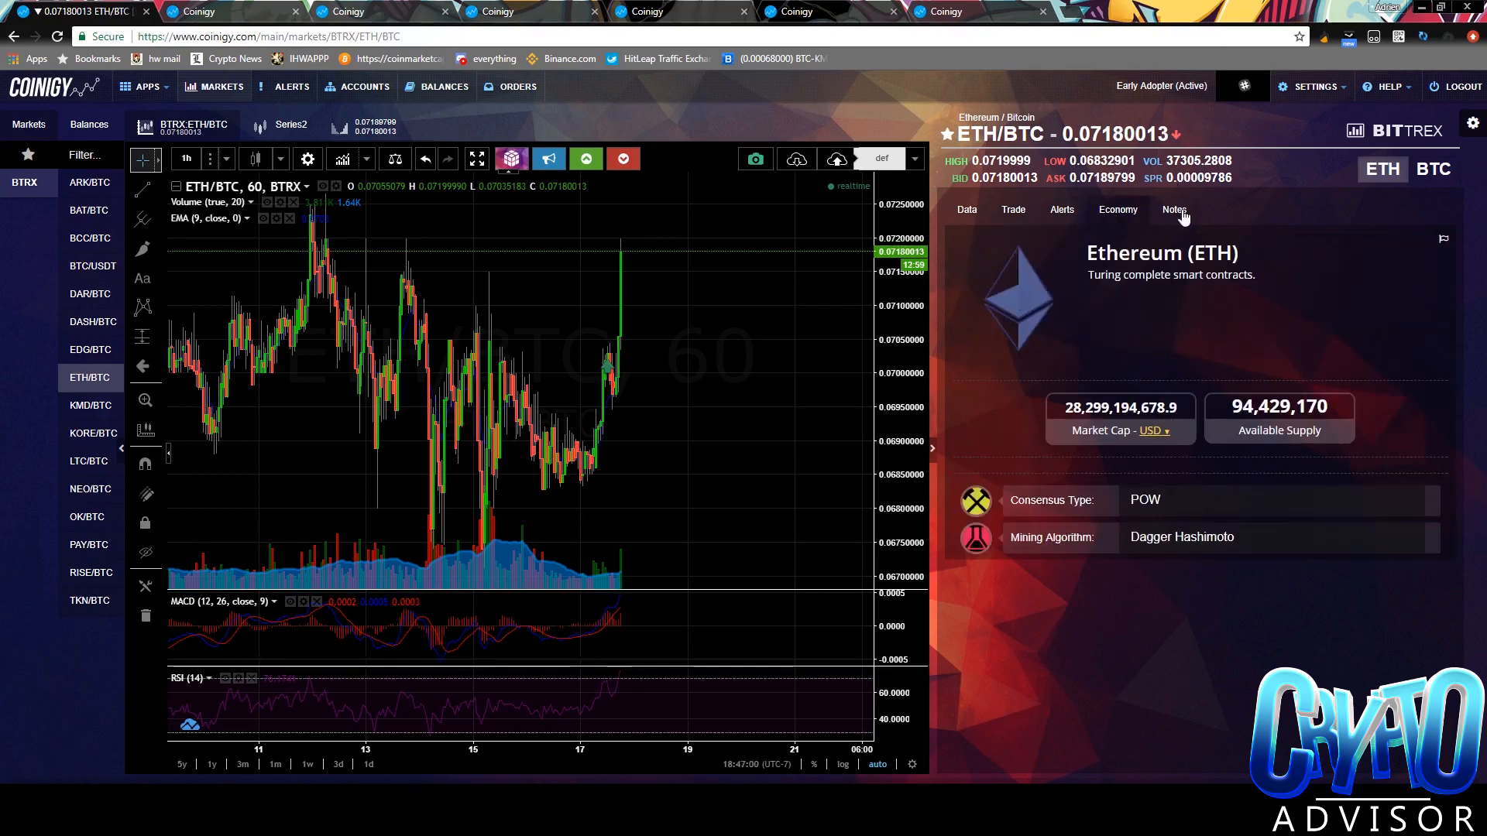
left_click(1174, 209)
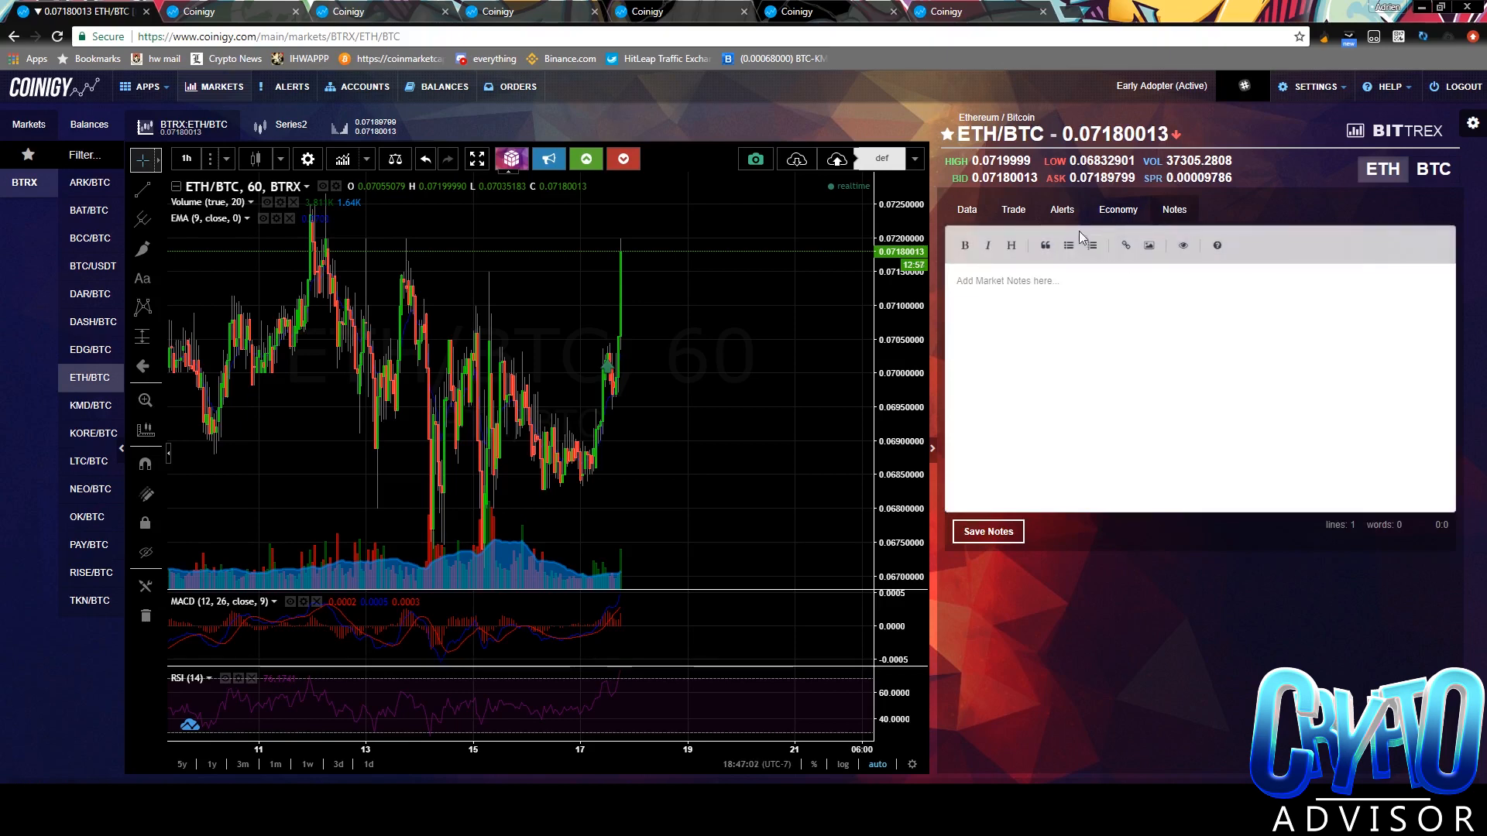
left_click(1013, 209)
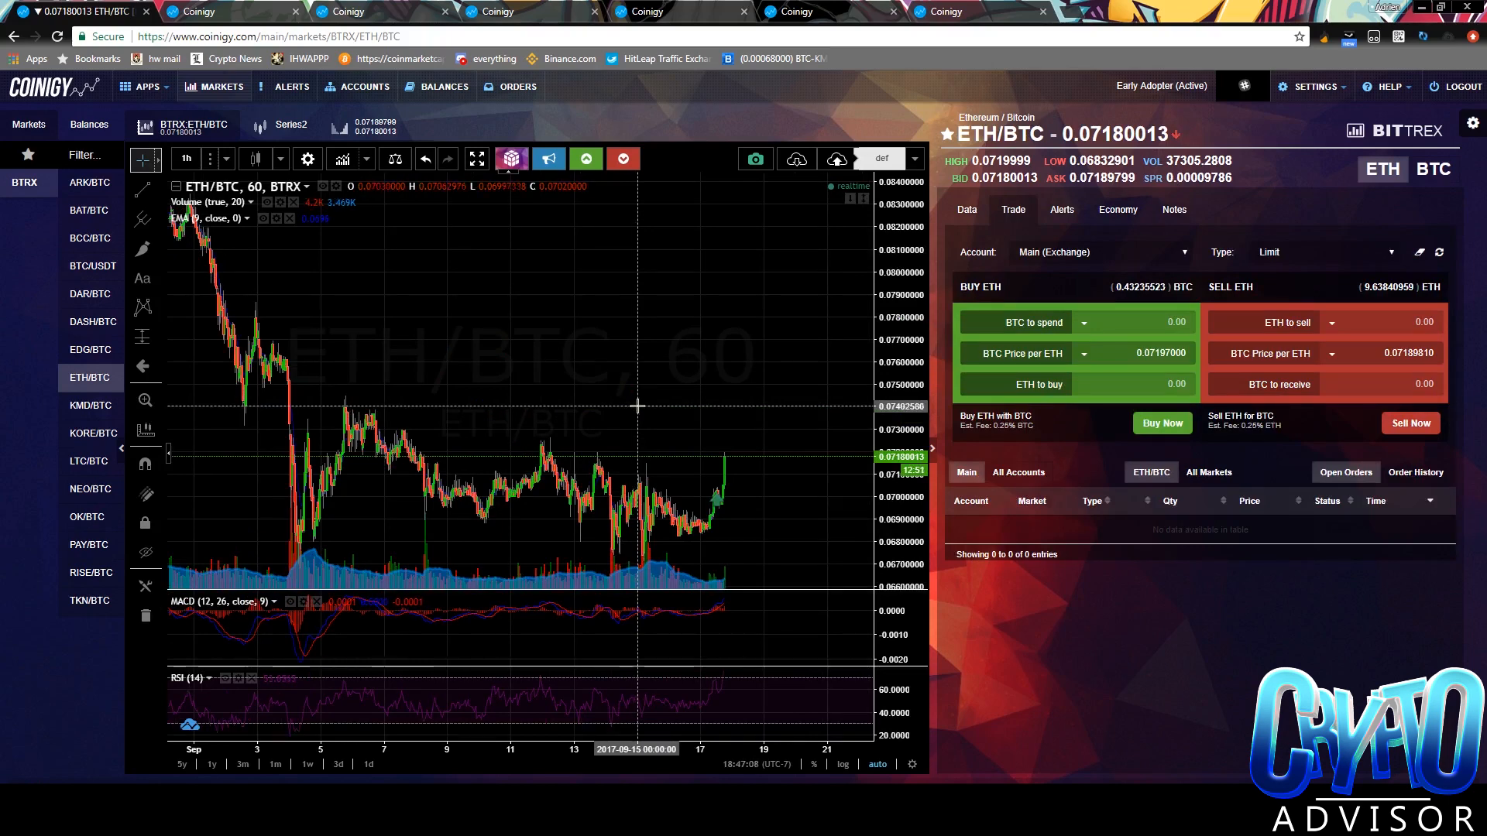
mouse_move(645, 398)
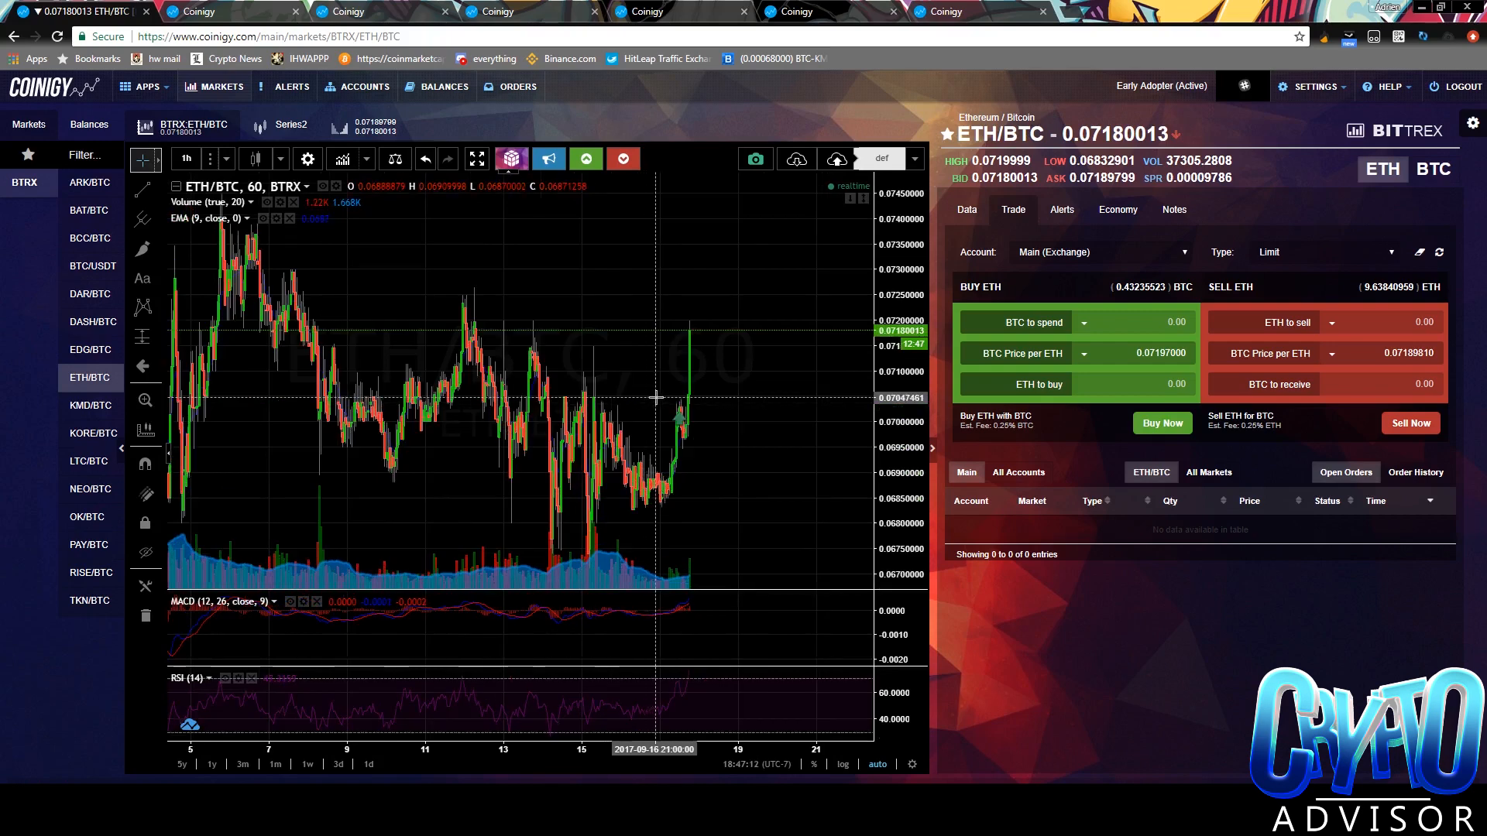
mouse_move(245, 294)
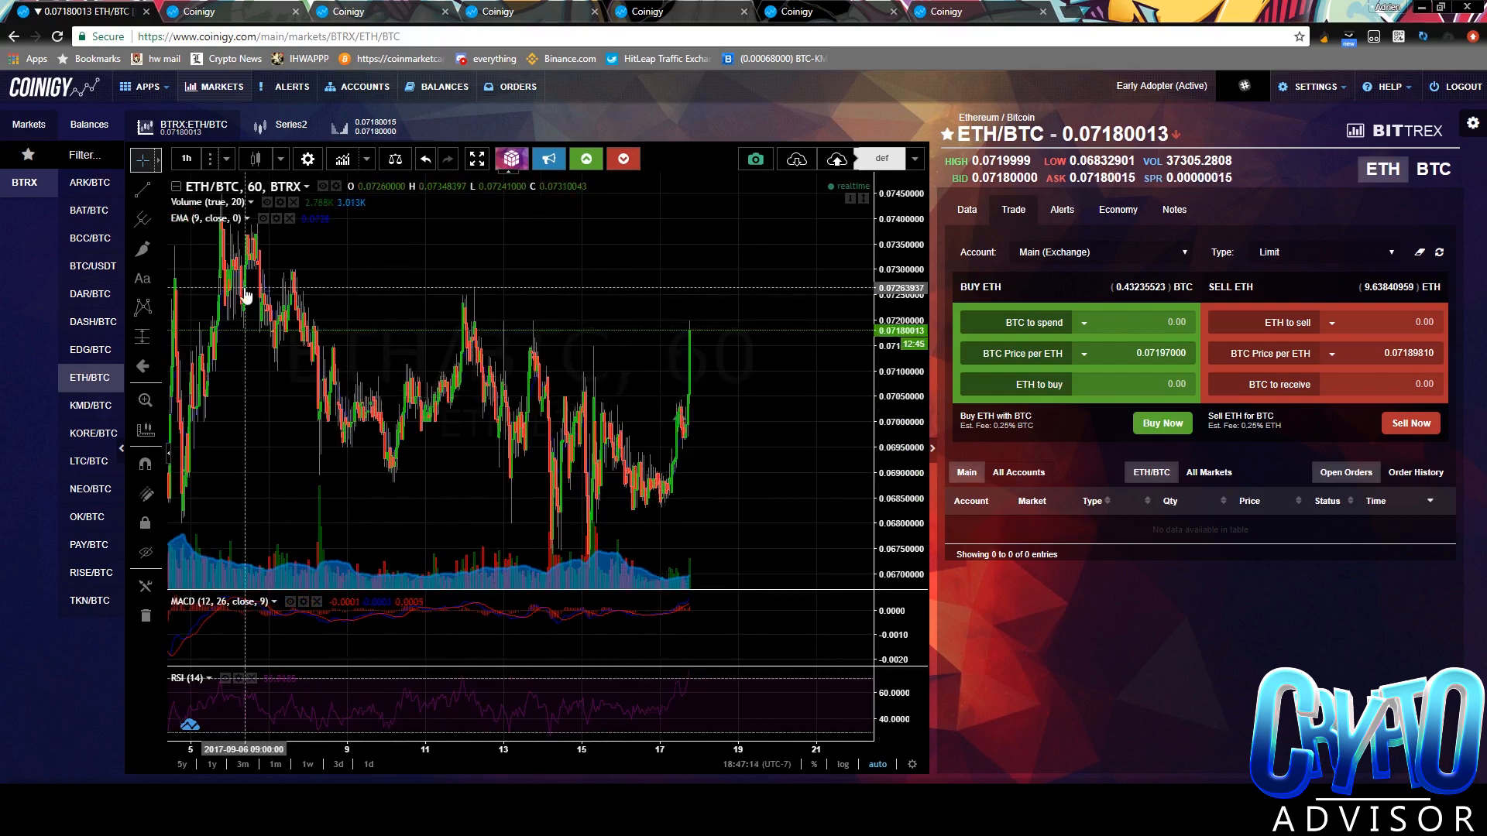
mouse_move(281, 246)
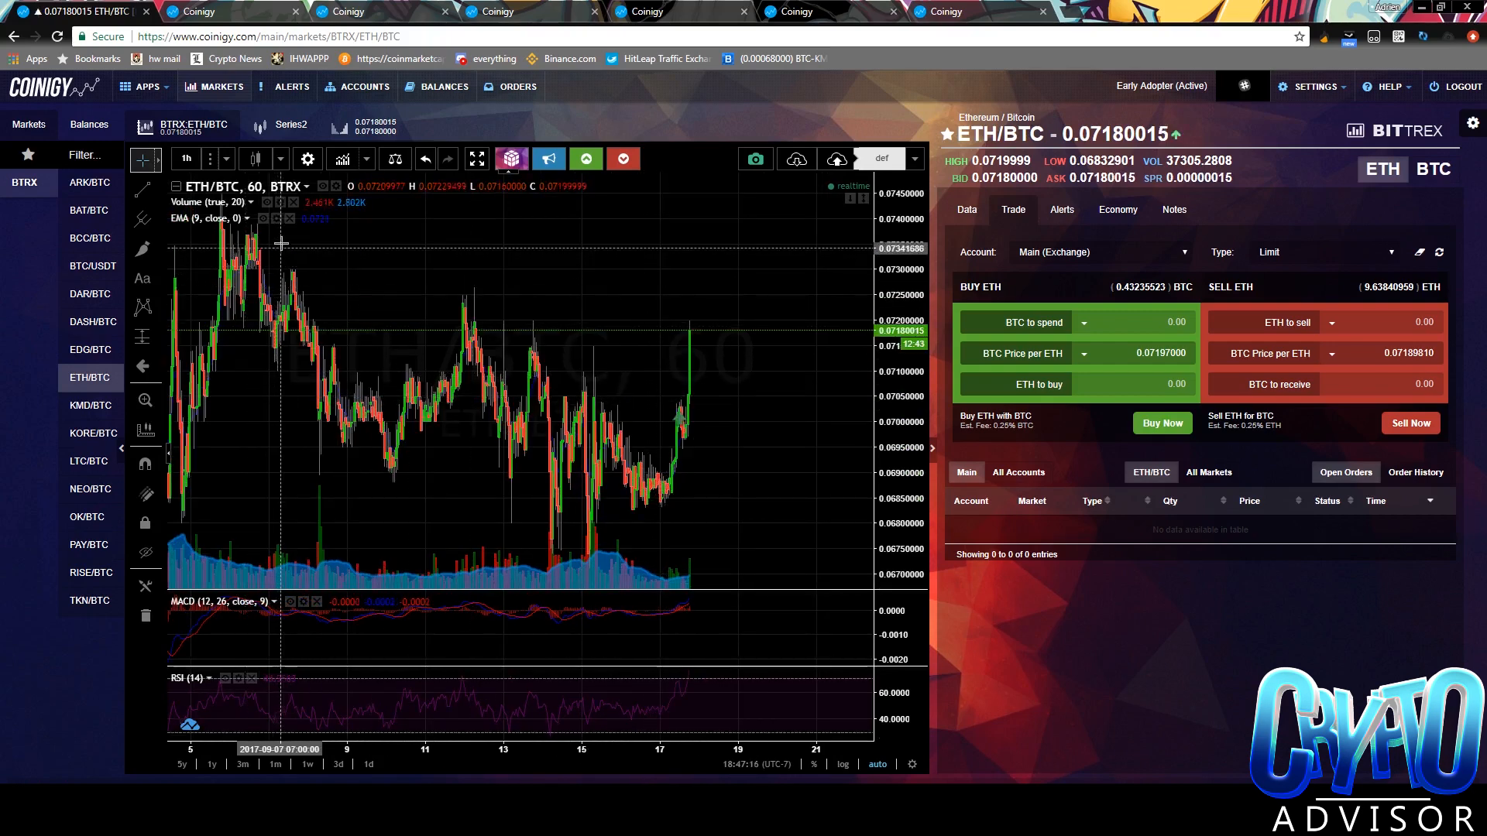
mouse_move(144, 336)
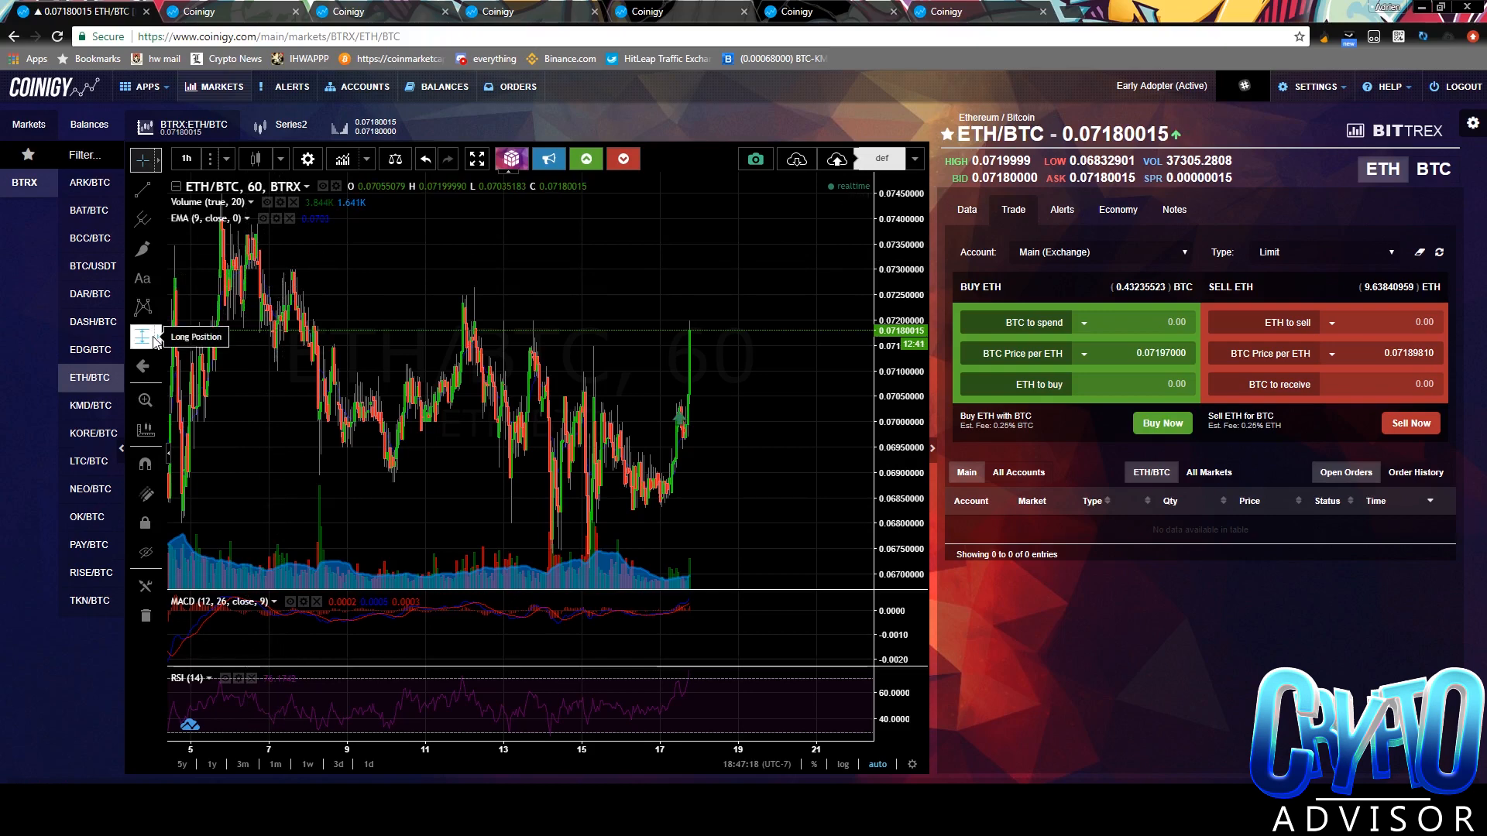
mouse_move(180, 310)
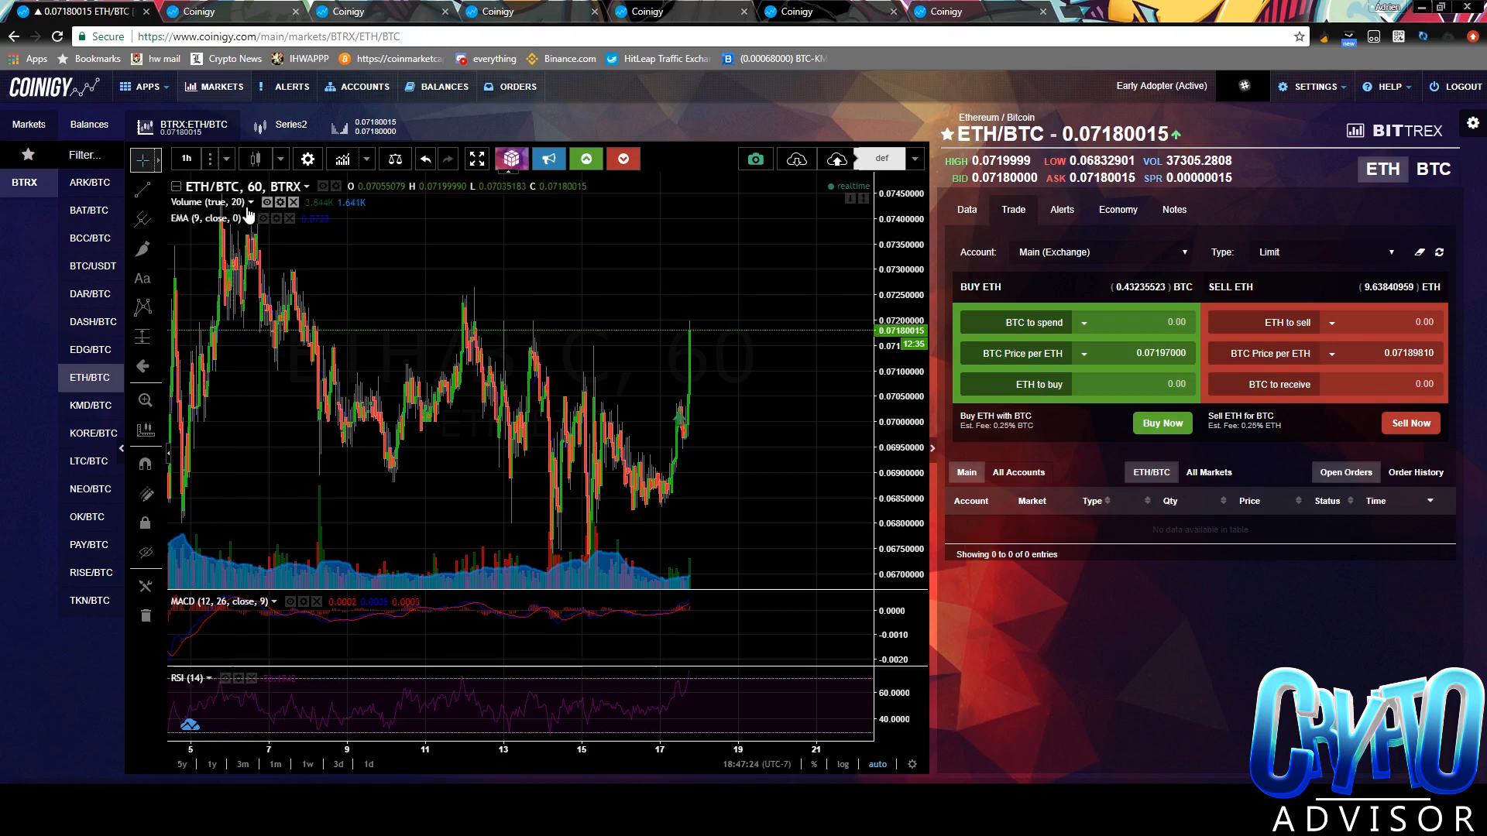
mouse_move(173, 233)
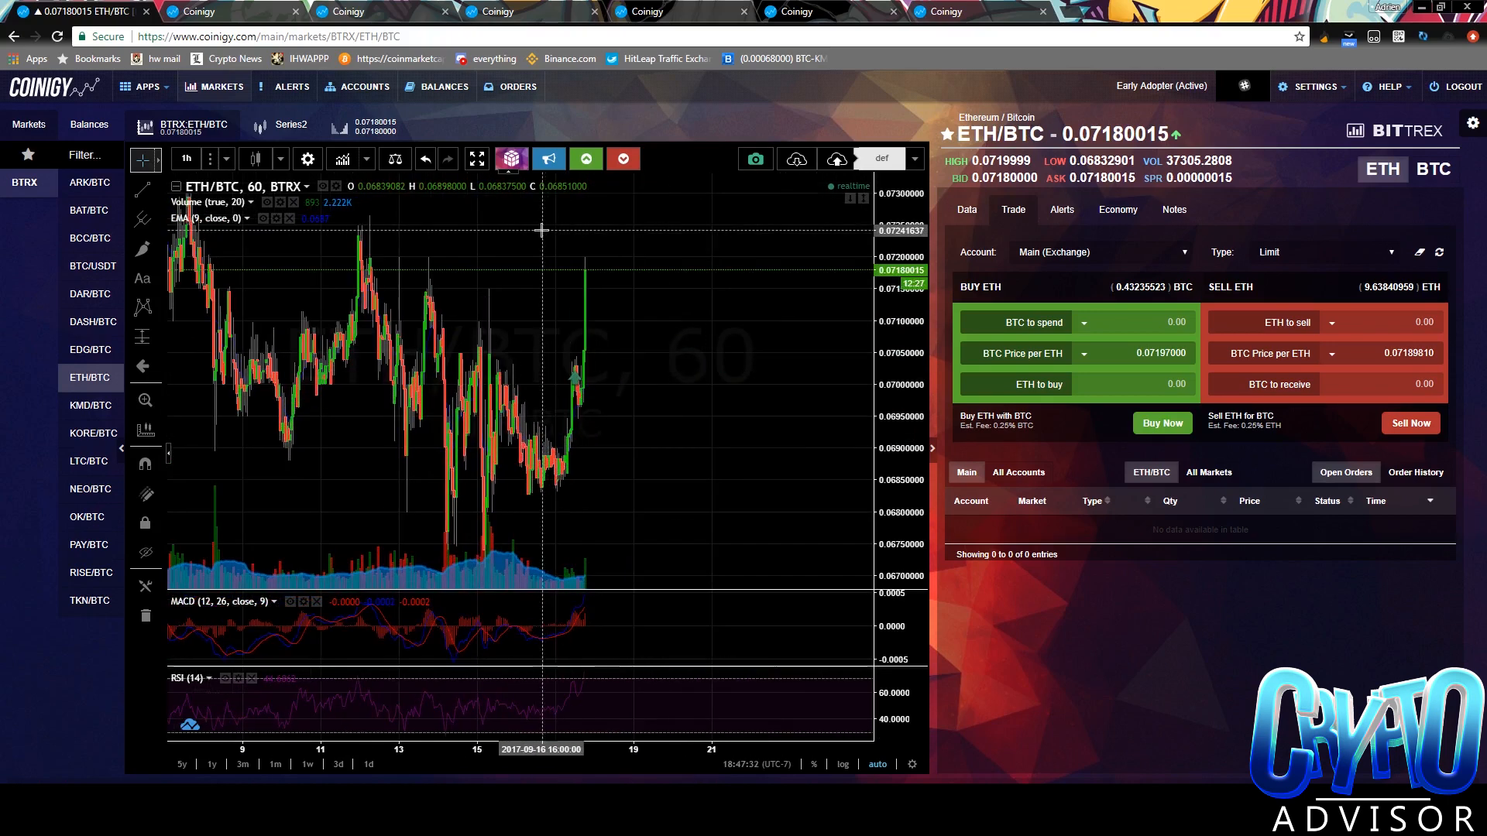
mouse_move(534, 231)
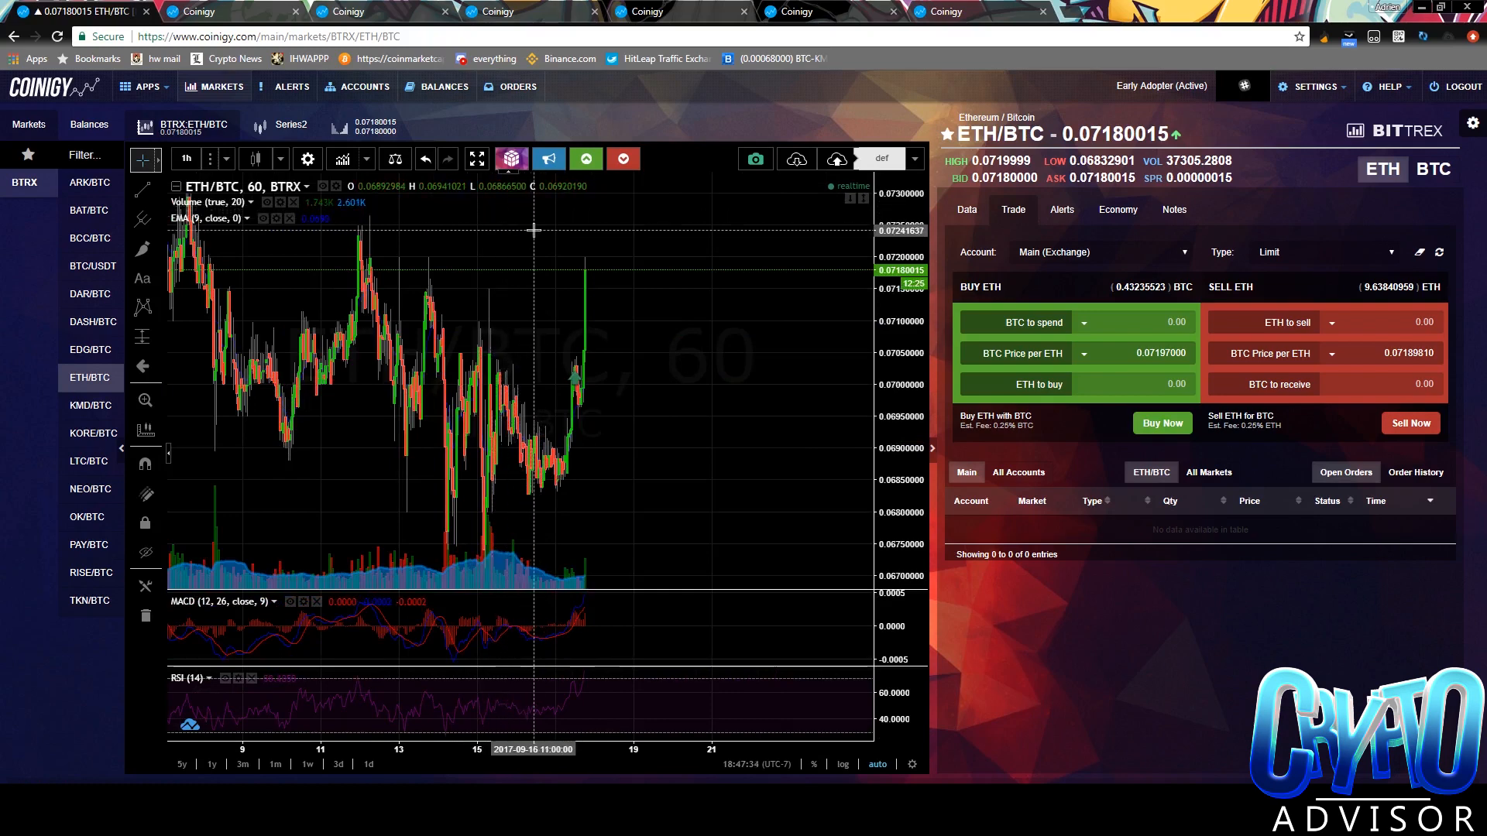
mouse_move(676, 206)
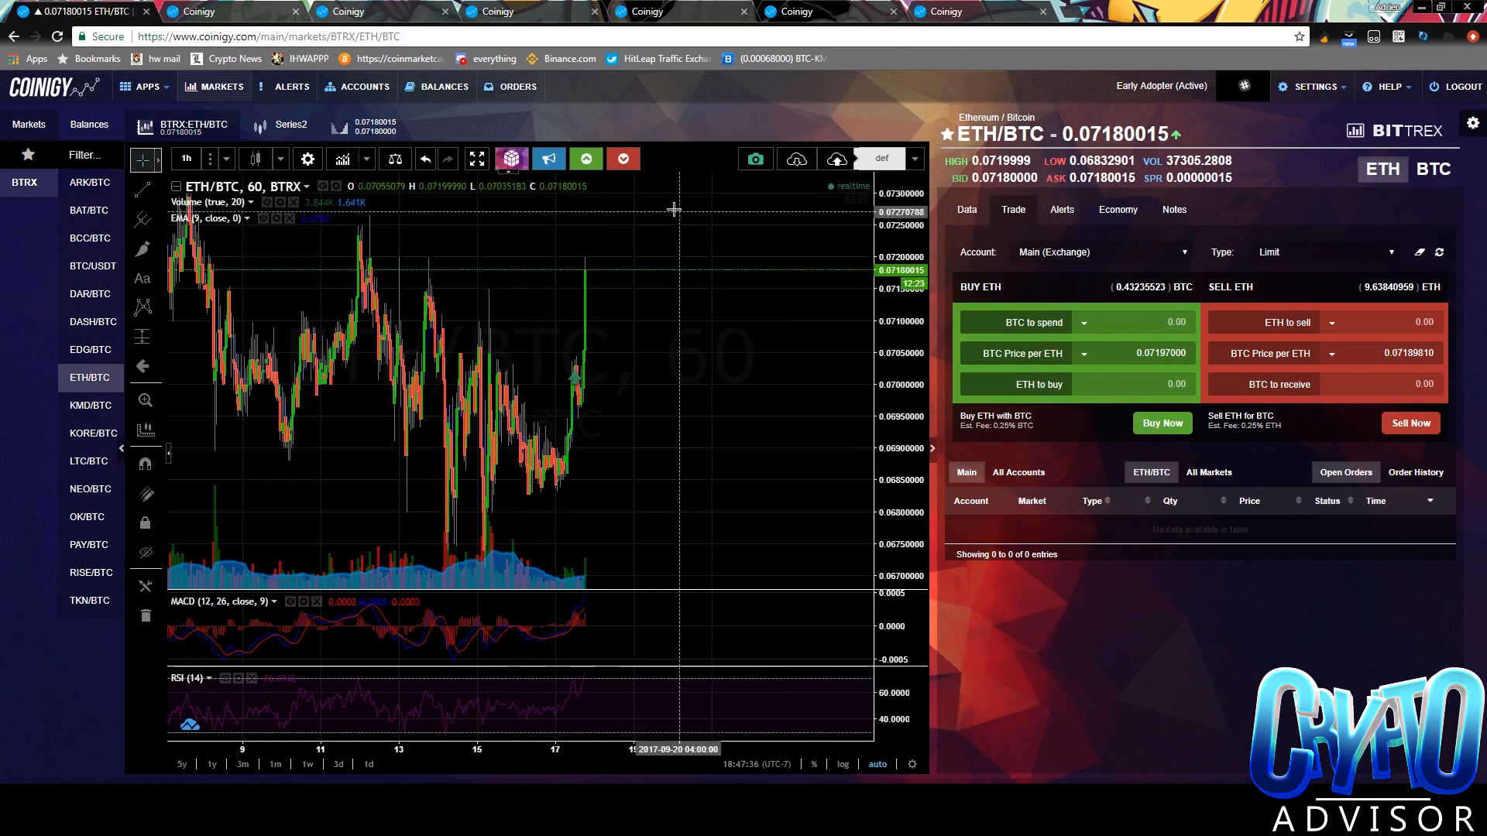
mouse_move(195, 102)
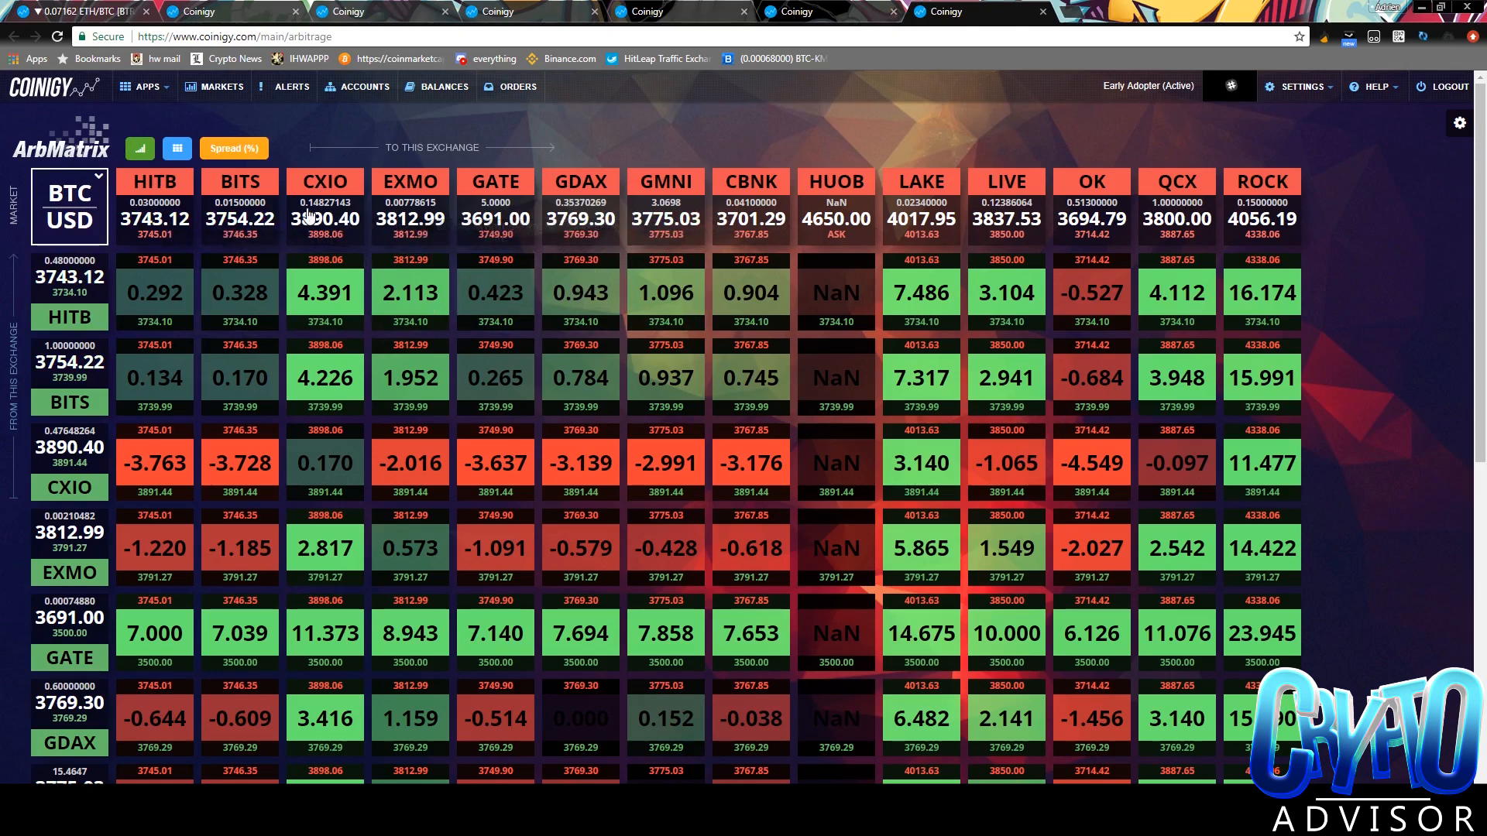
Scroll the BTC/USD arbitrage grid down through the HITB to HUOB exchange rows
scroll("down", 3)
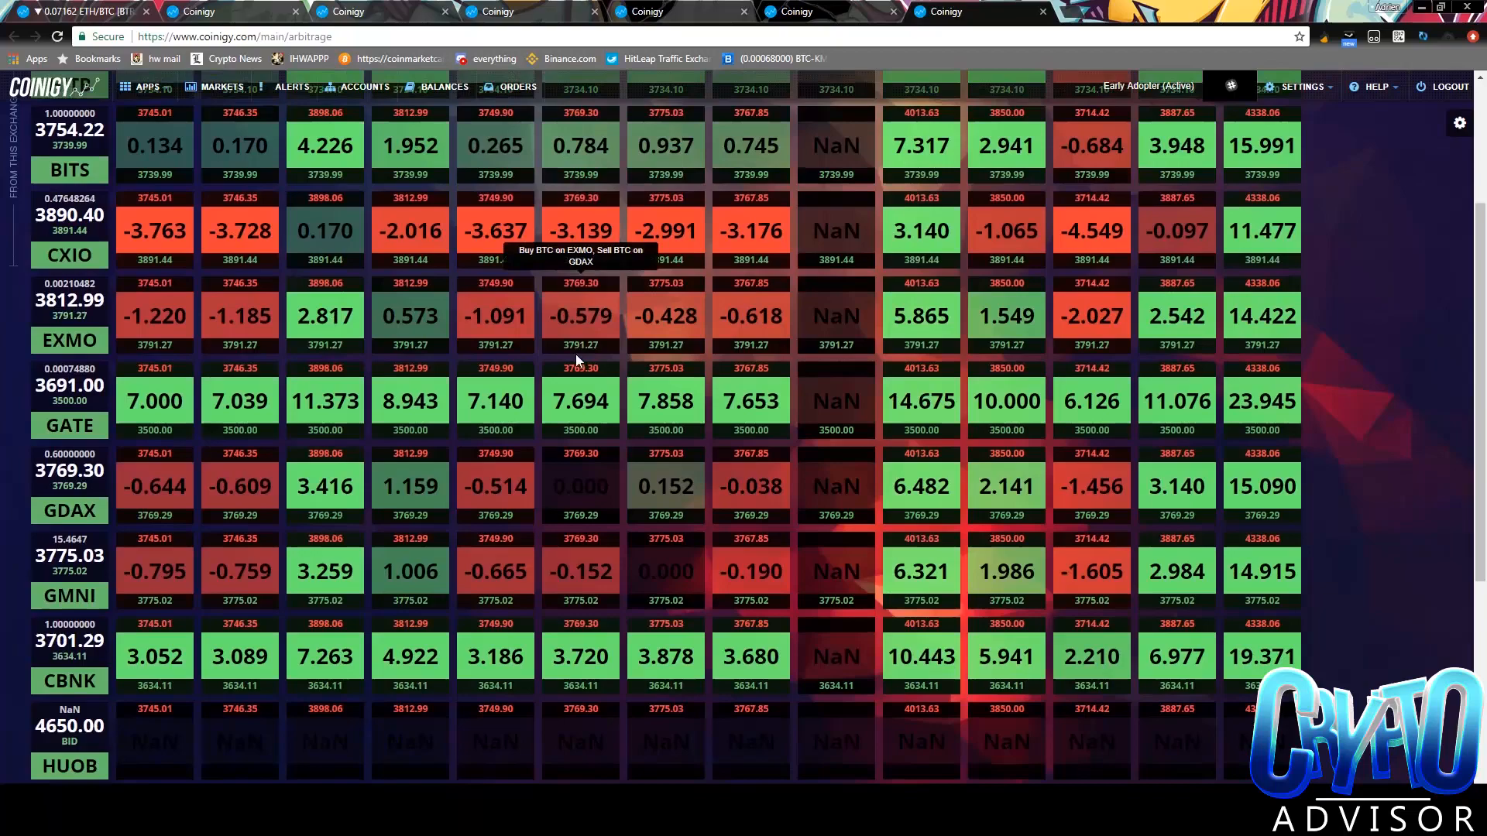
scroll("down", 3)
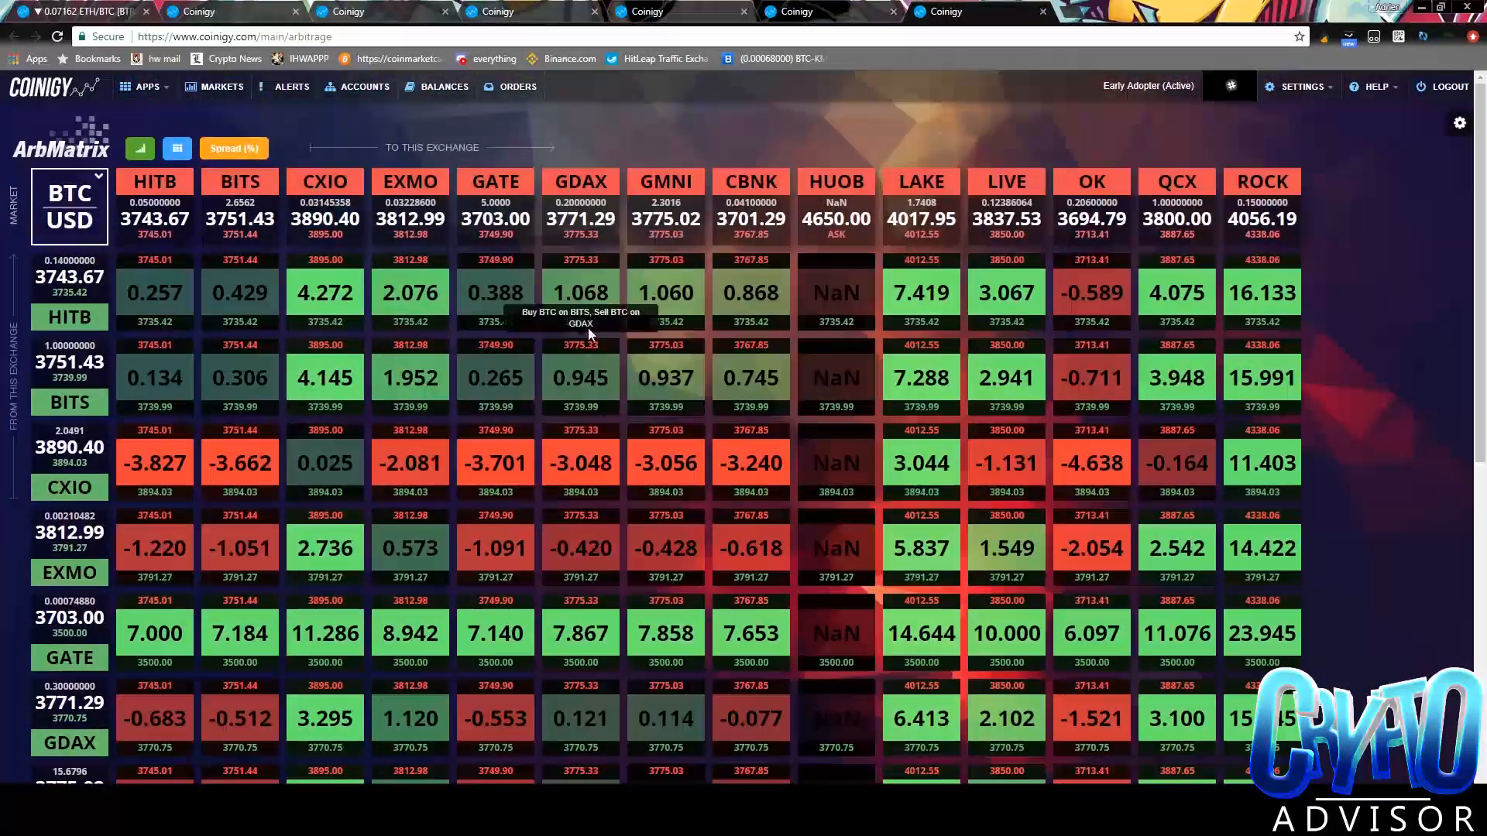
mouse_move(664, 255)
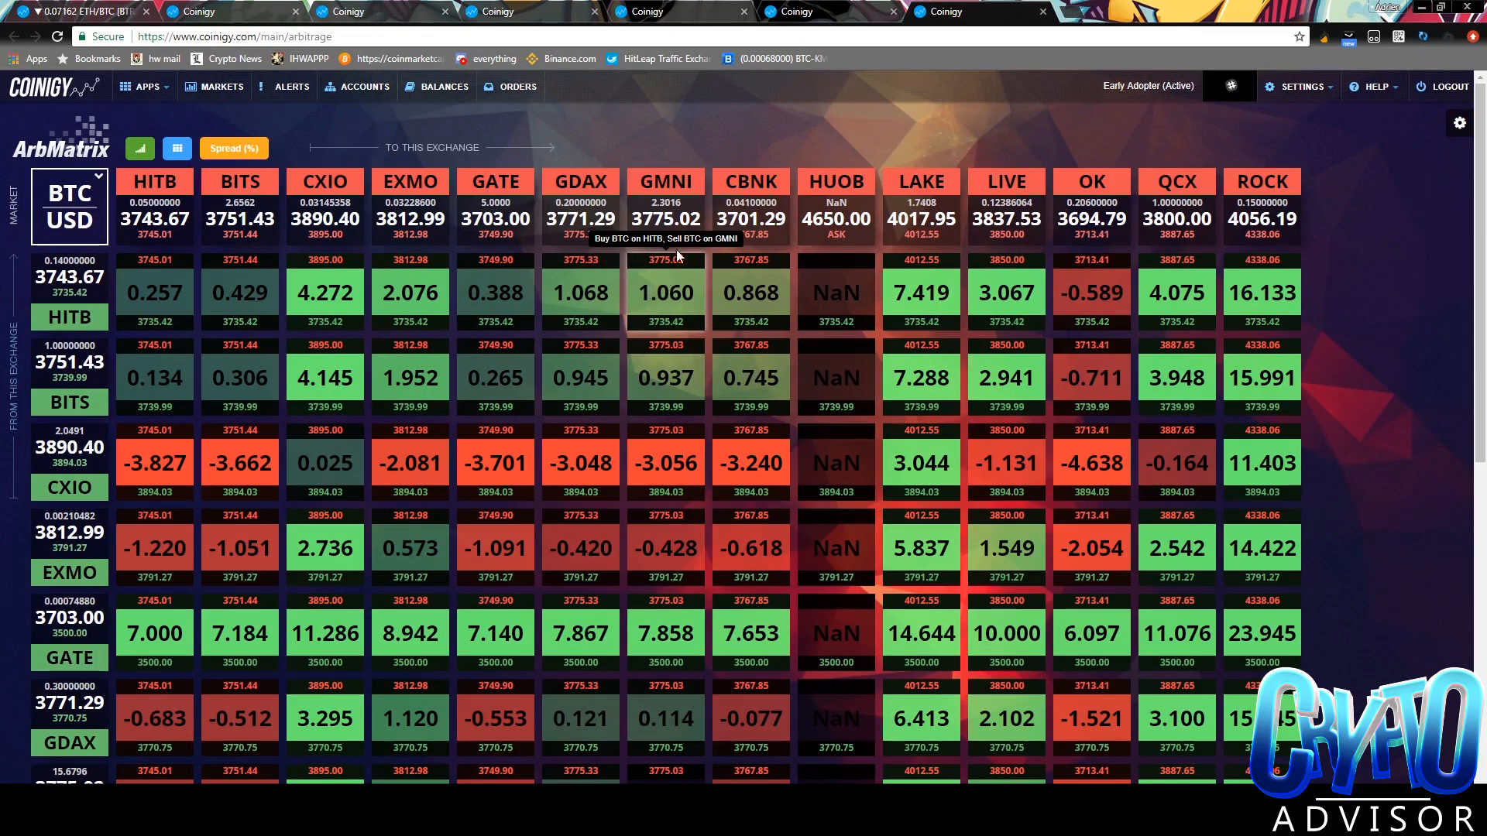
mouse_move(816, 36)
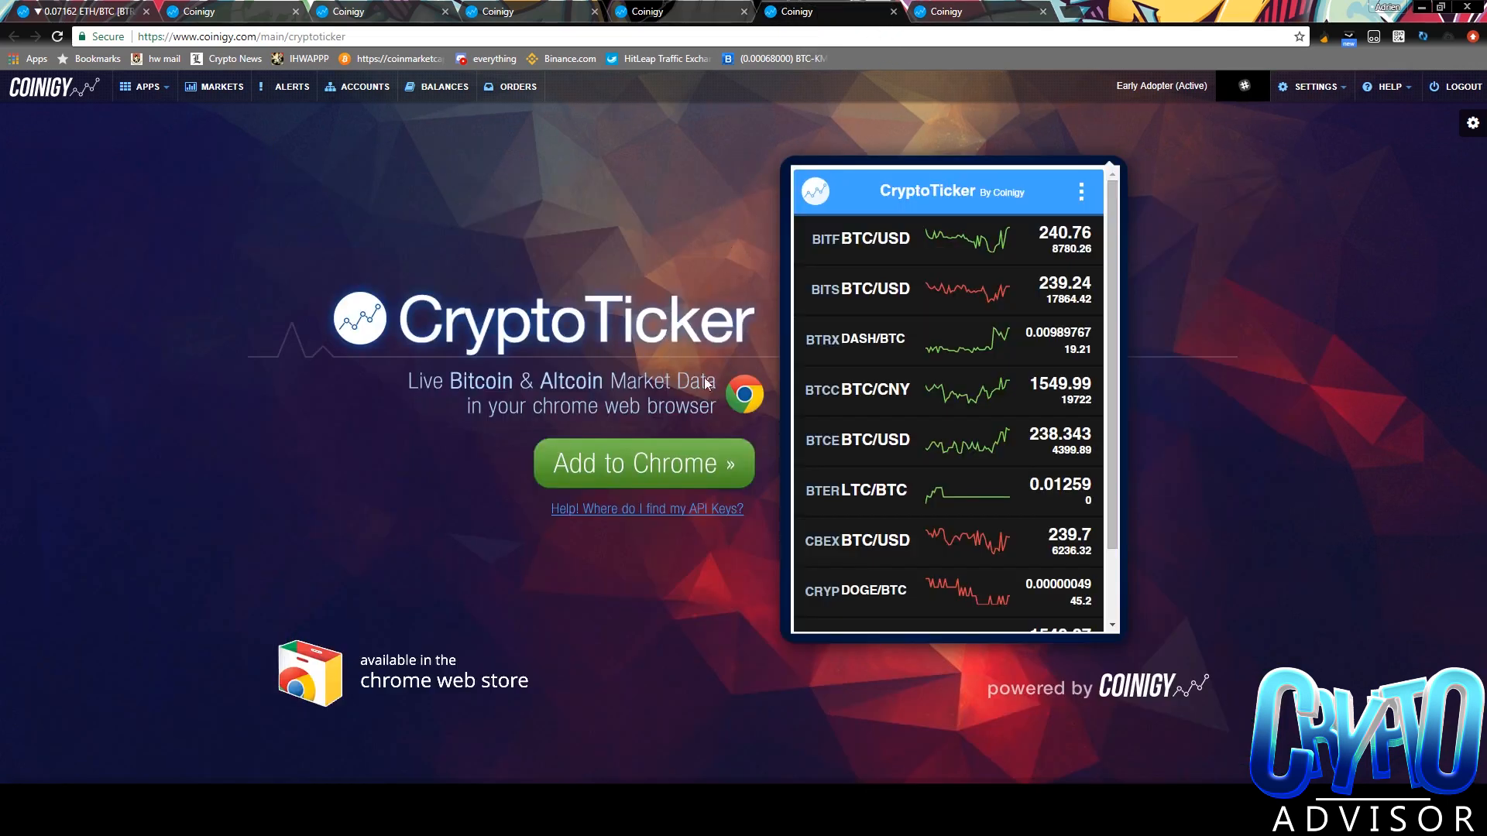
mouse_move(1446, 85)
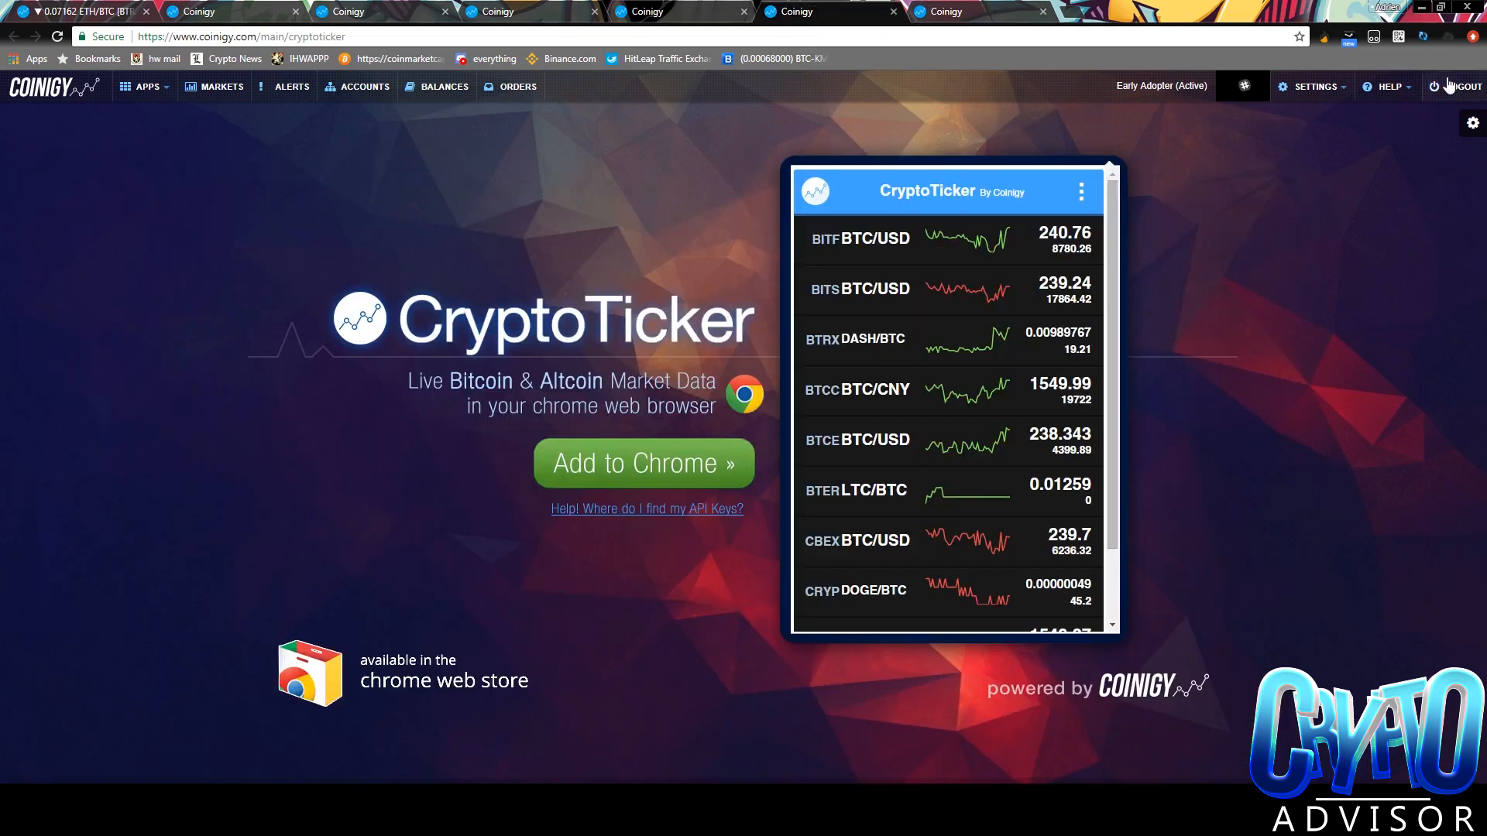
mouse_move(1067, 286)
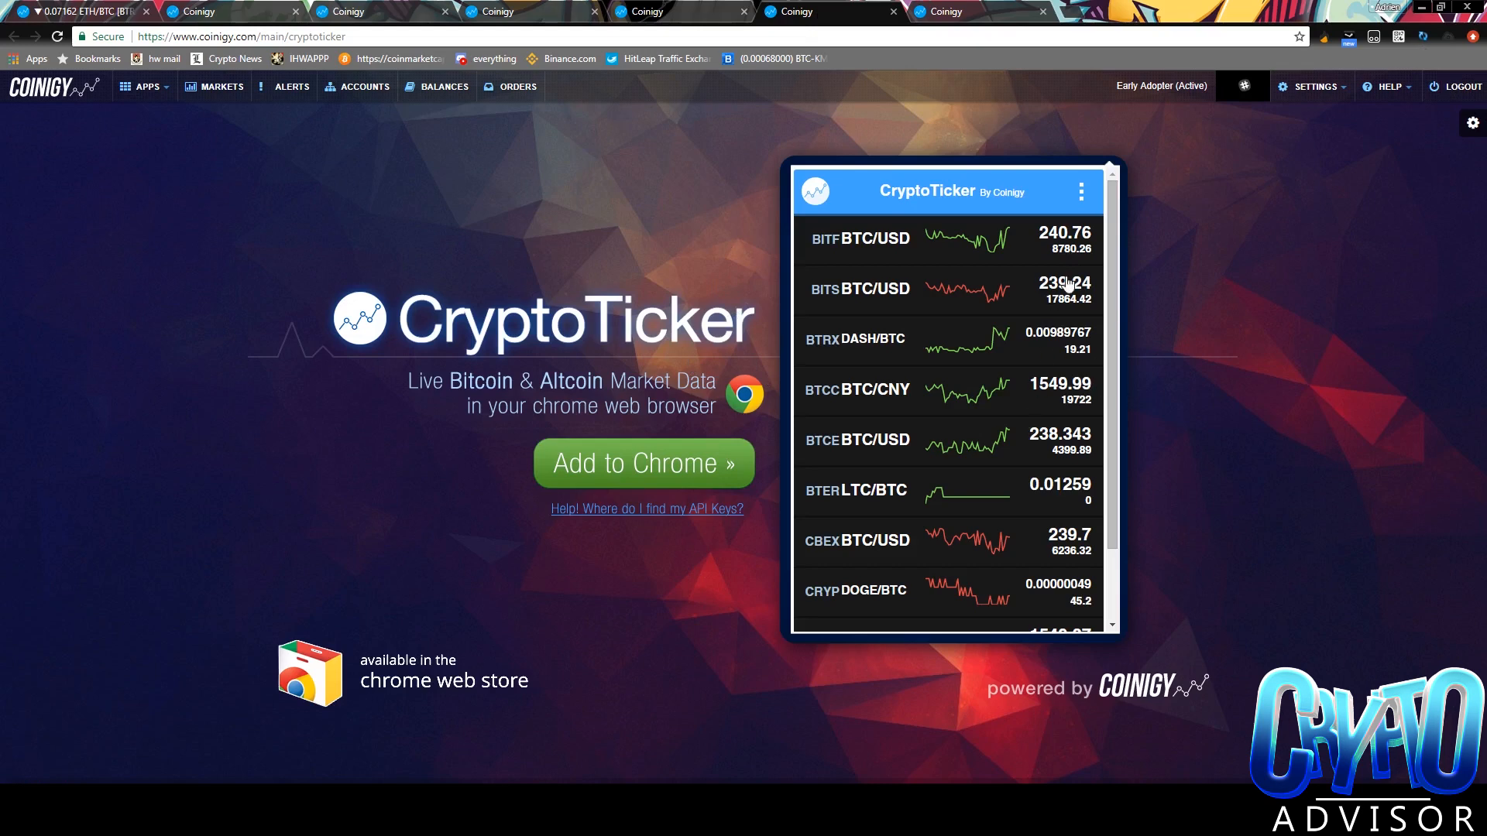
mouse_move(991, 220)
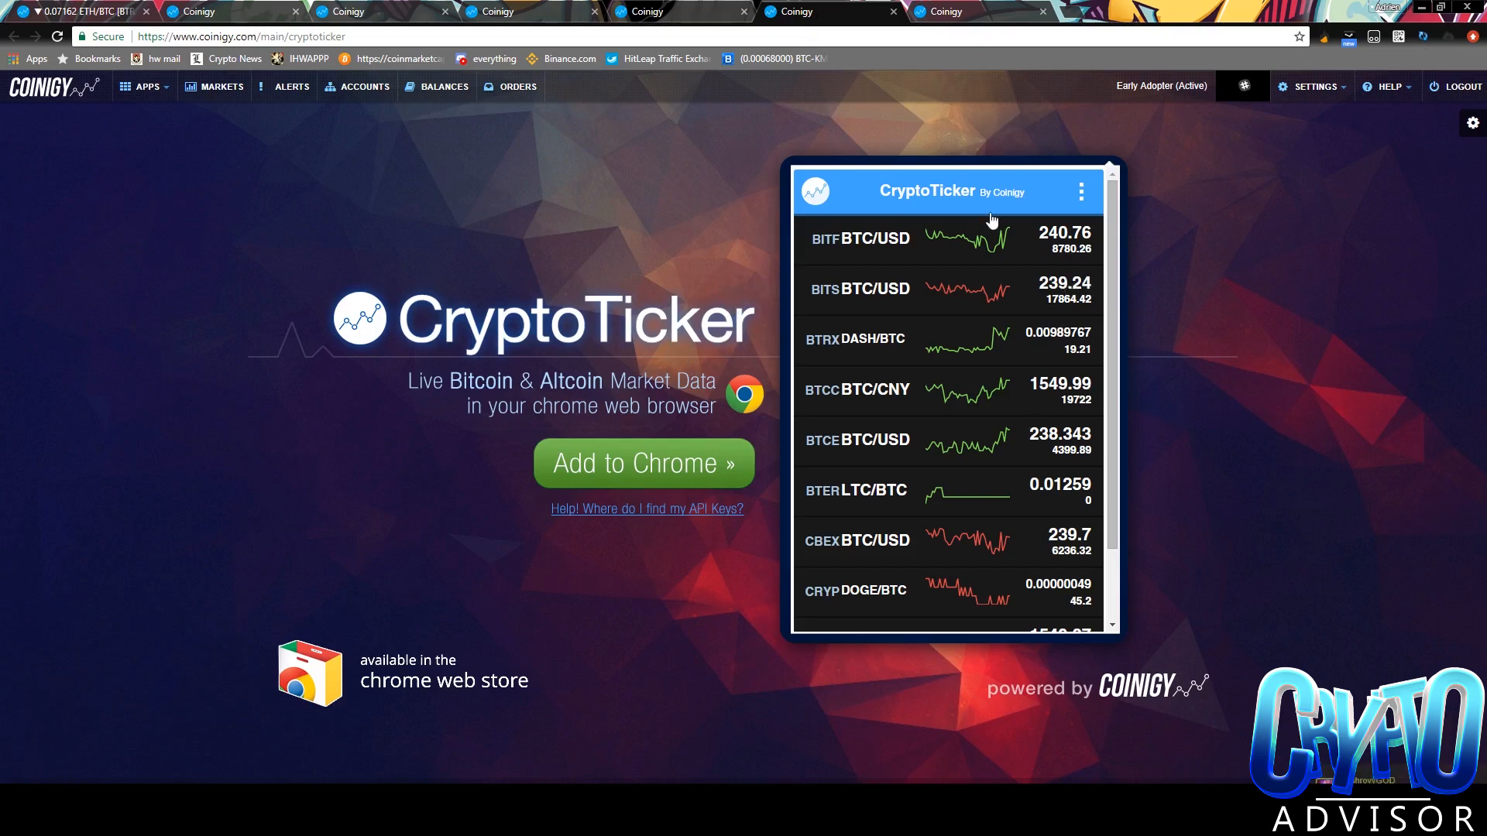
mouse_move(782, 154)
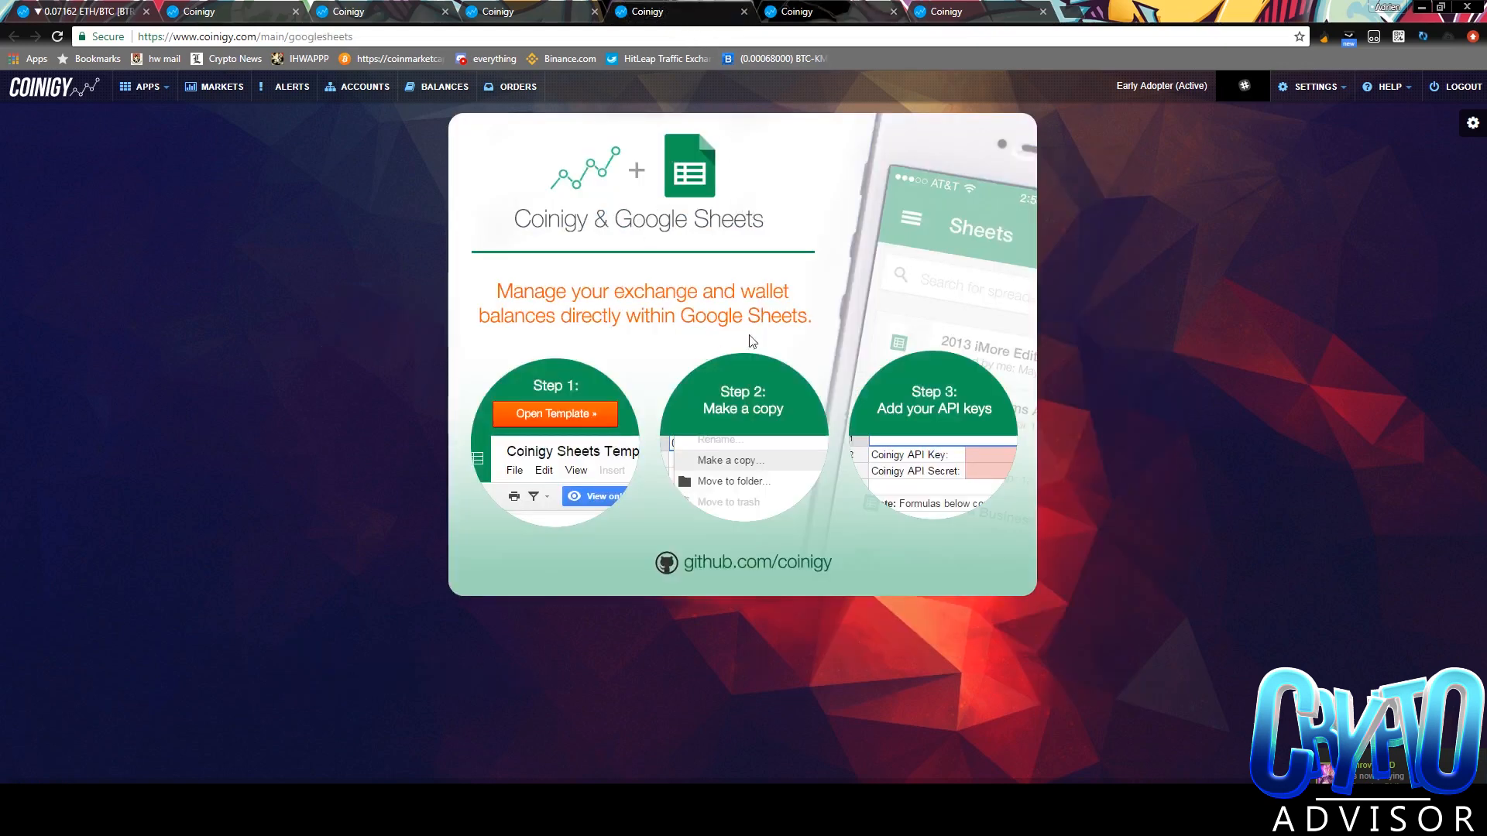
mouse_move(741, 230)
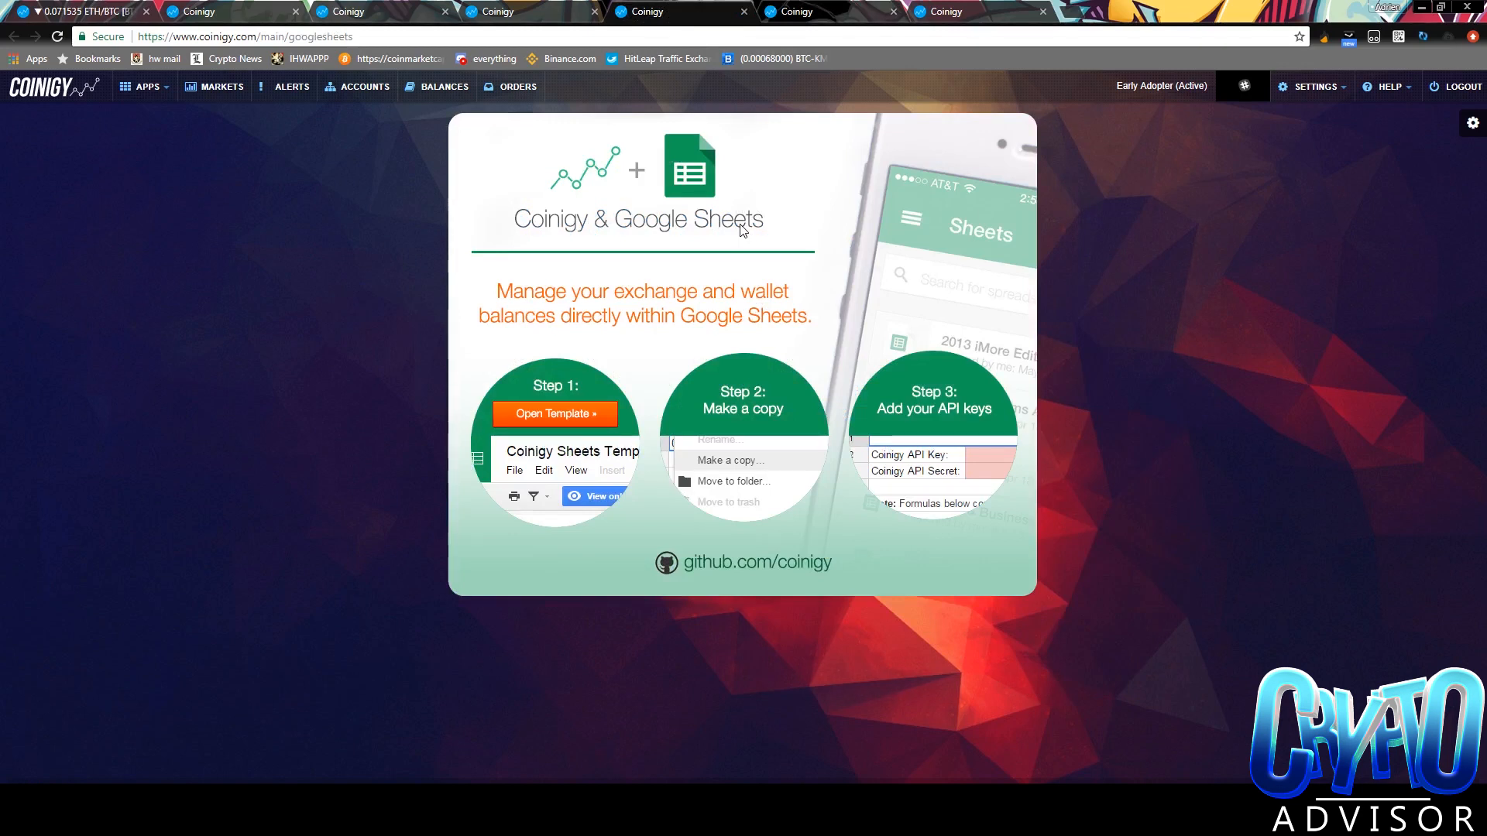
mouse_move(759, 247)
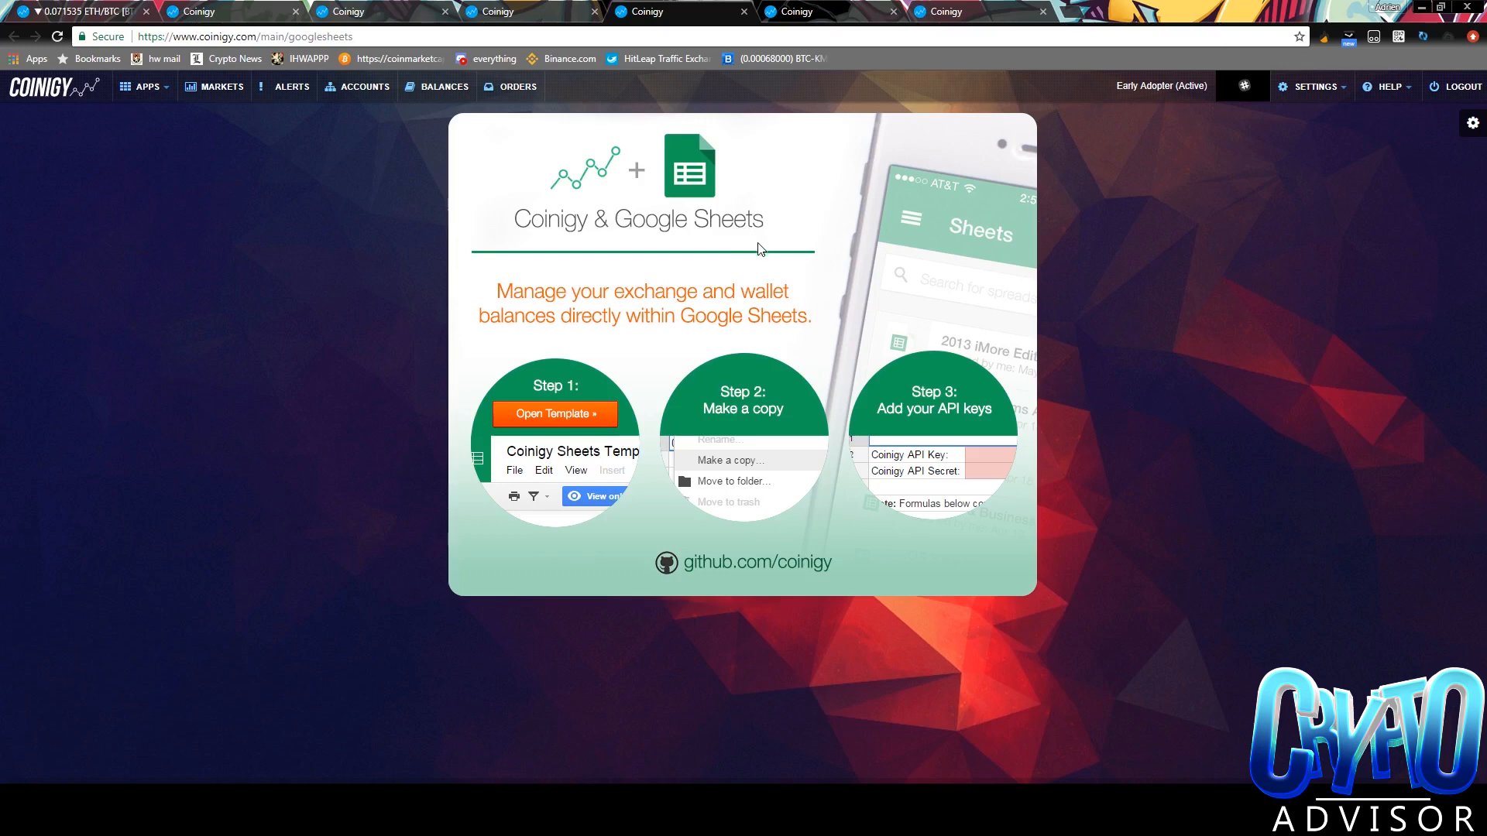
mouse_move(649, 203)
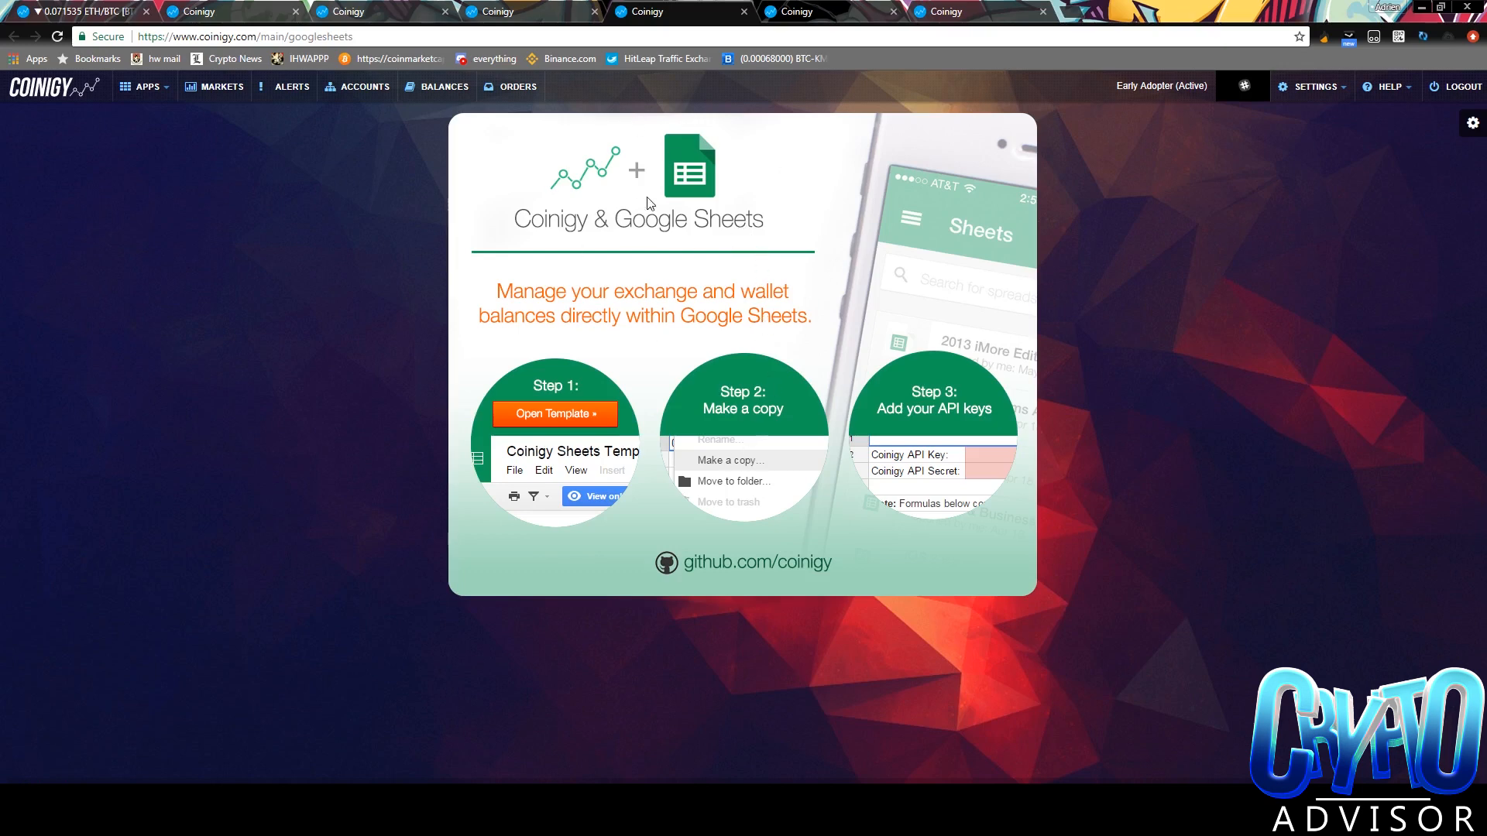
mouse_move(794, 302)
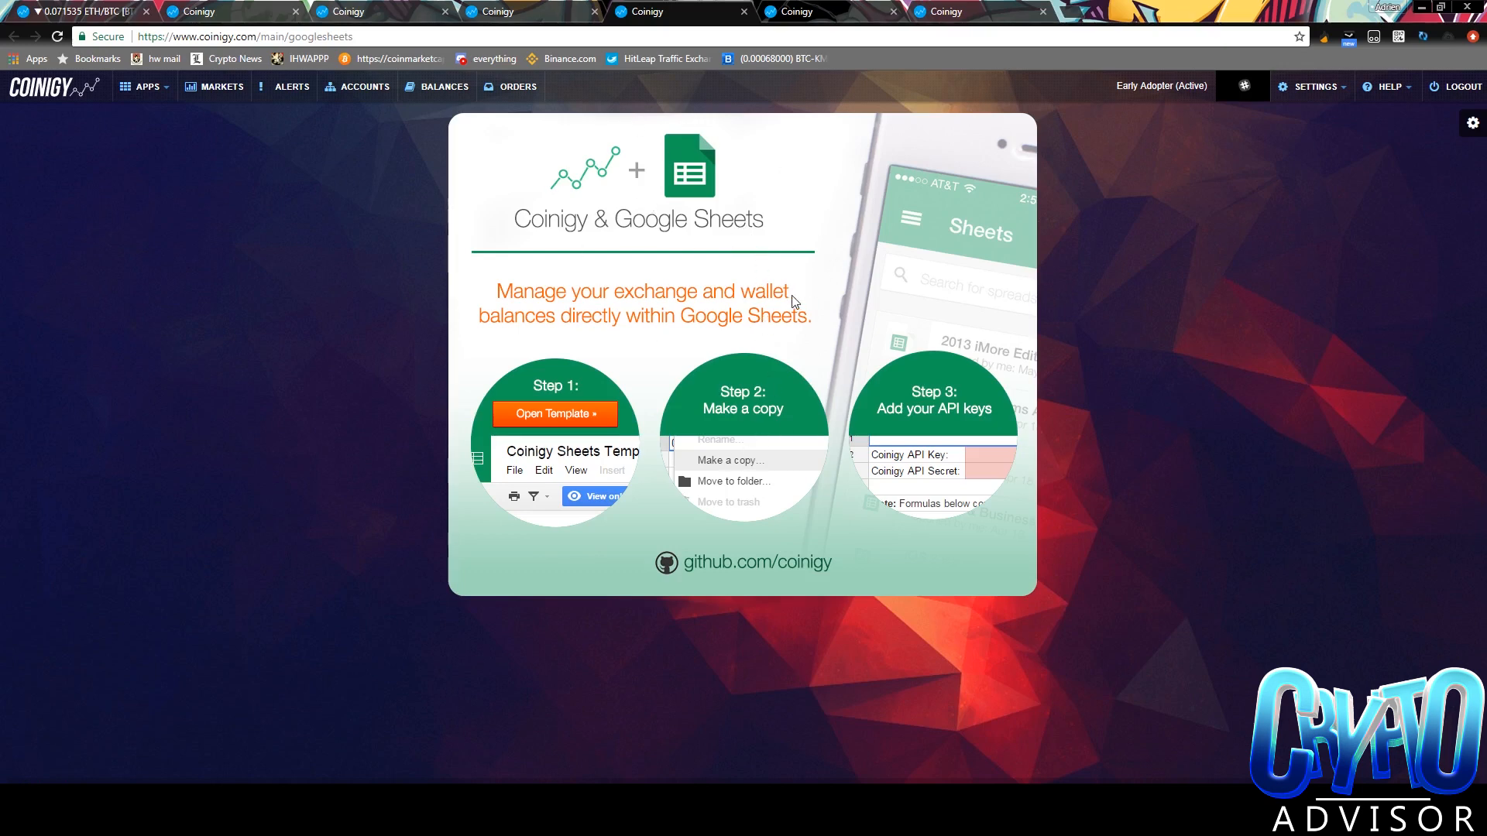
mouse_move(796, 472)
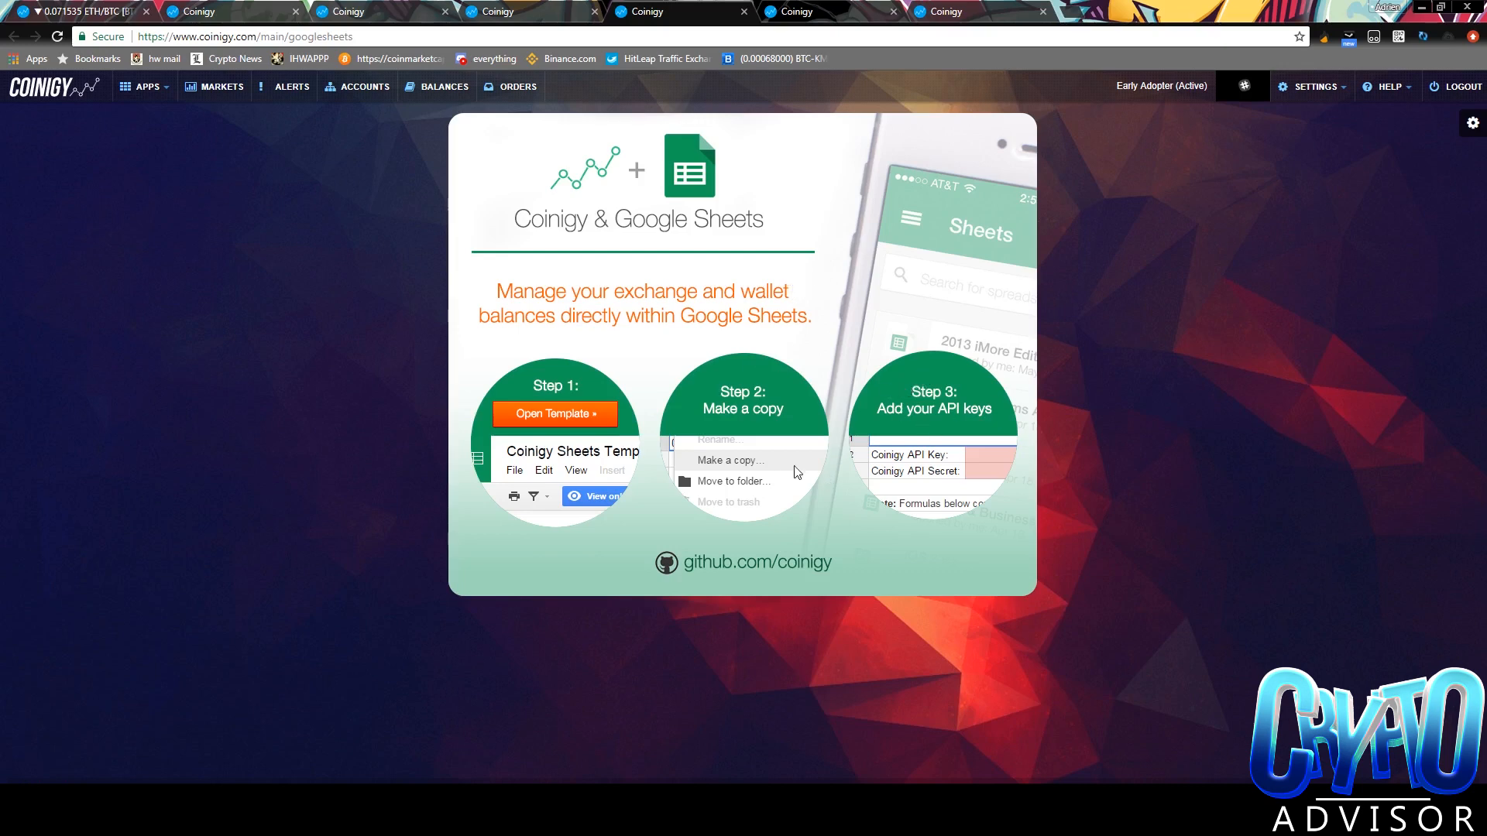
mouse_move(509, 31)
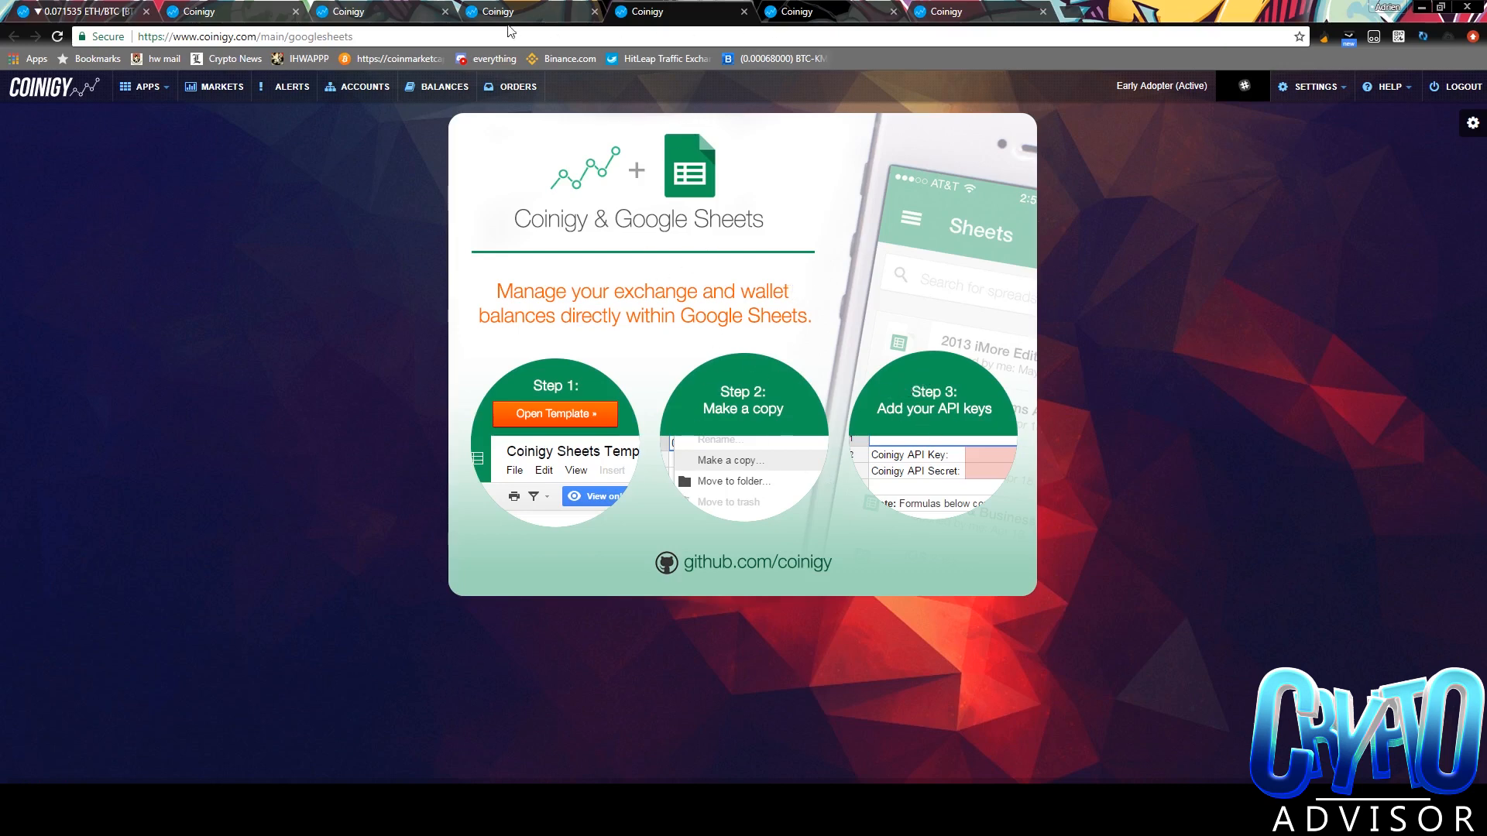
left_click(220, 87)
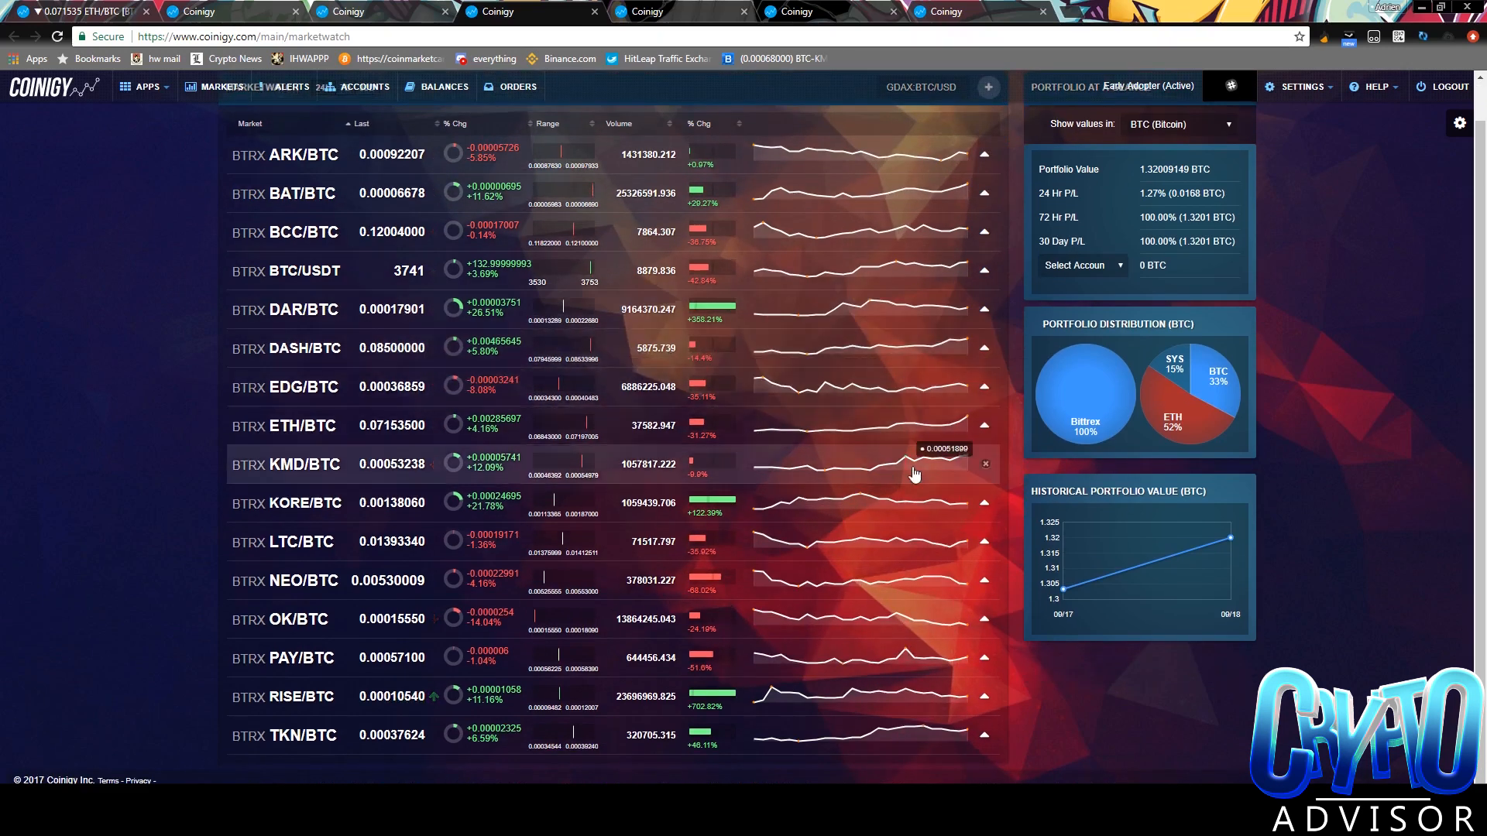
mouse_move(1240, 547)
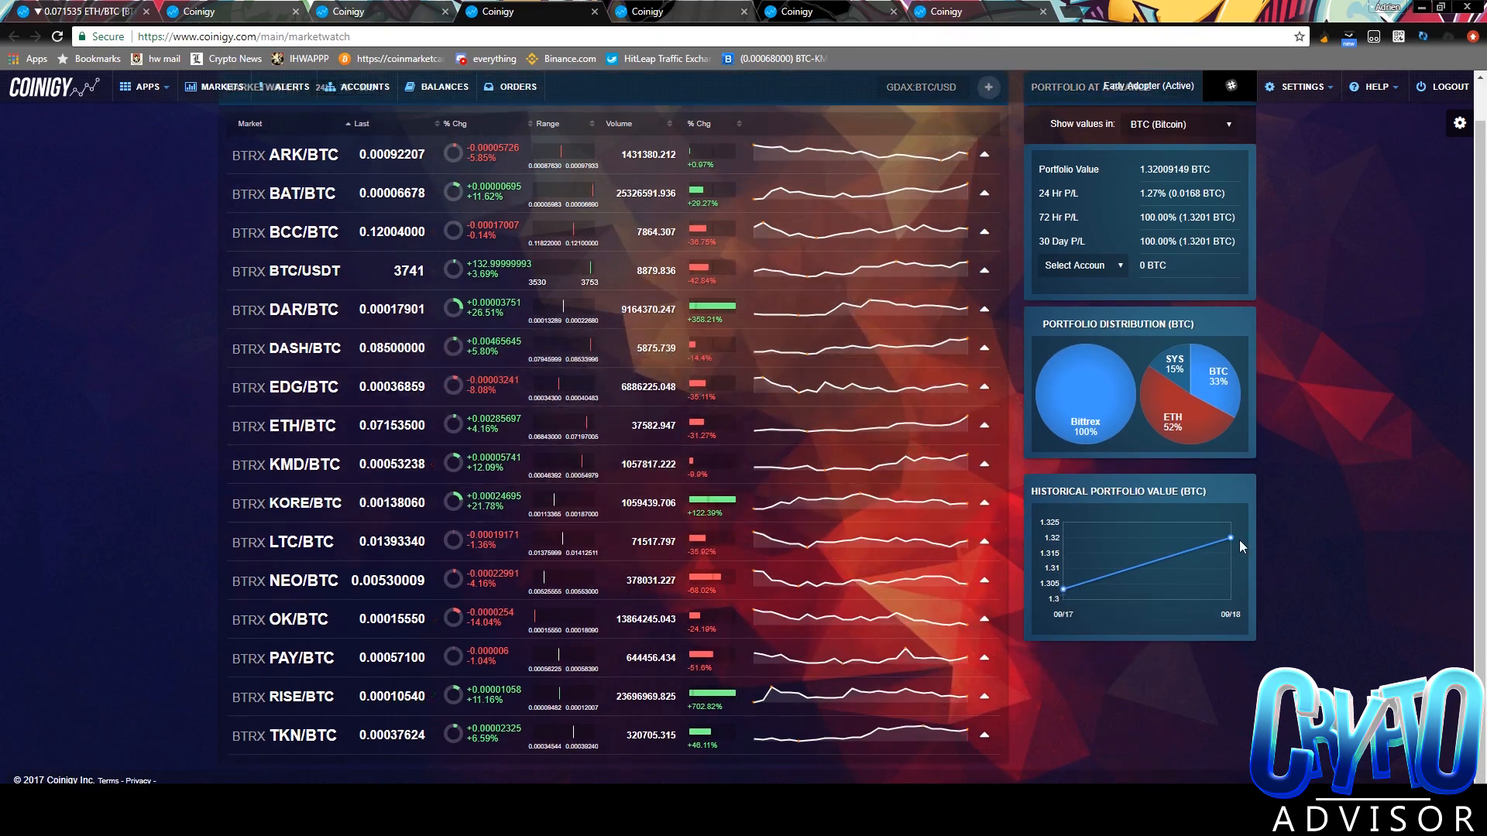
mouse_move(1059, 595)
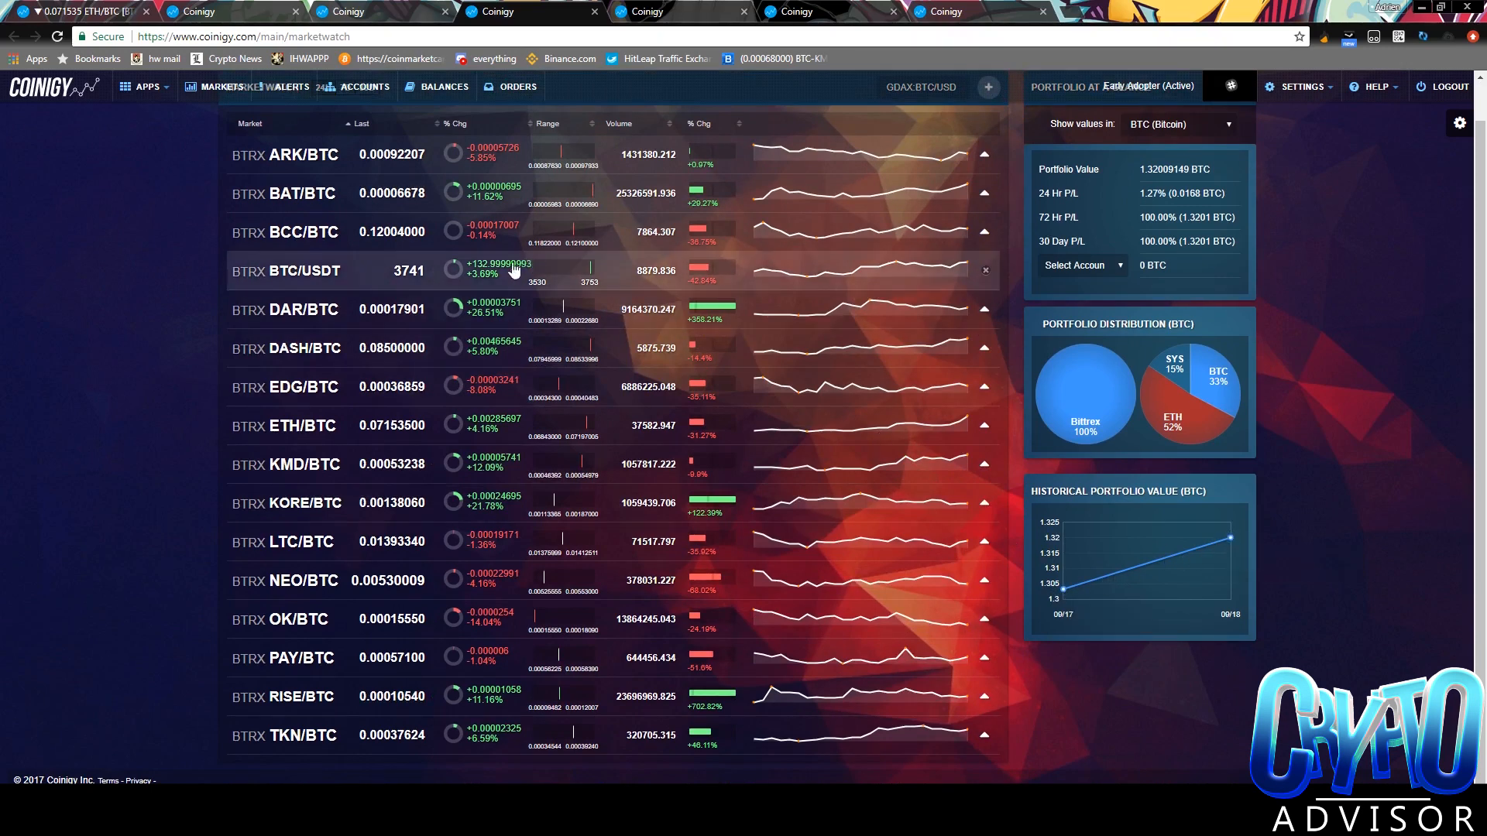
mouse_move(1172, 407)
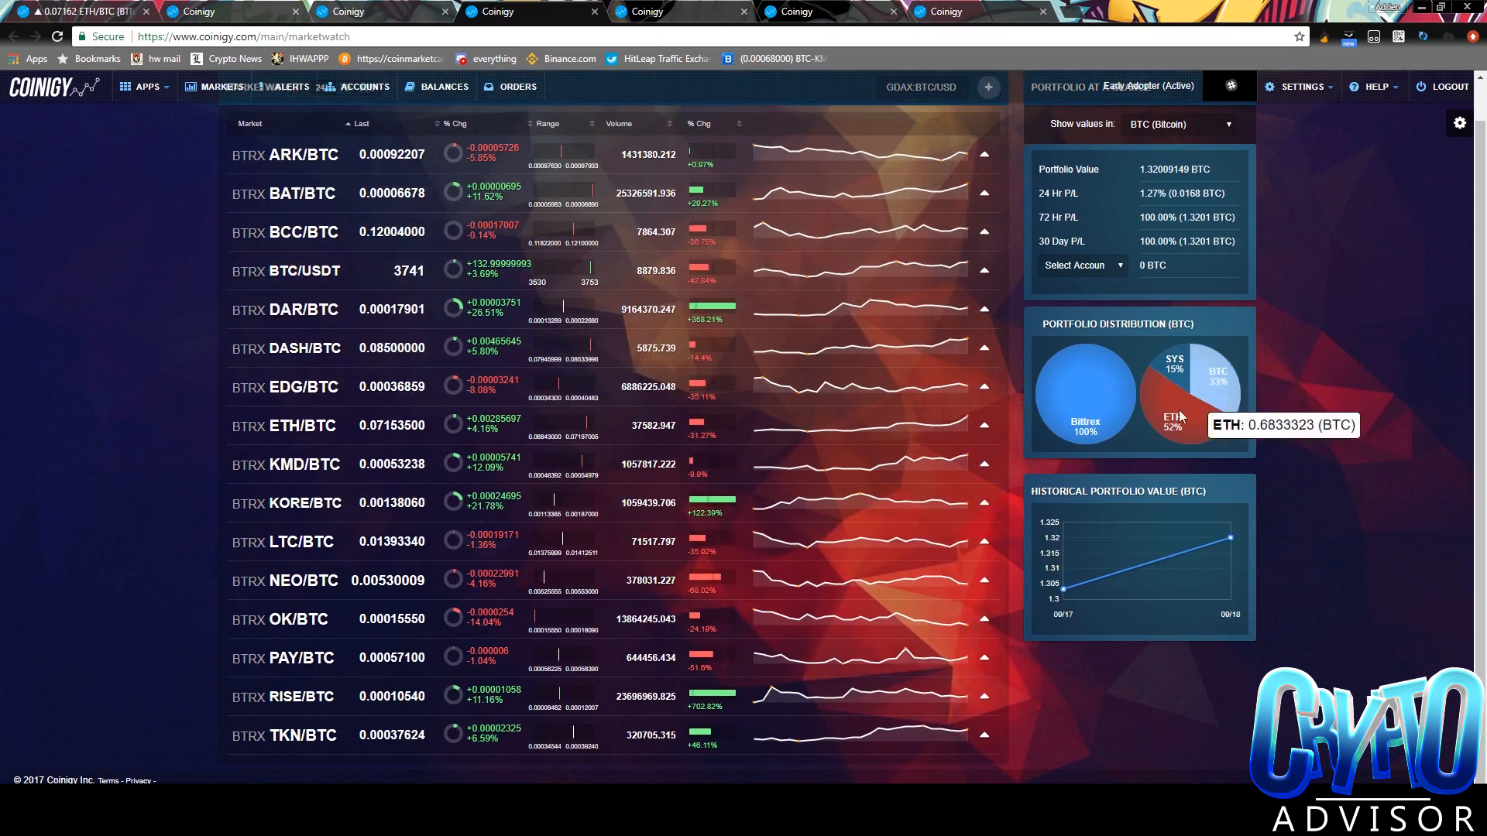
mouse_move(1171, 421)
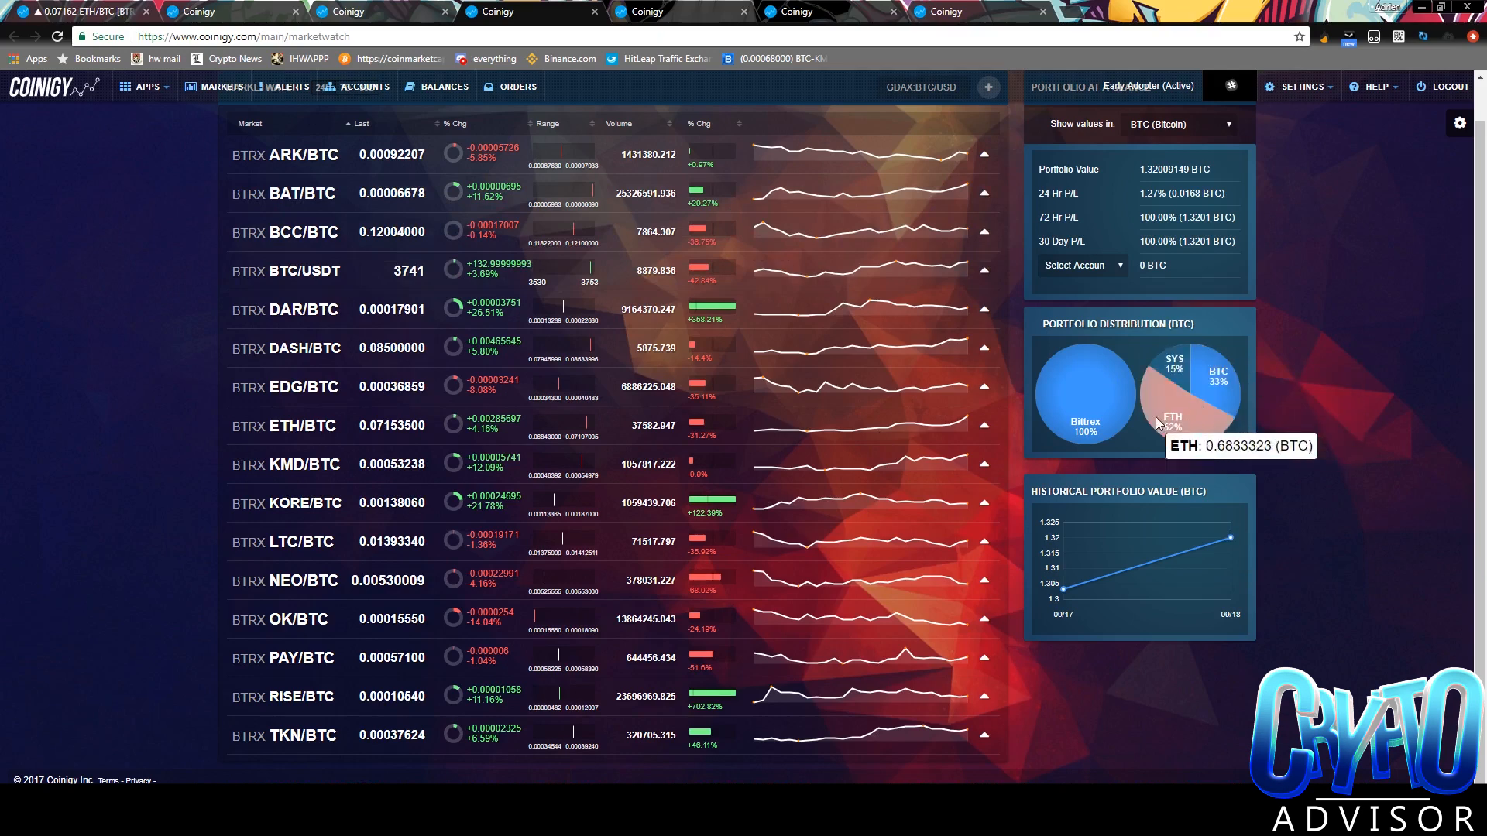
mouse_move(665, 200)
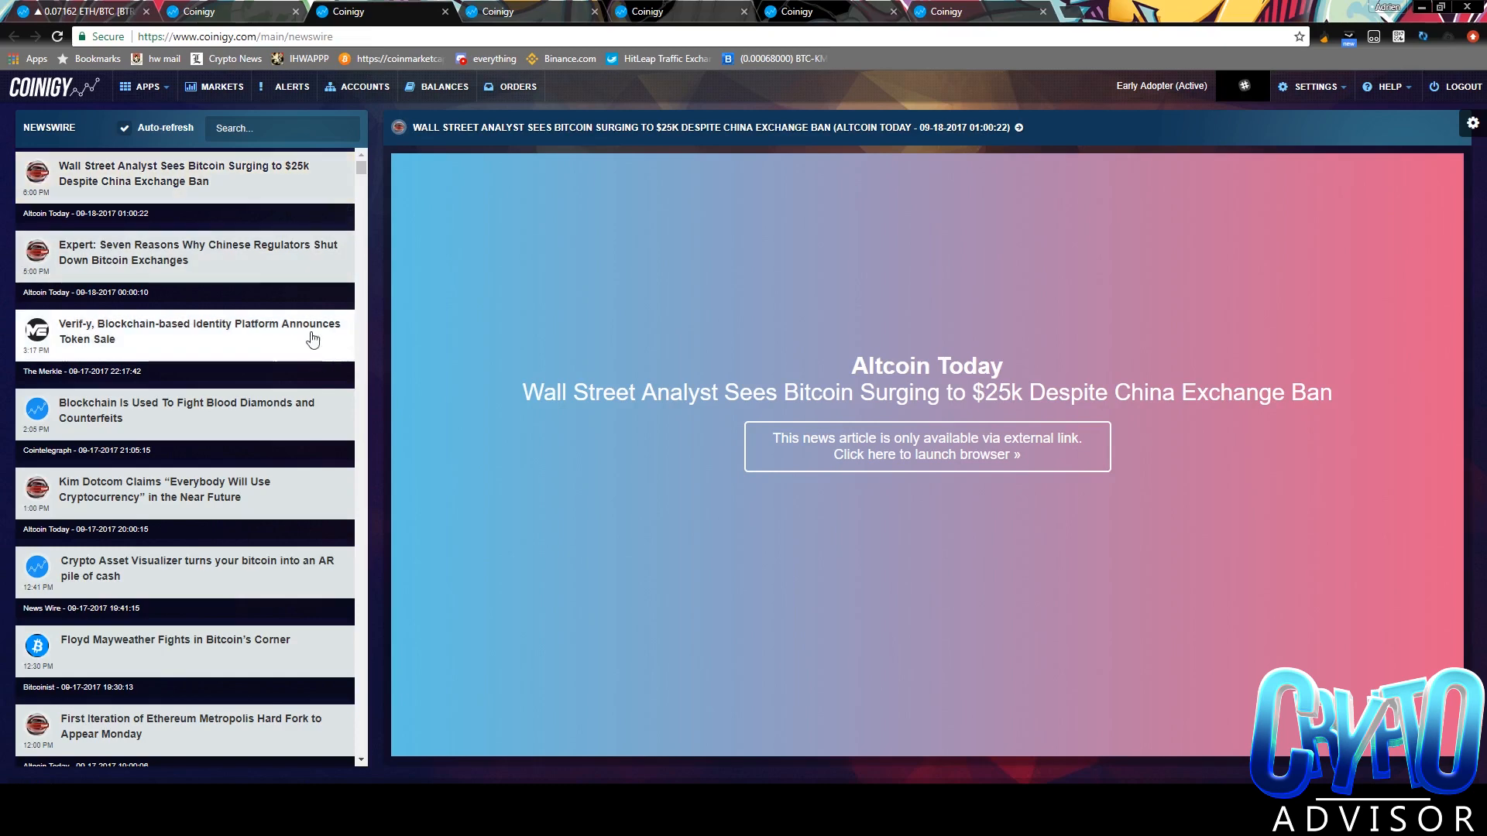
mouse_move(437, 87)
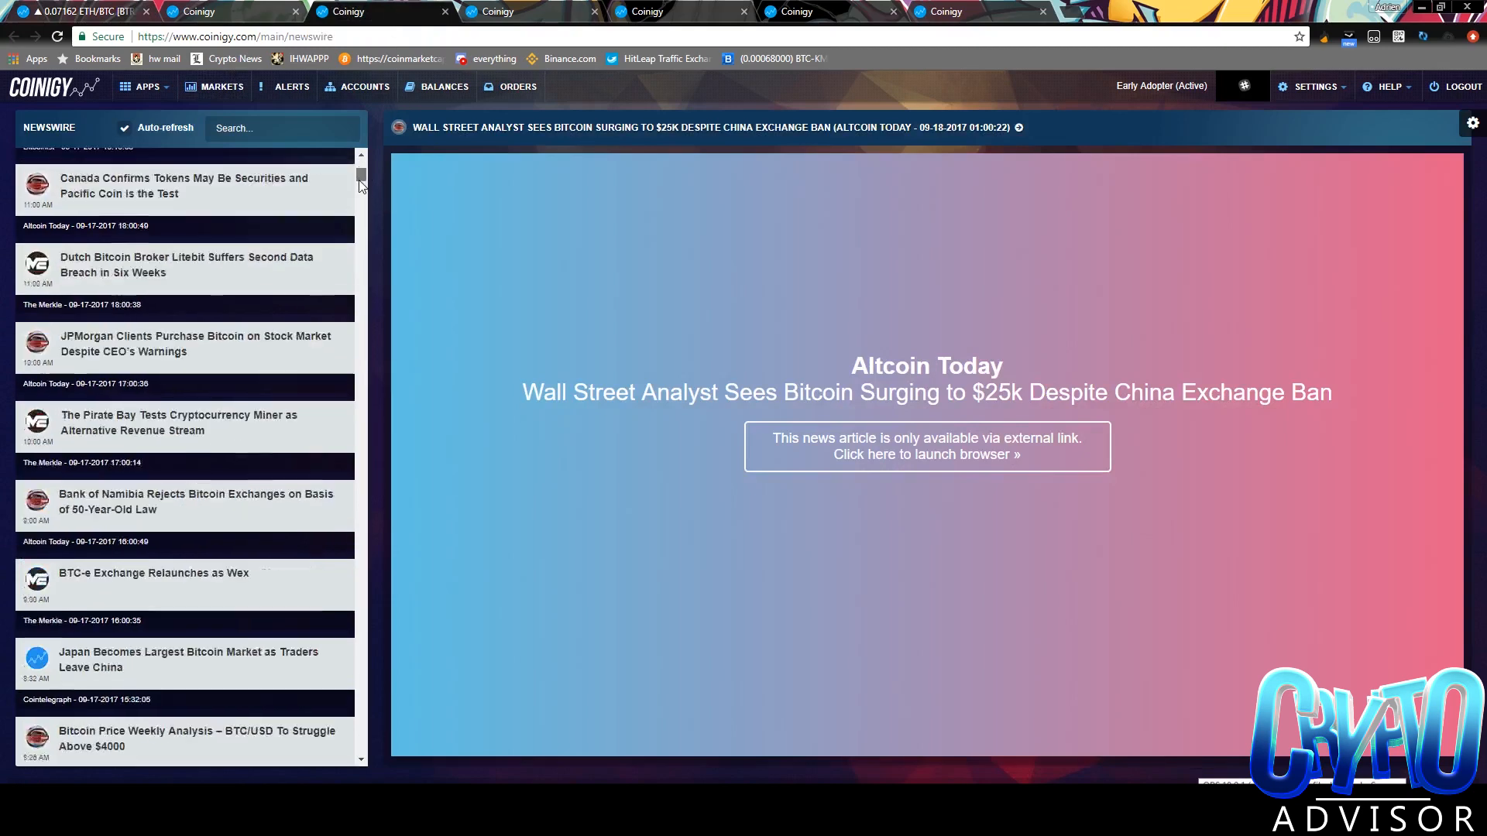
Scroll the Newswire headline list through older stories and back toward the top
scroll("down", 3)
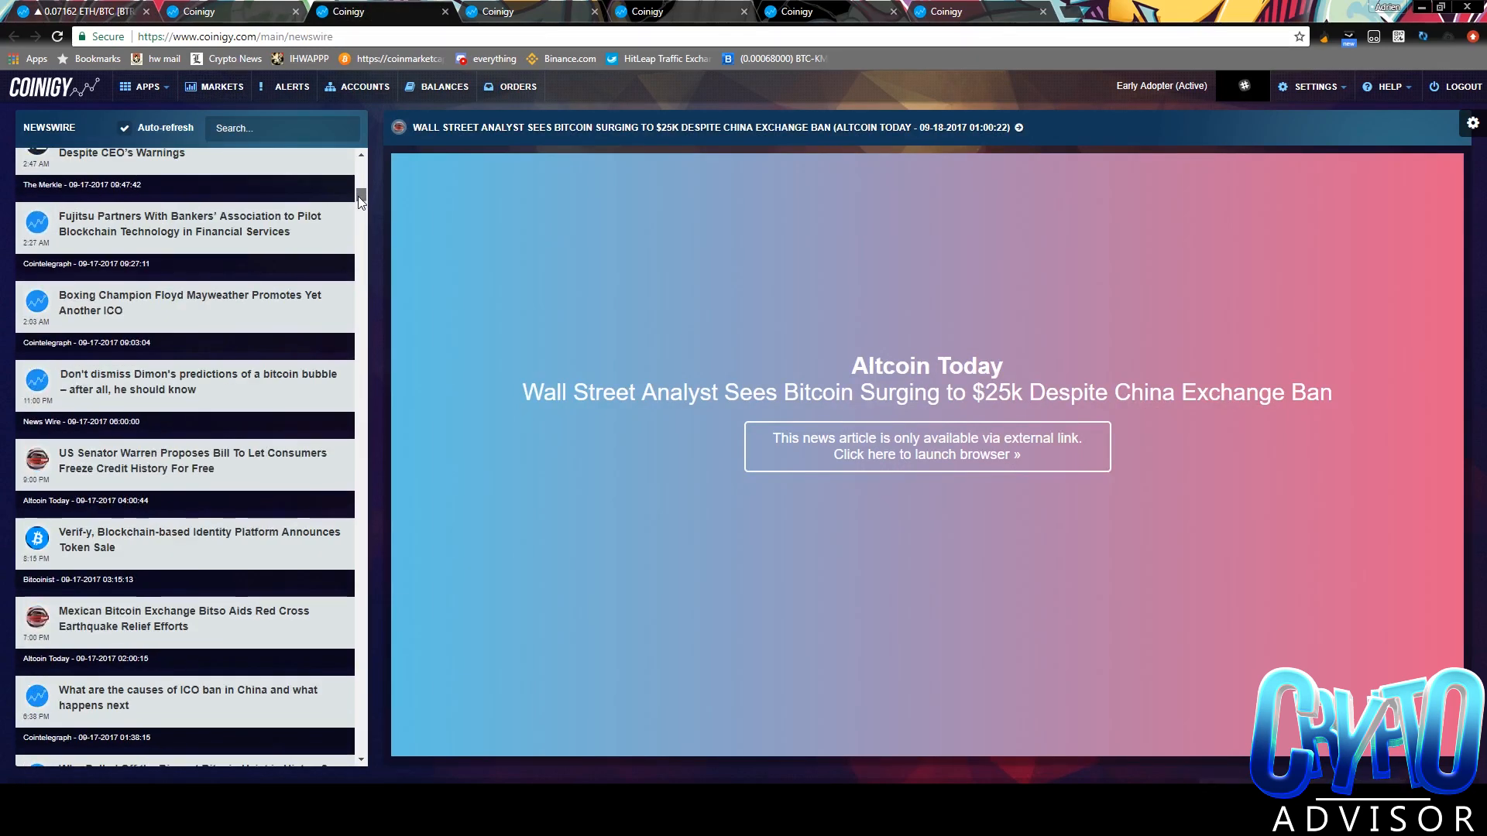
scroll("down", 3)
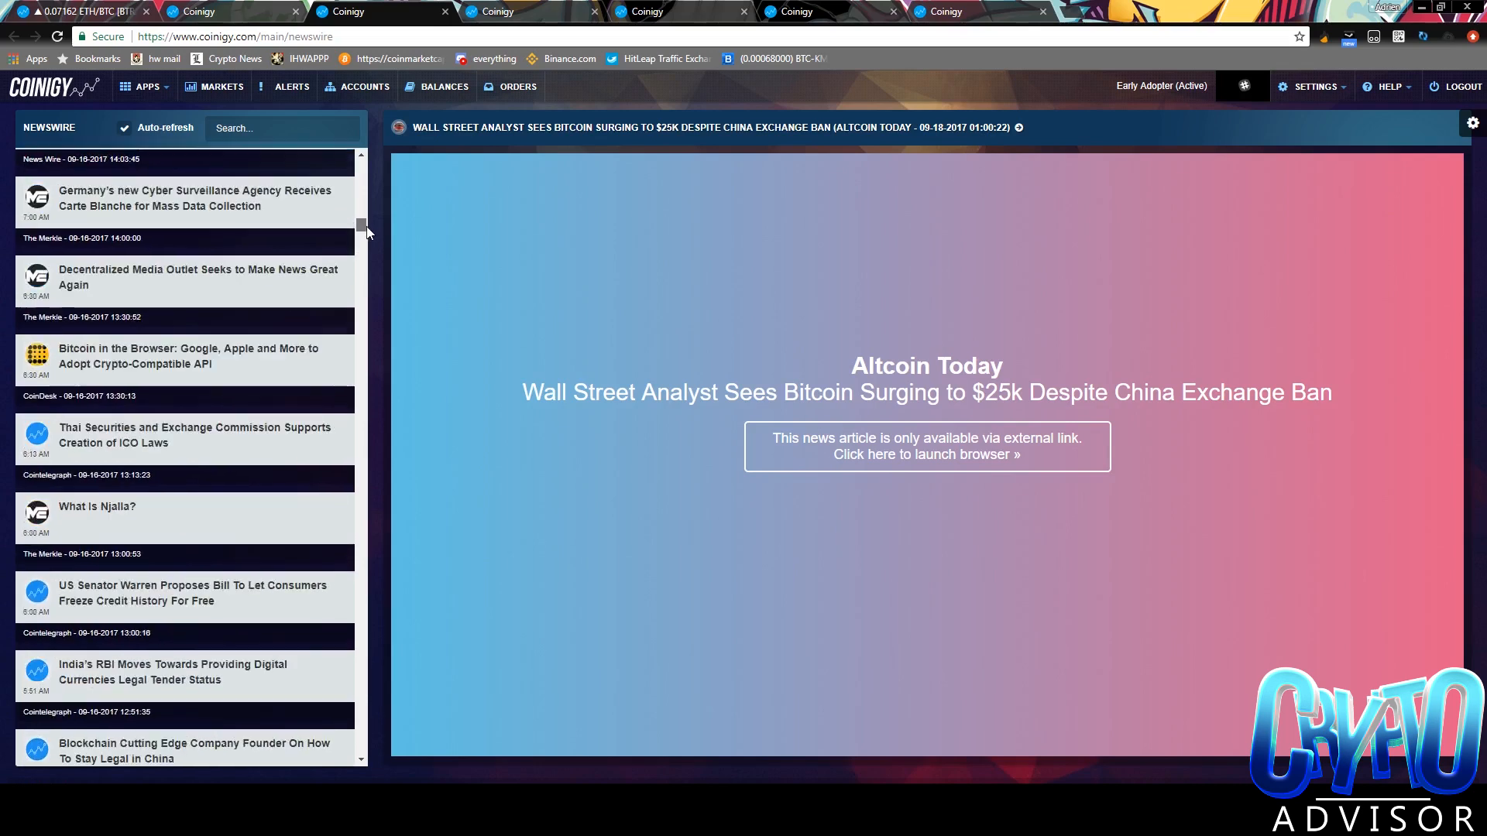
scroll("up", 3)
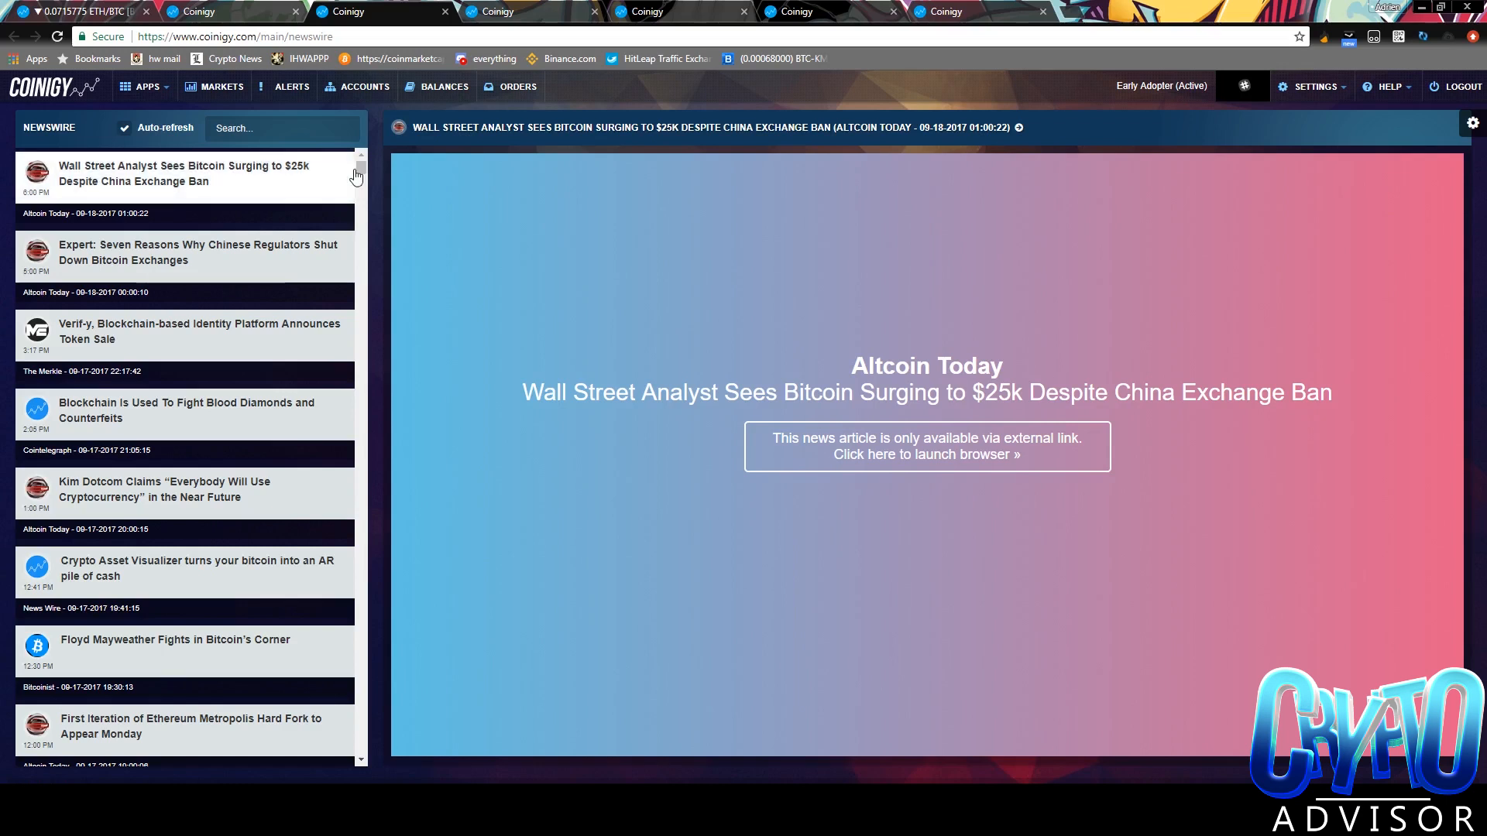
mouse_move(222, 86)
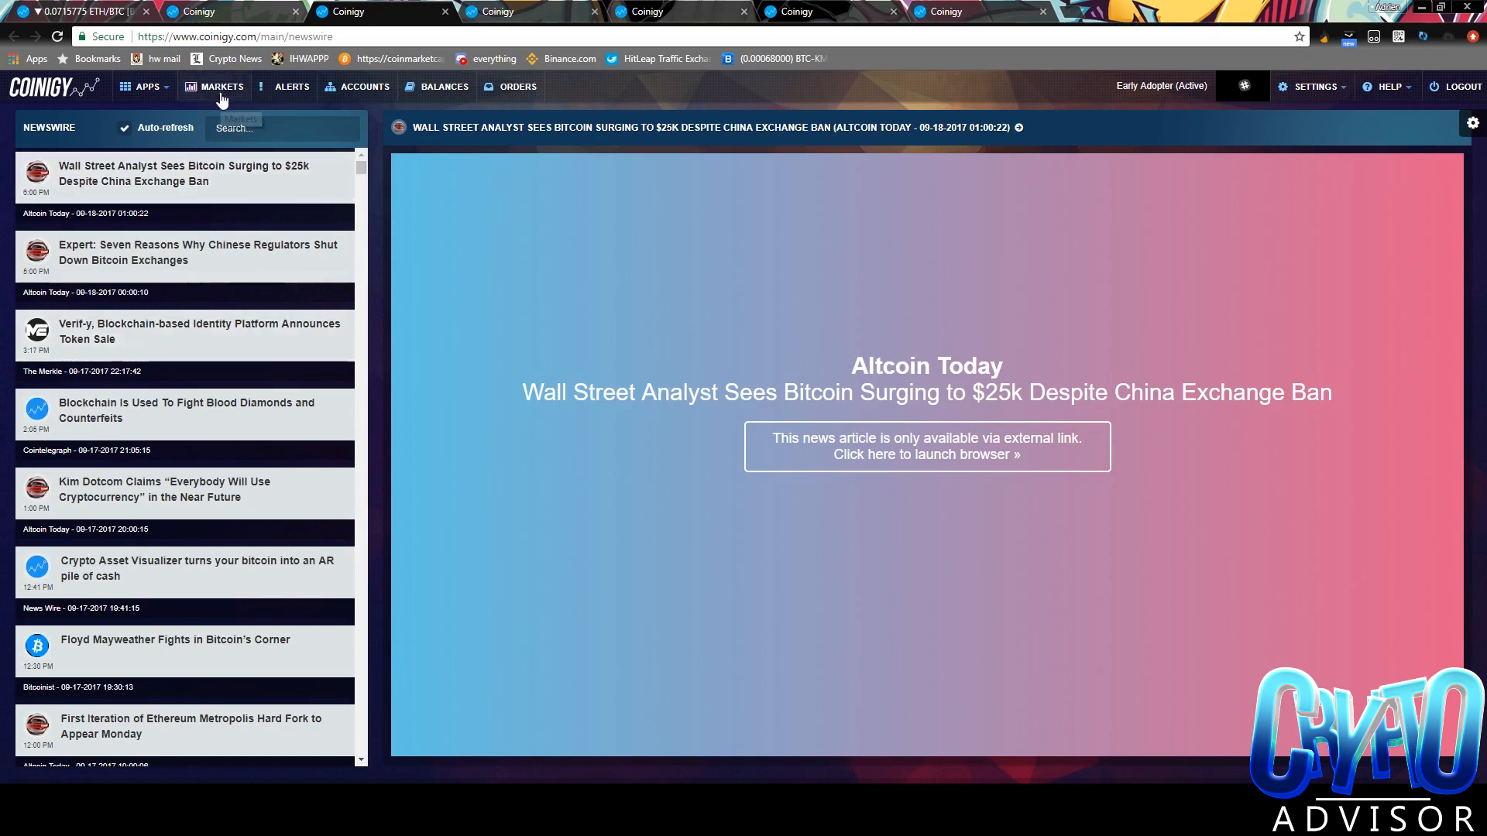
mouse_move(219, 104)
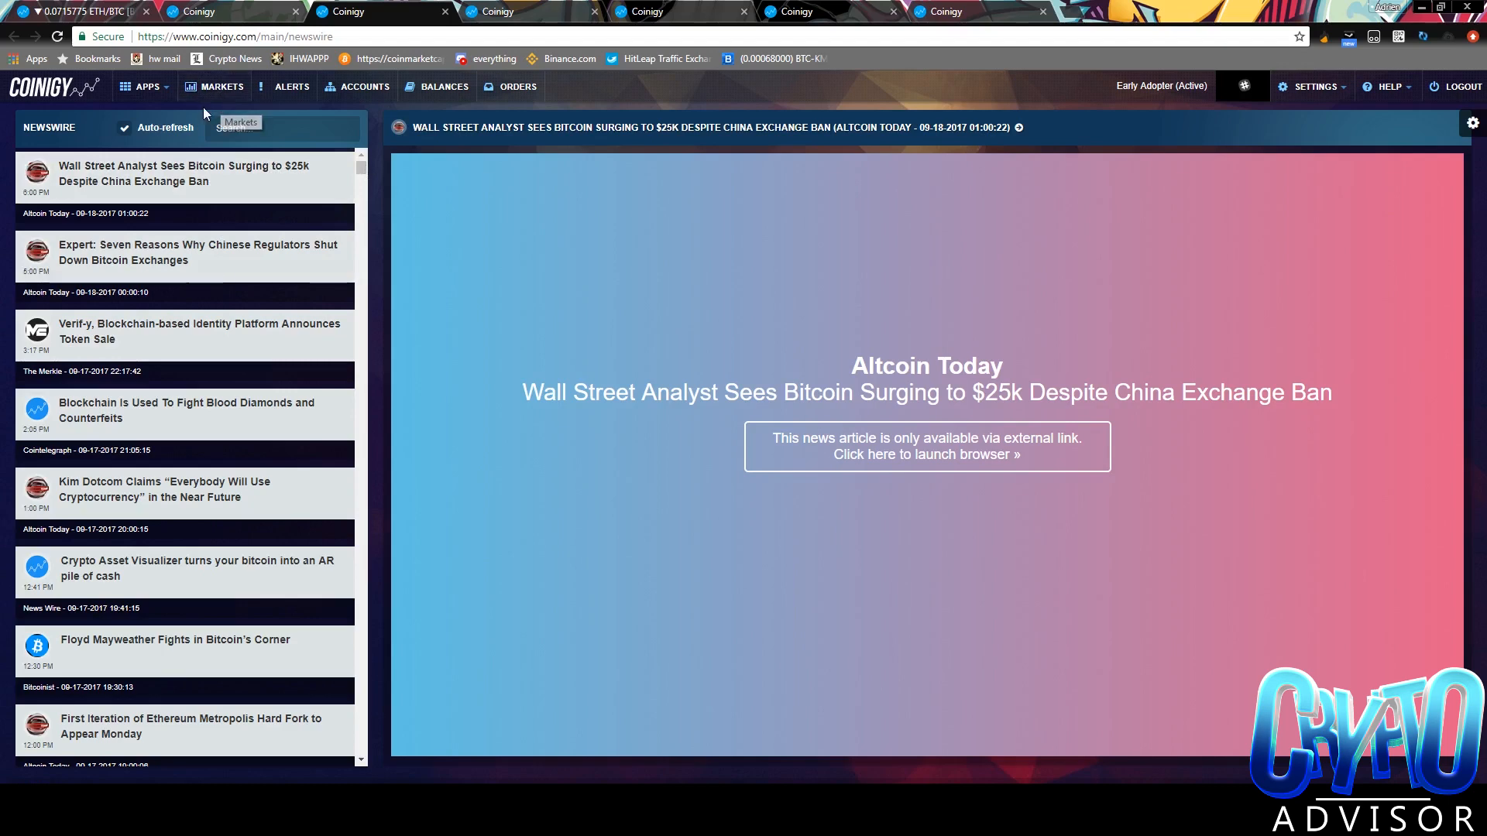
mouse_move(234, 26)
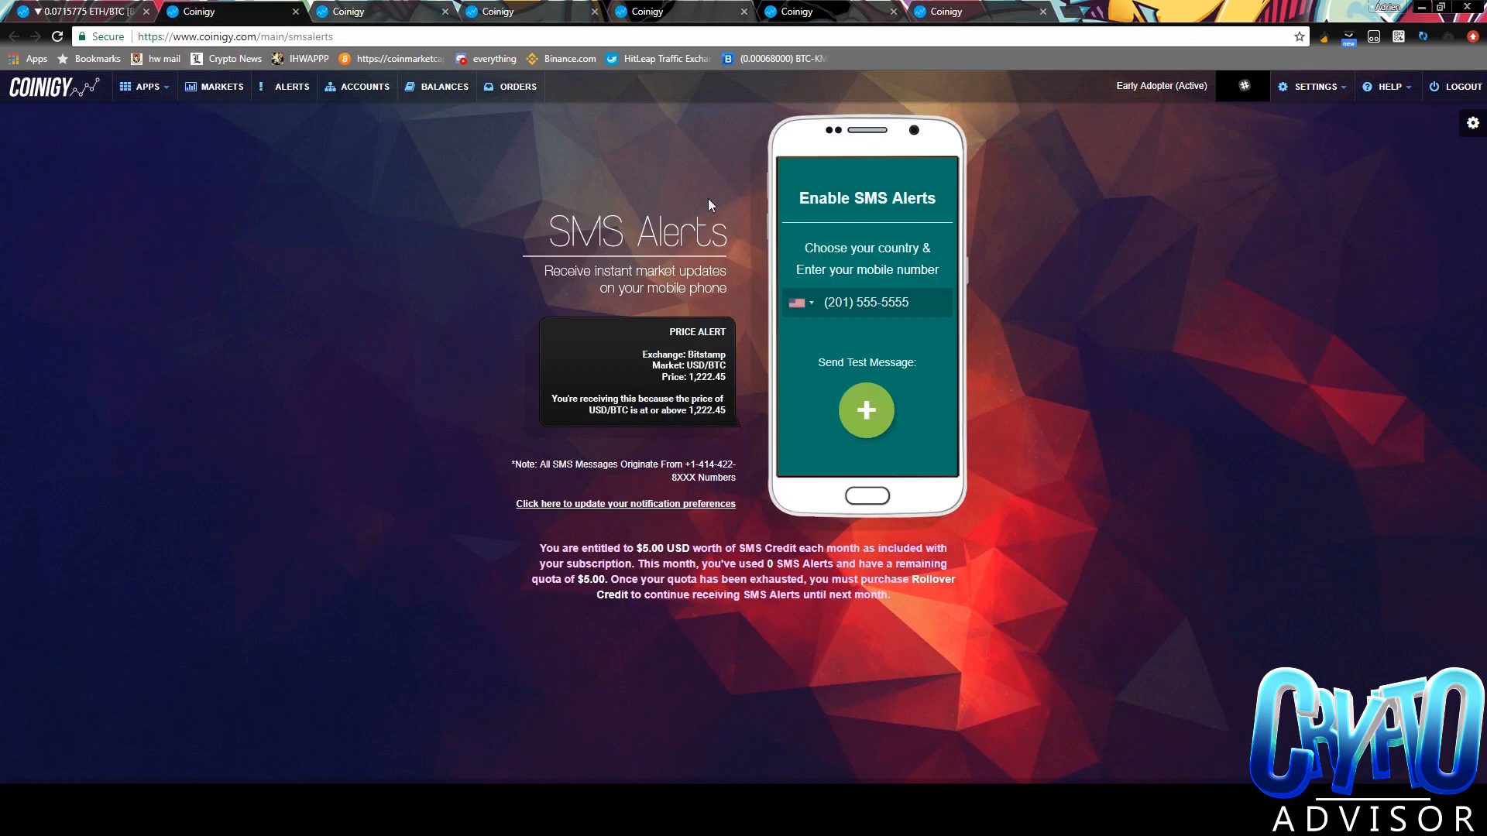
mouse_move(943, 244)
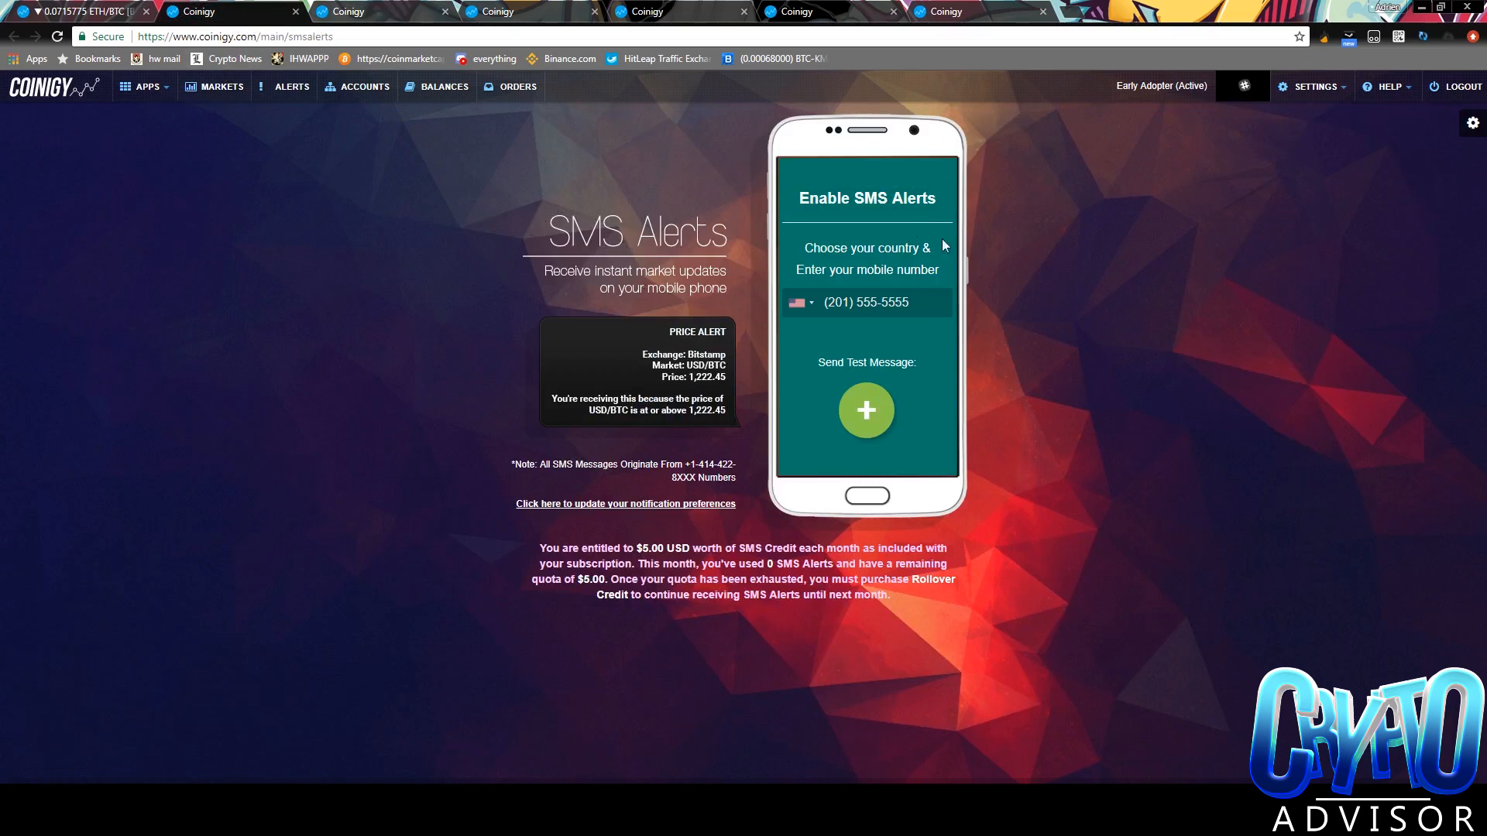
mouse_move(361, 161)
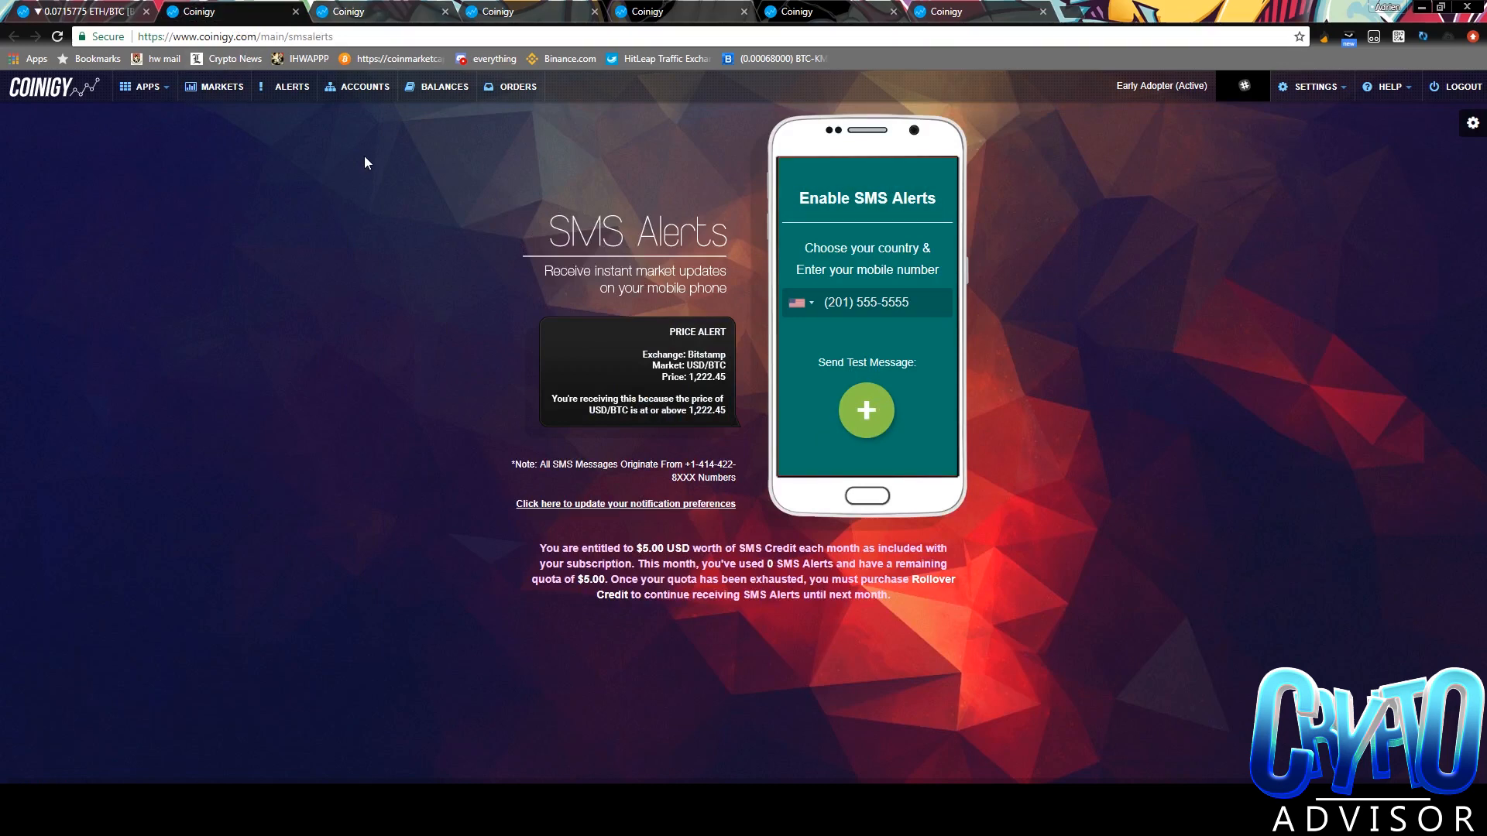
mouse_move(373, 149)
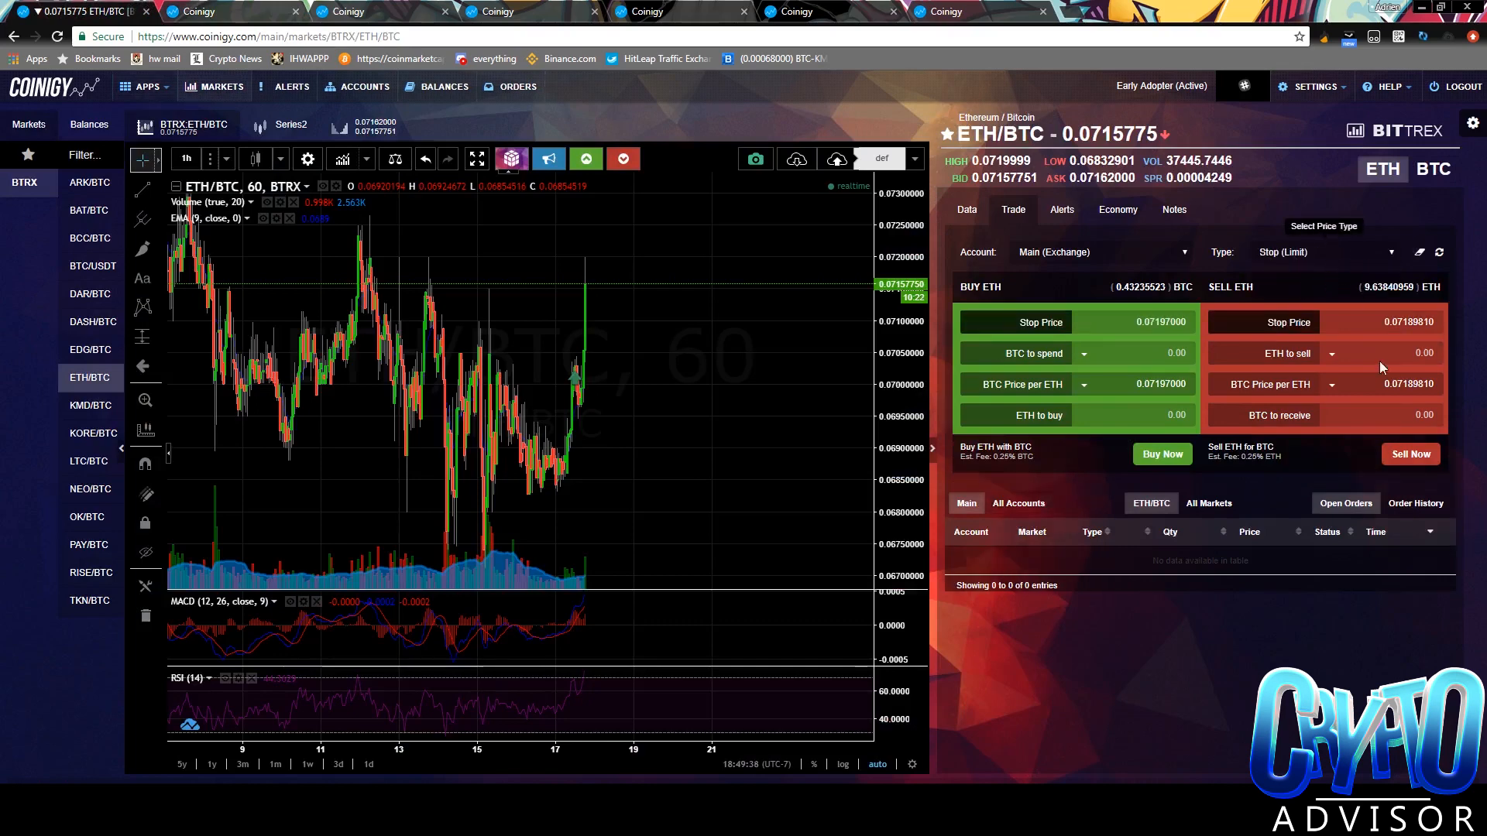
mouse_move(698, 320)
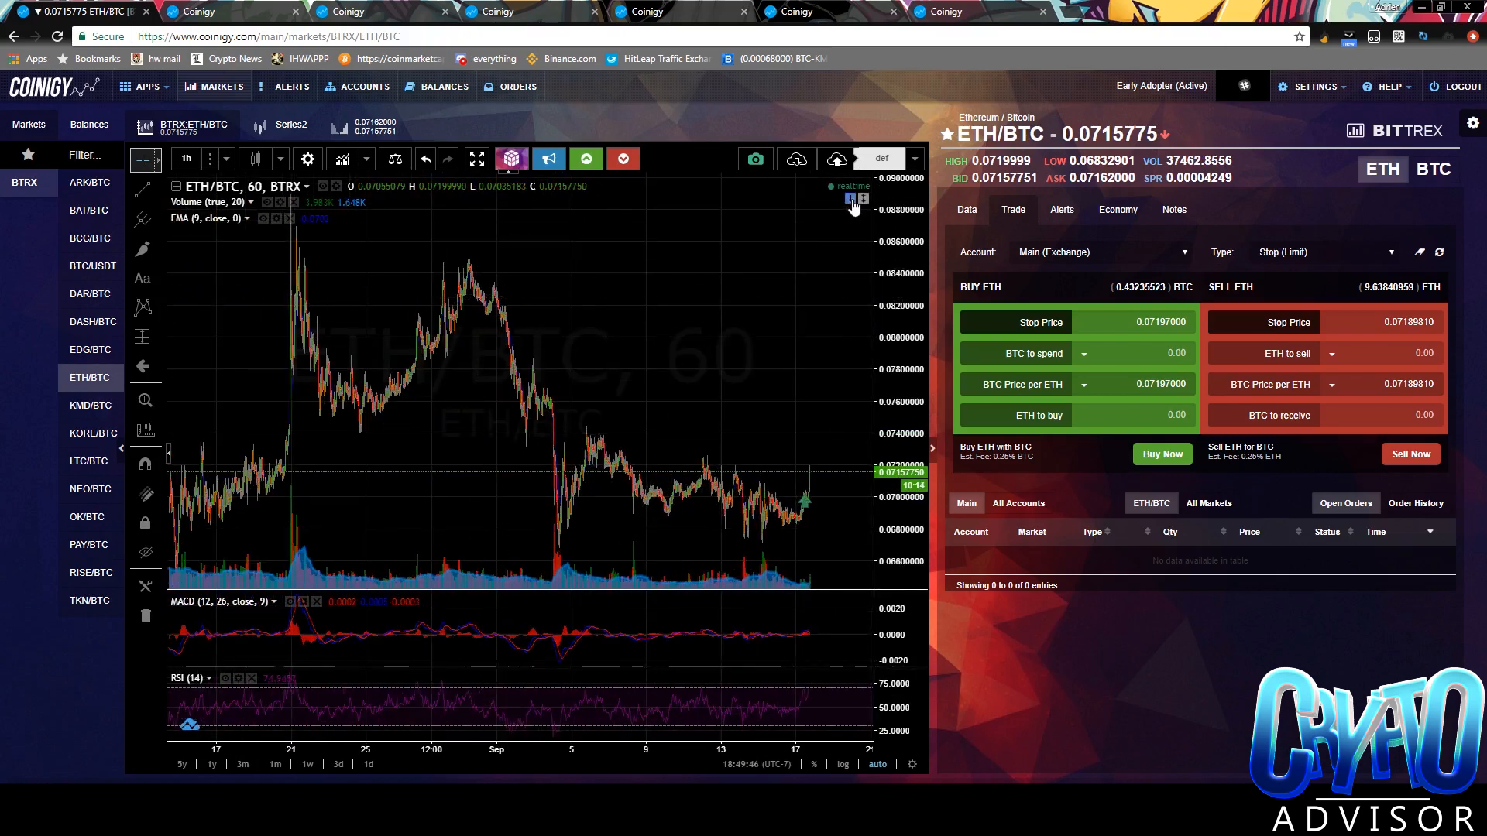
mouse_move(849, 200)
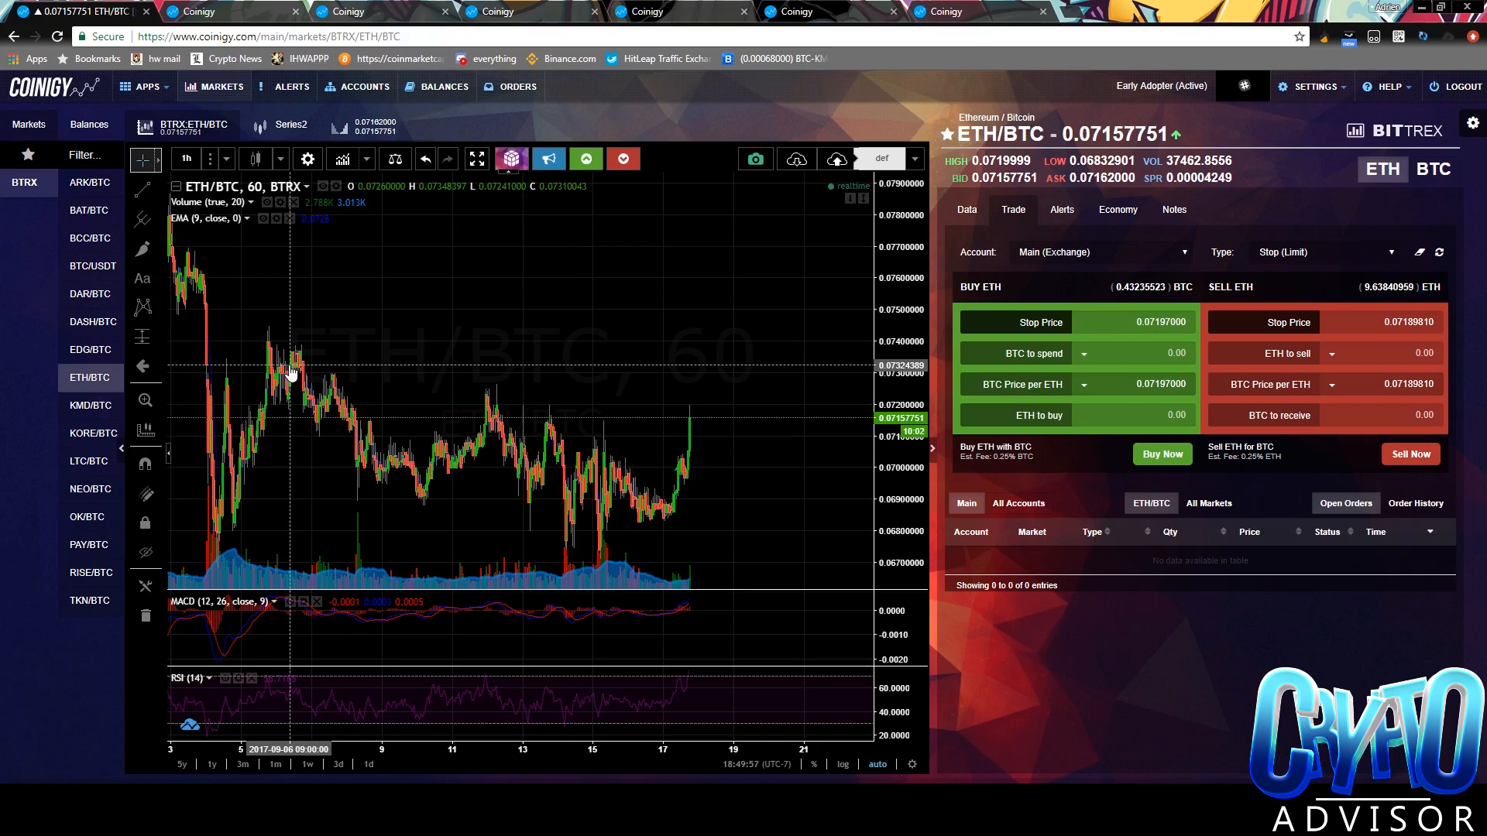
mouse_move(169, 412)
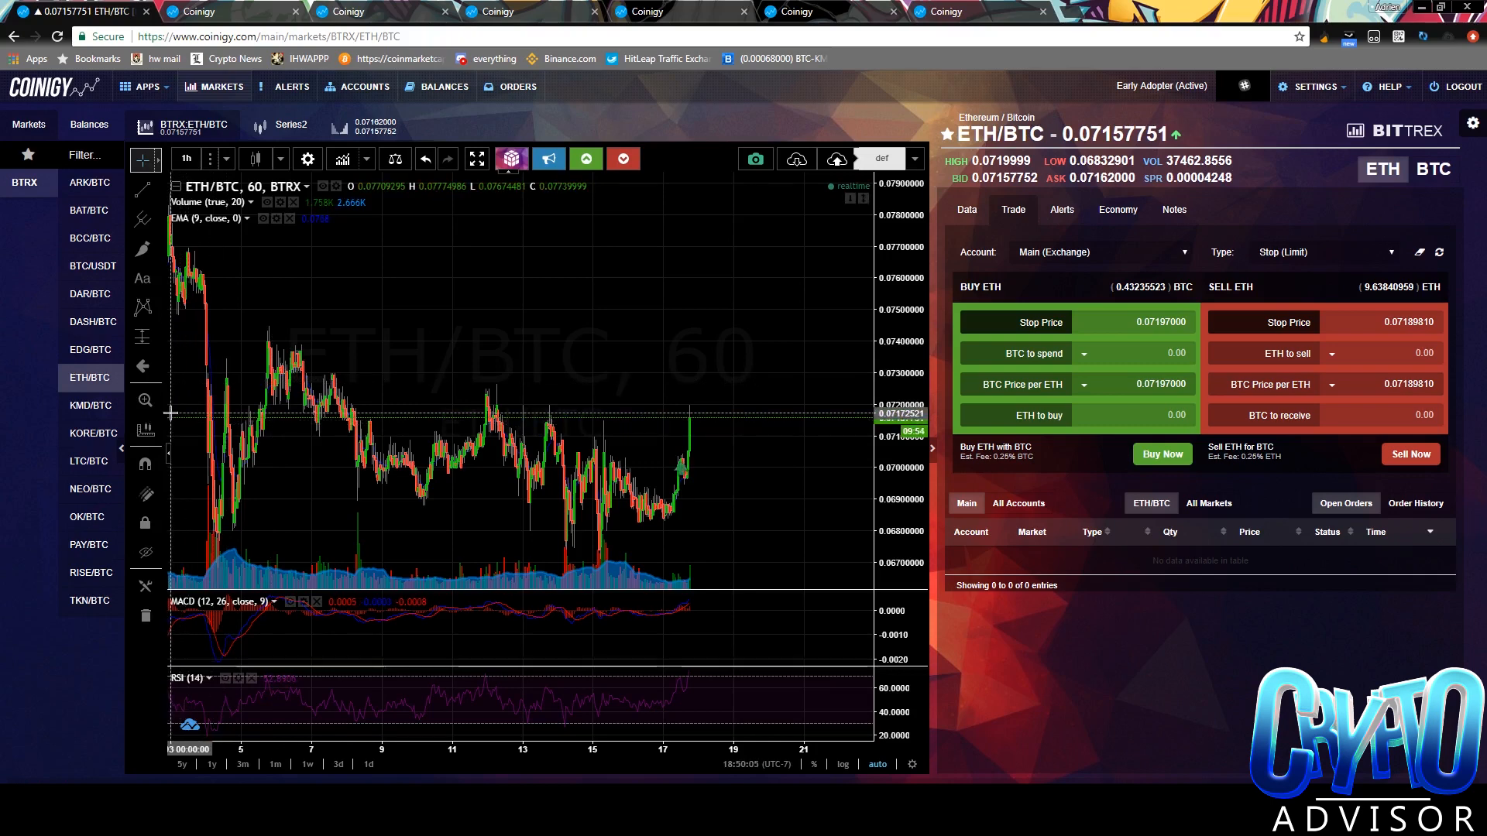
mouse_move(308, 329)
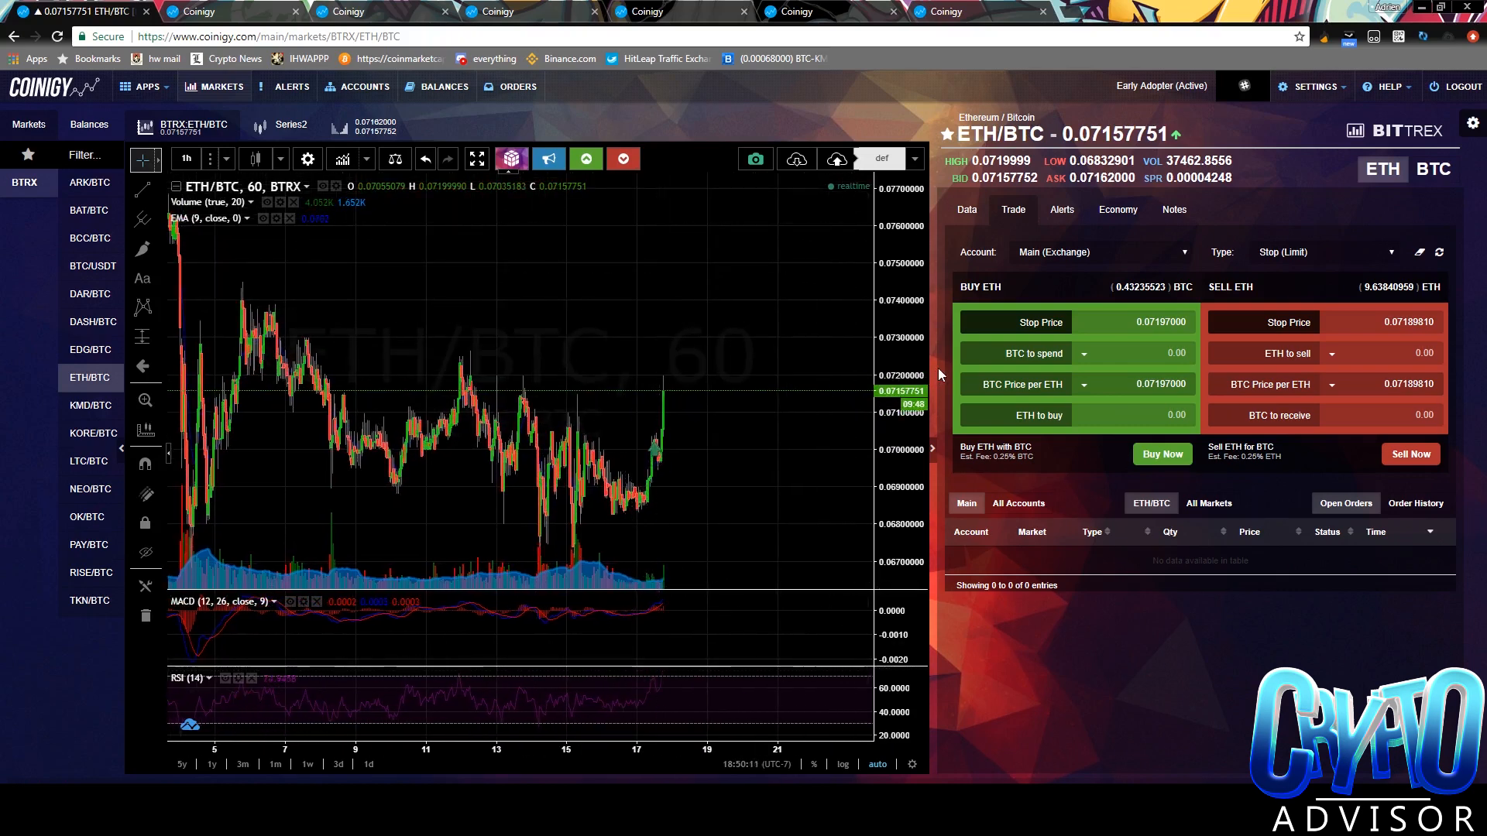
mouse_move(723, 292)
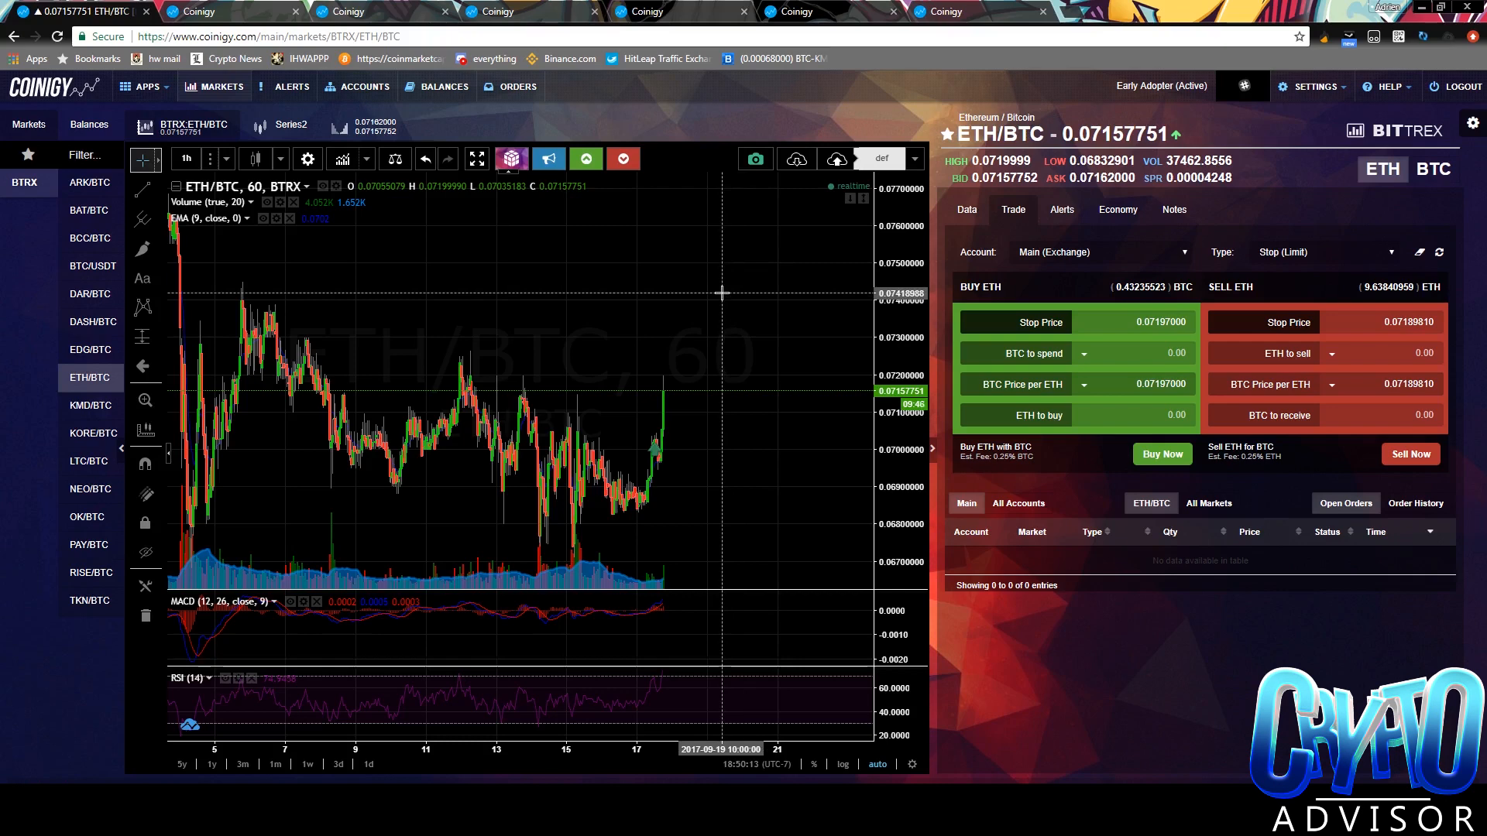
mouse_move(666, 280)
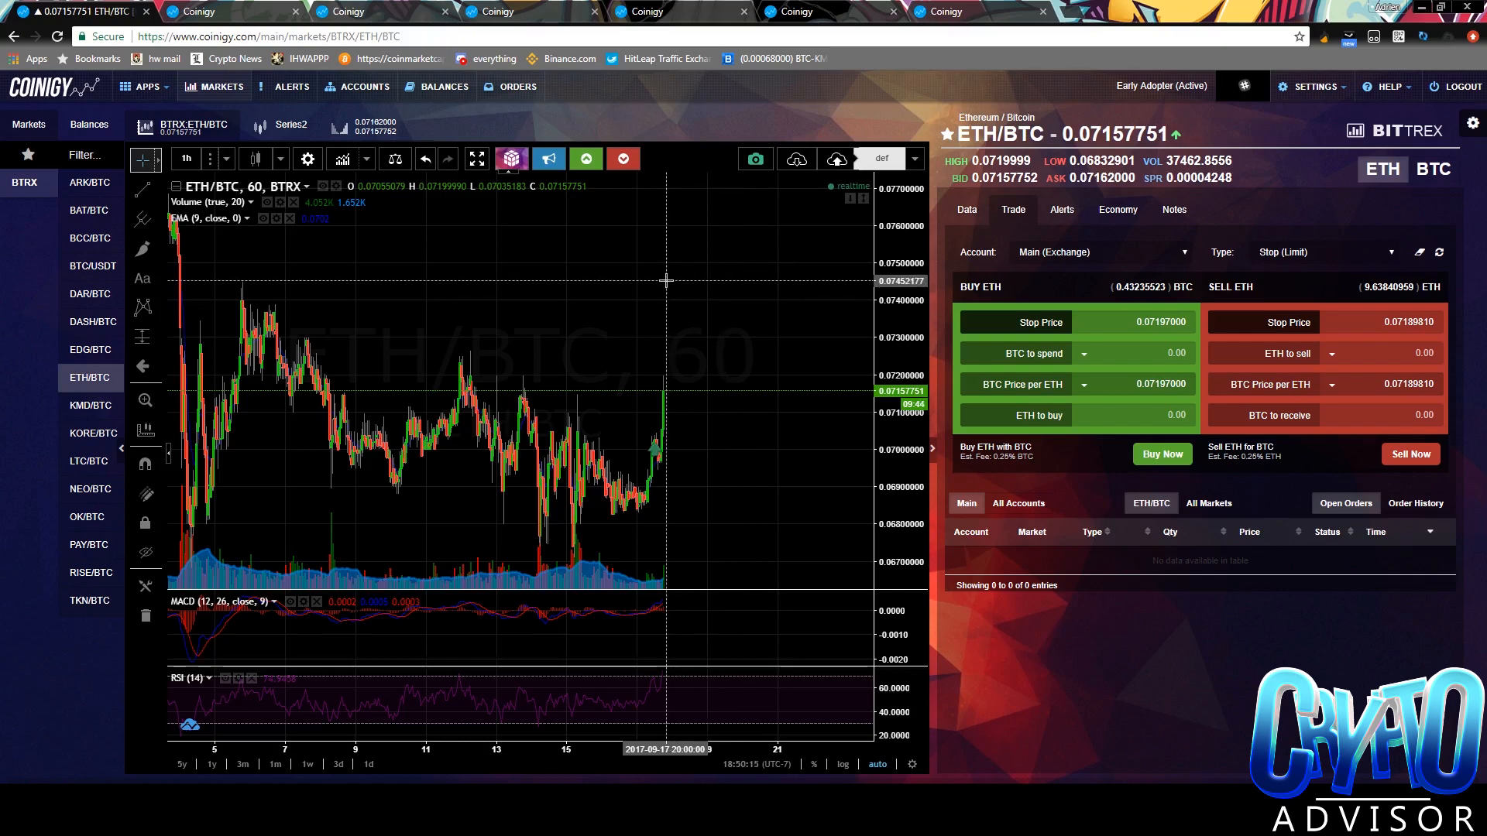
mouse_move(557, 290)
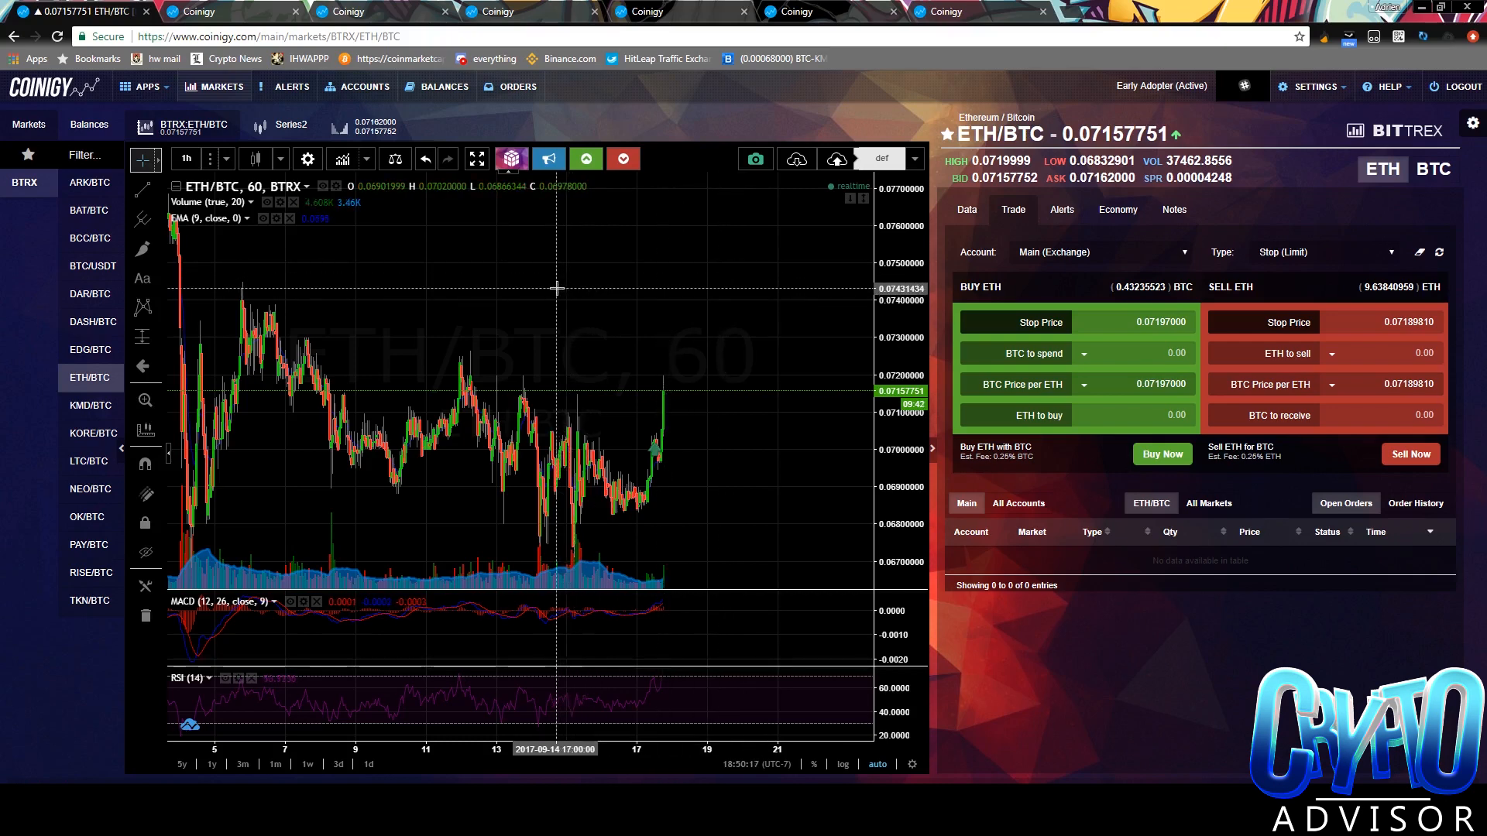